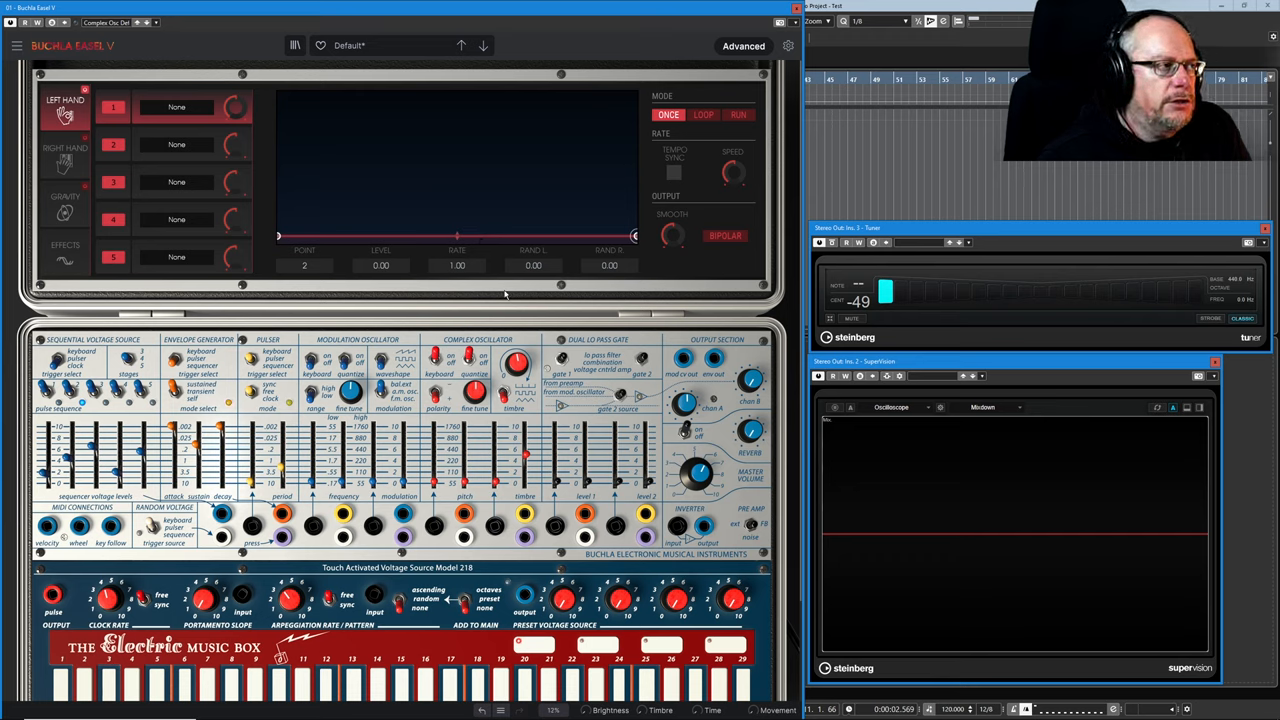
Bring up the destination picker for Left Hand slot 1, currently set to None
{"action": "left_click", "coordinate": [113, 107]}
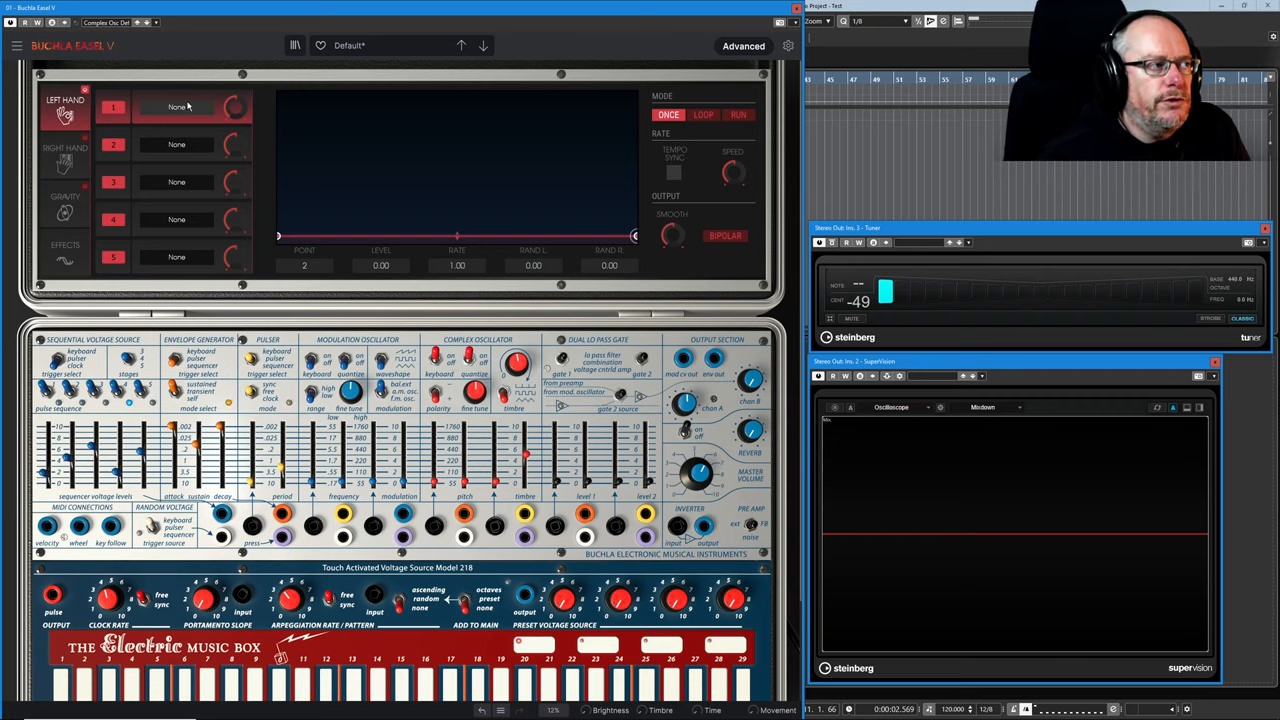
{"action": "left_click", "coordinate": [177, 107]}
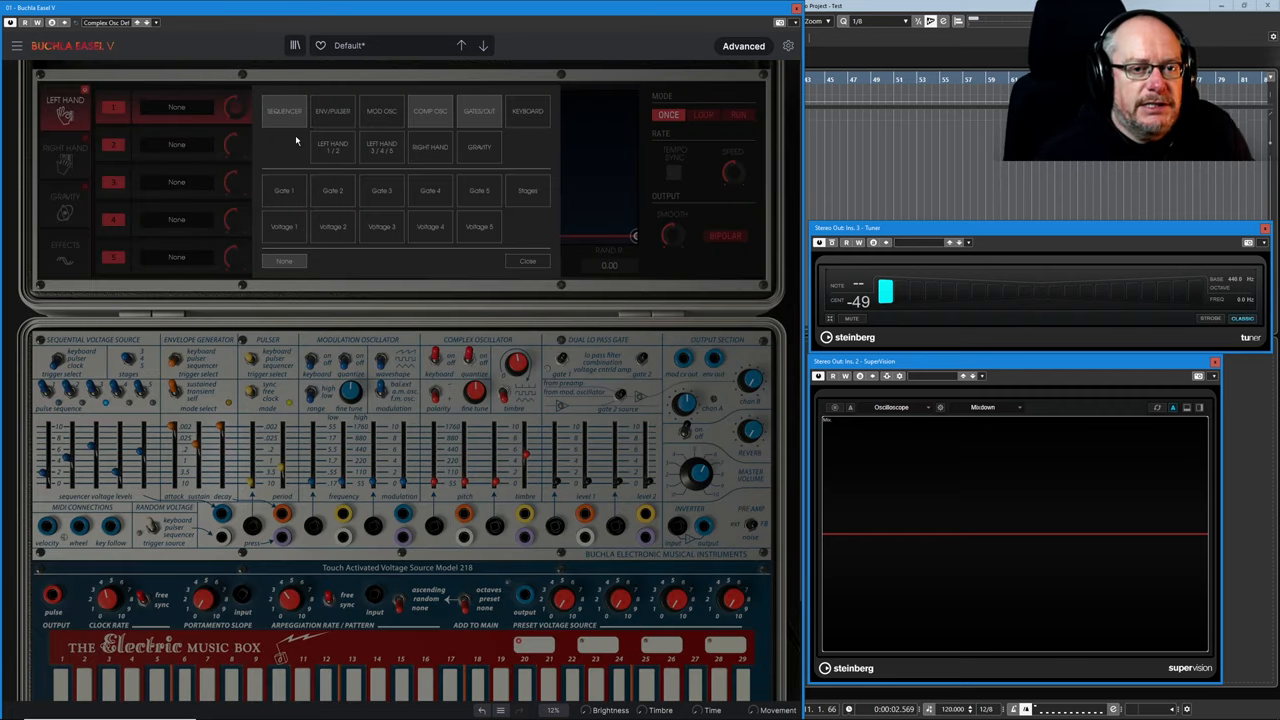
{"action": "mouse_move", "coordinate": [540, 188]}
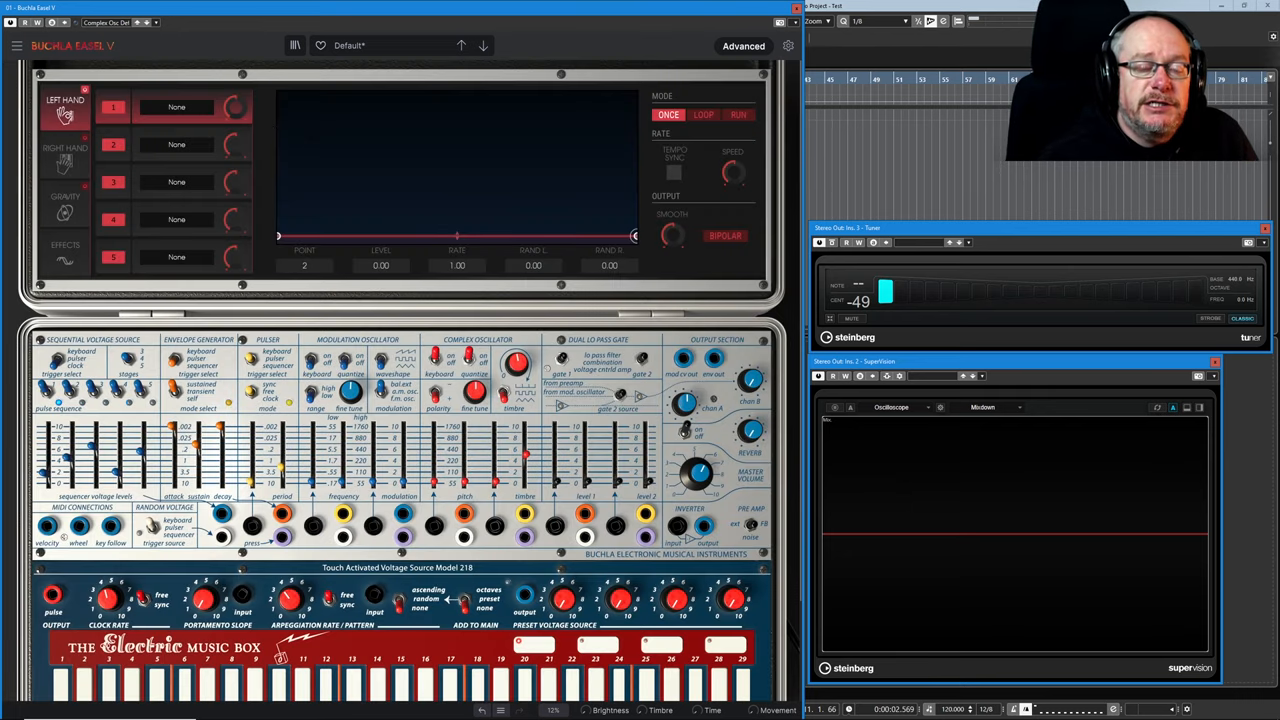
{"action": "left_click_drag", "start_coordinate": [278, 238], "coordinate": [337, 174]}
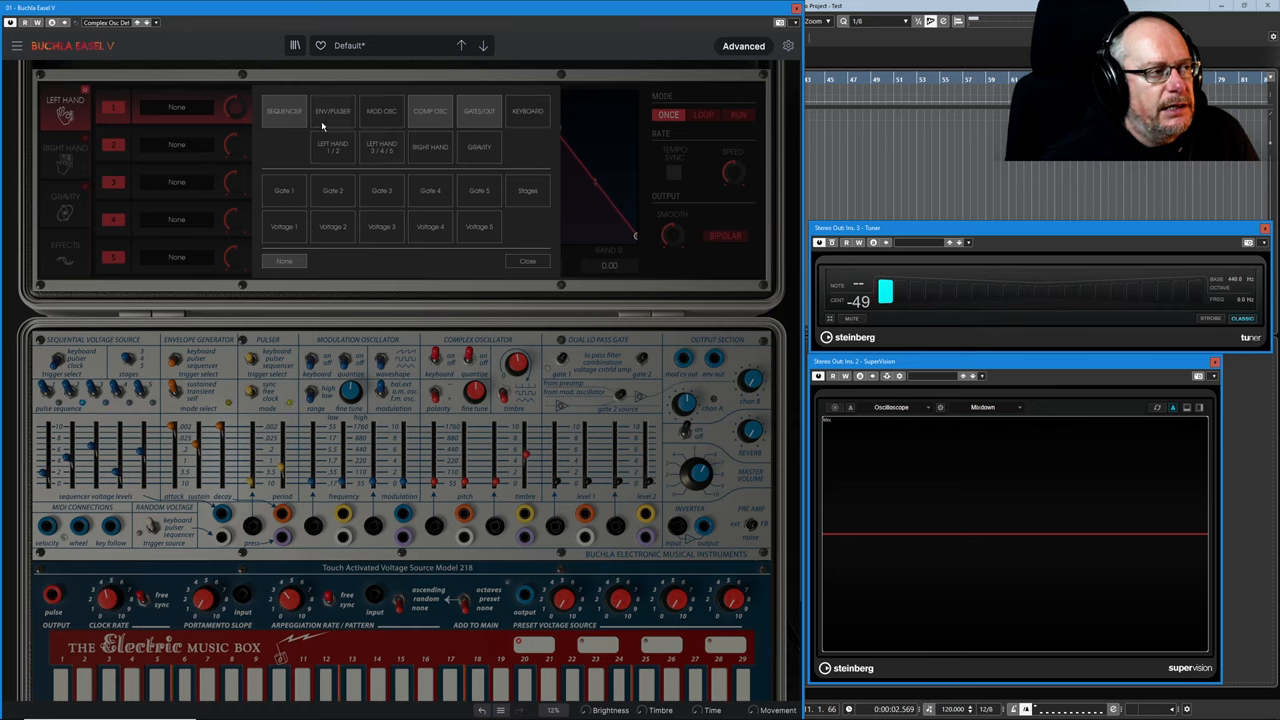
{"action": "mouse_move", "coordinate": [613, 140]}
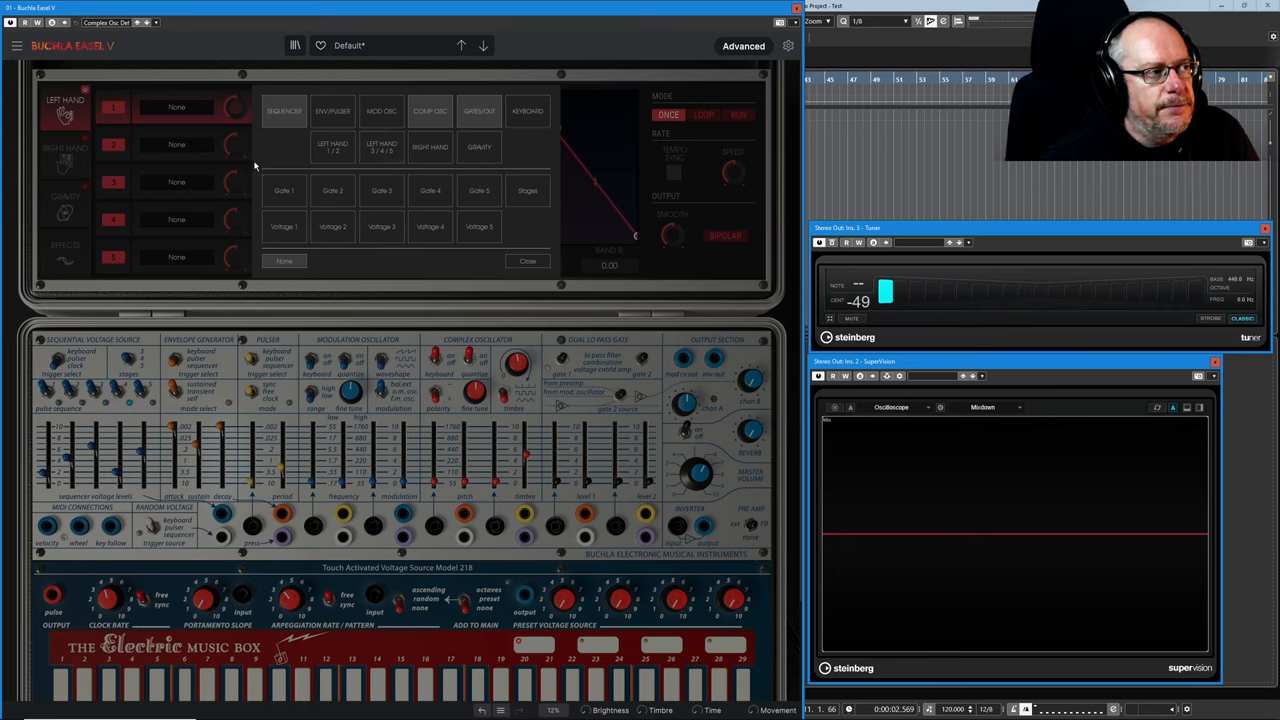
{"action": "mouse_move", "coordinate": [300, 122]}
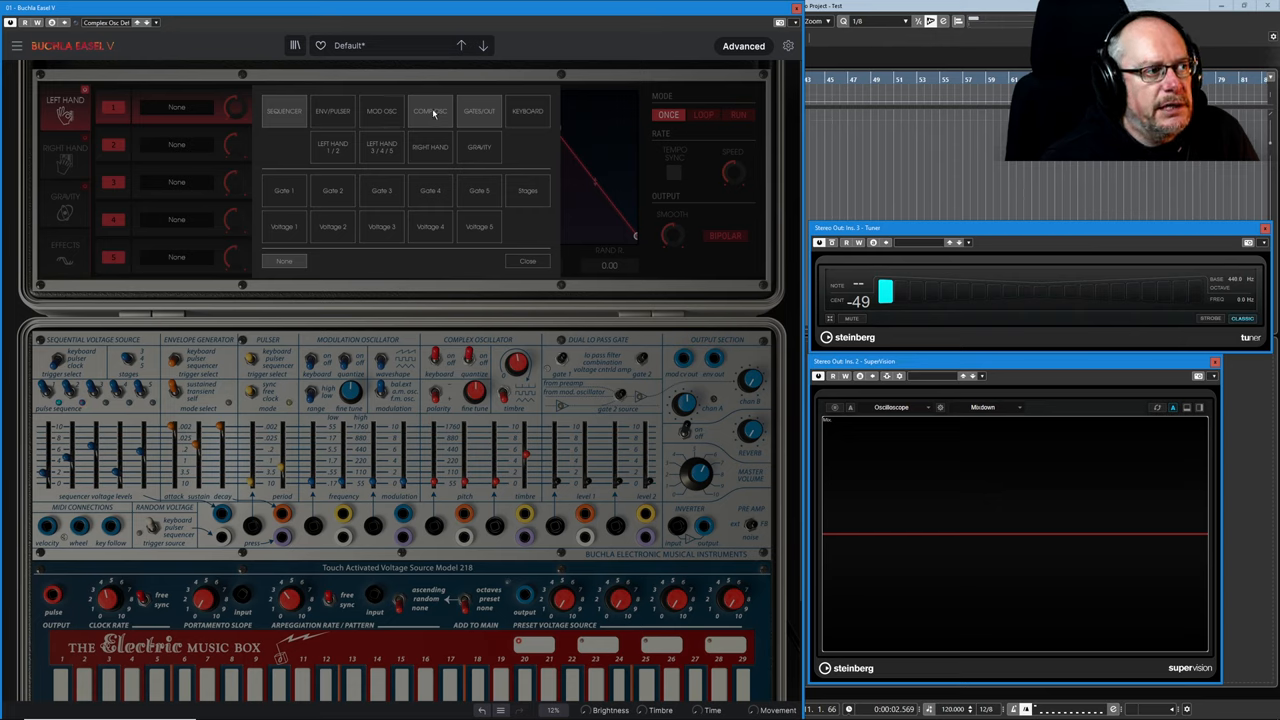
Choose COMP OSC in the picker to list the Complex Oscillator's pitch target
{"action": "left_click", "coordinate": [429, 111]}
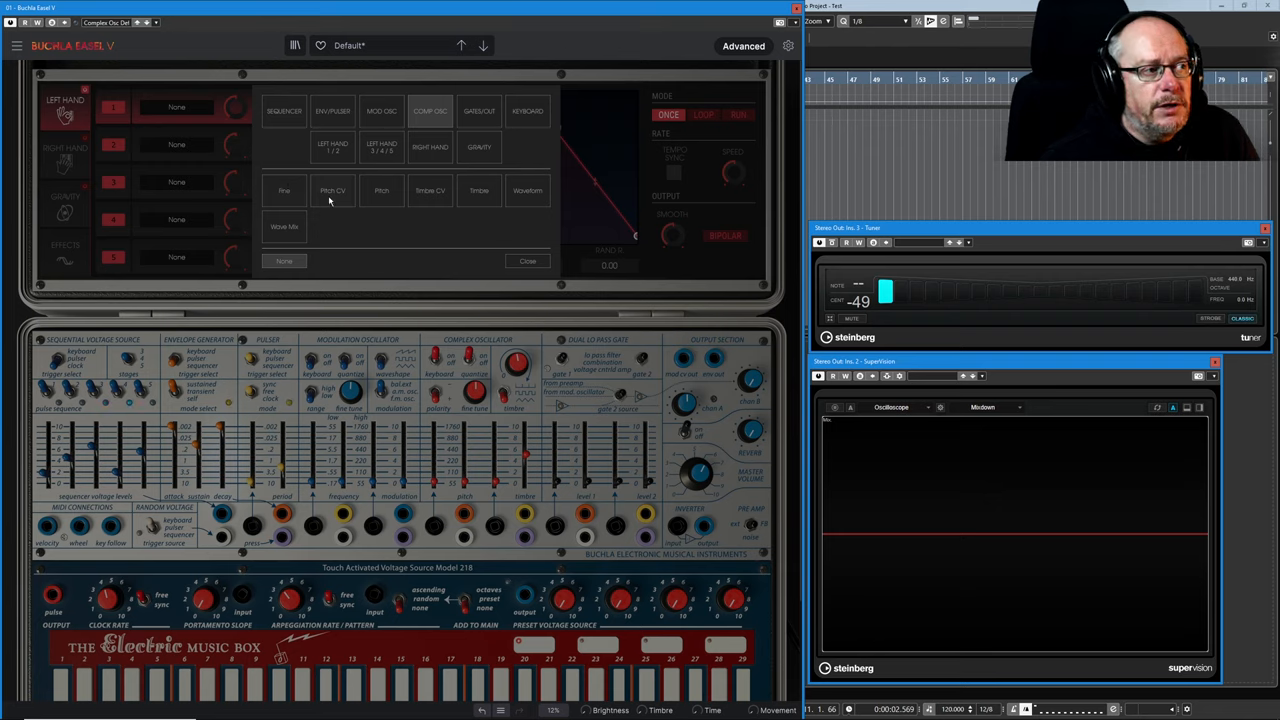
{"action": "mouse_move", "coordinate": [503, 492]}
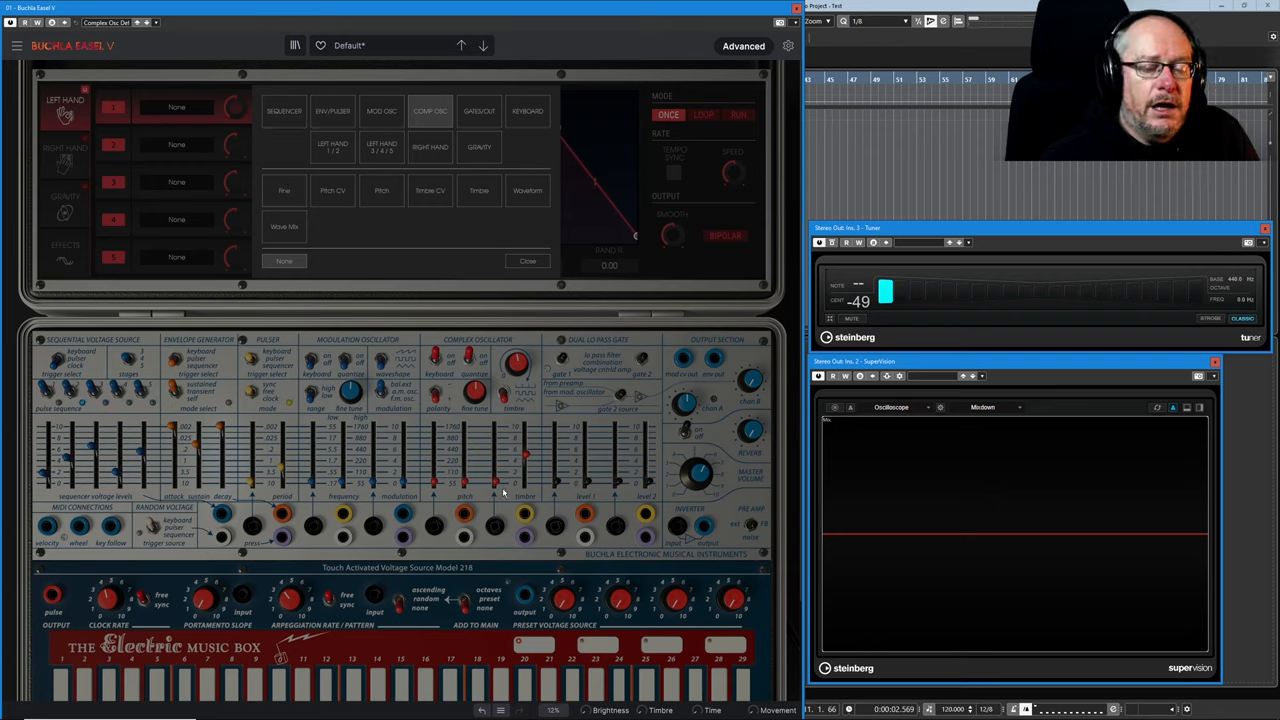
{"action": "mouse_move", "coordinate": [488, 220]}
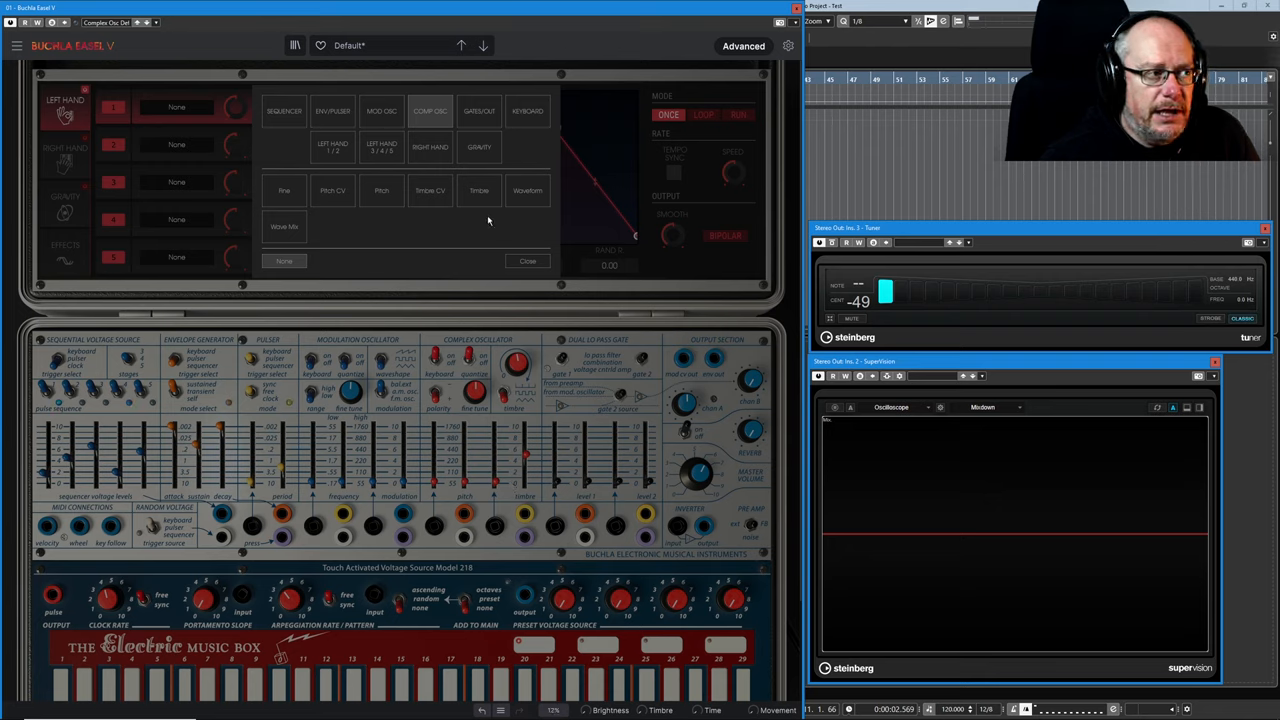
{"action": "mouse_move", "coordinate": [461, 118]}
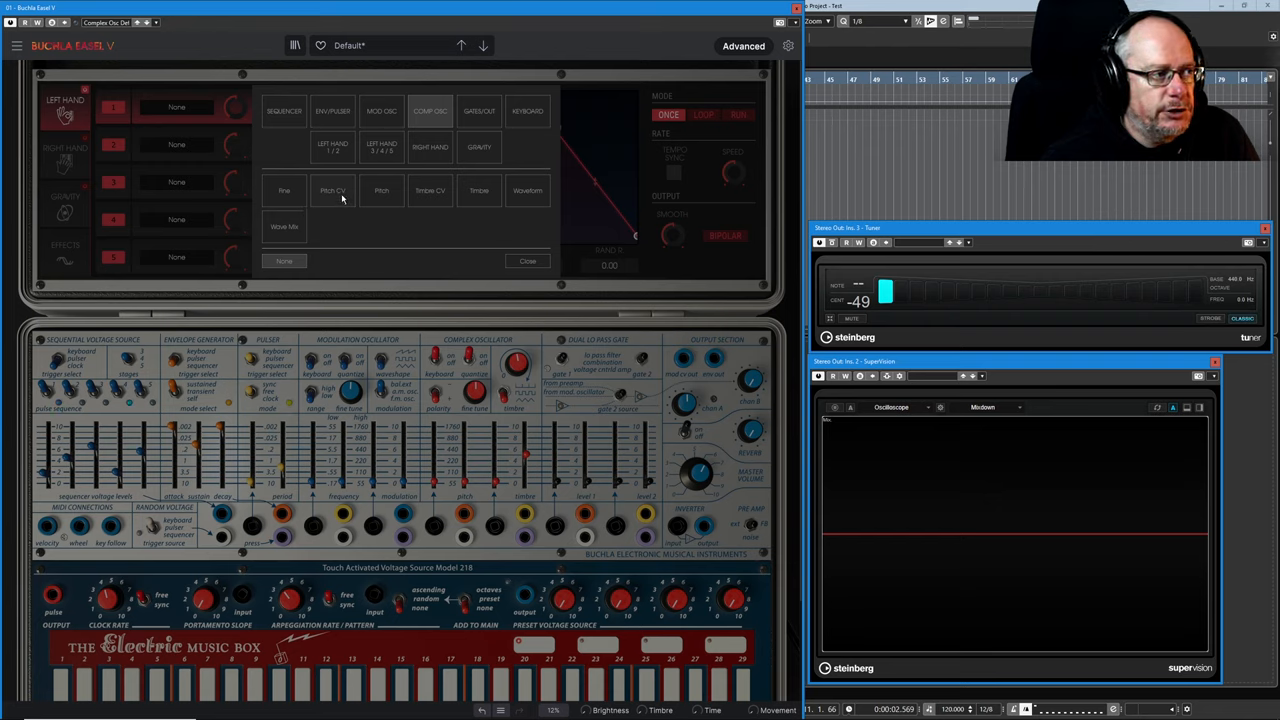
{"action": "mouse_move", "coordinate": [508, 203]}
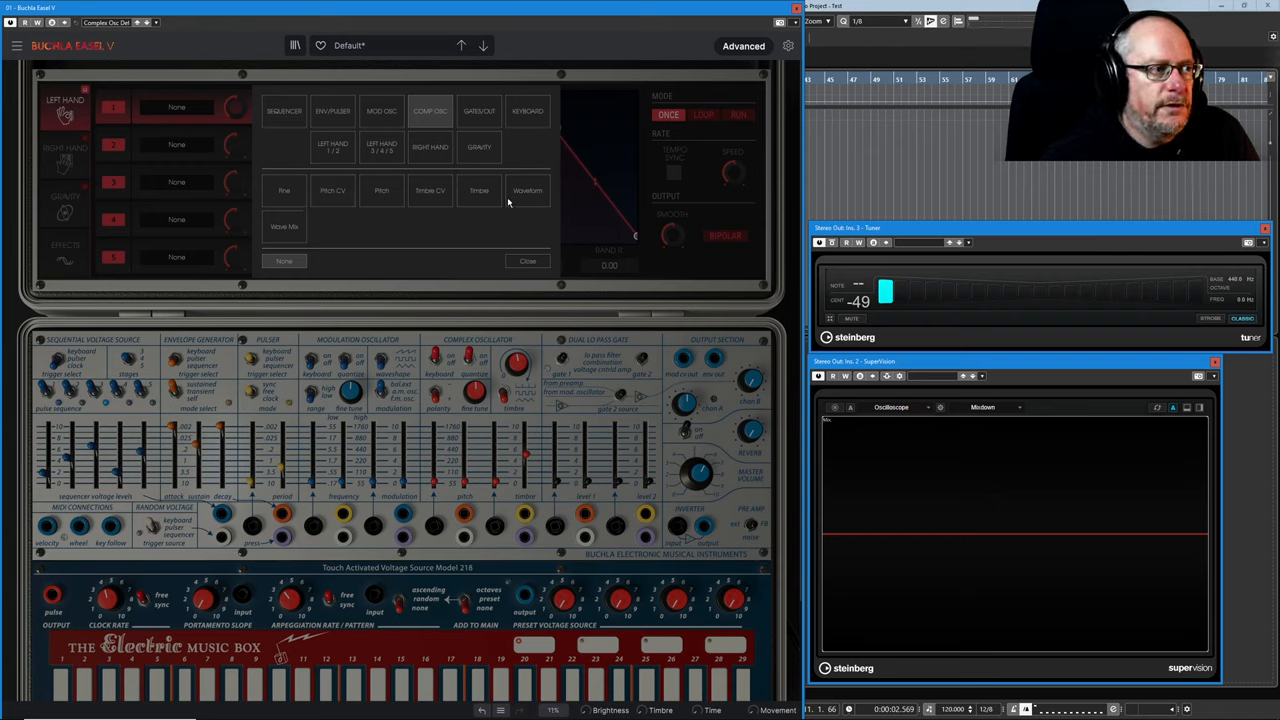
{"action": "mouse_move", "coordinate": [442, 230]}
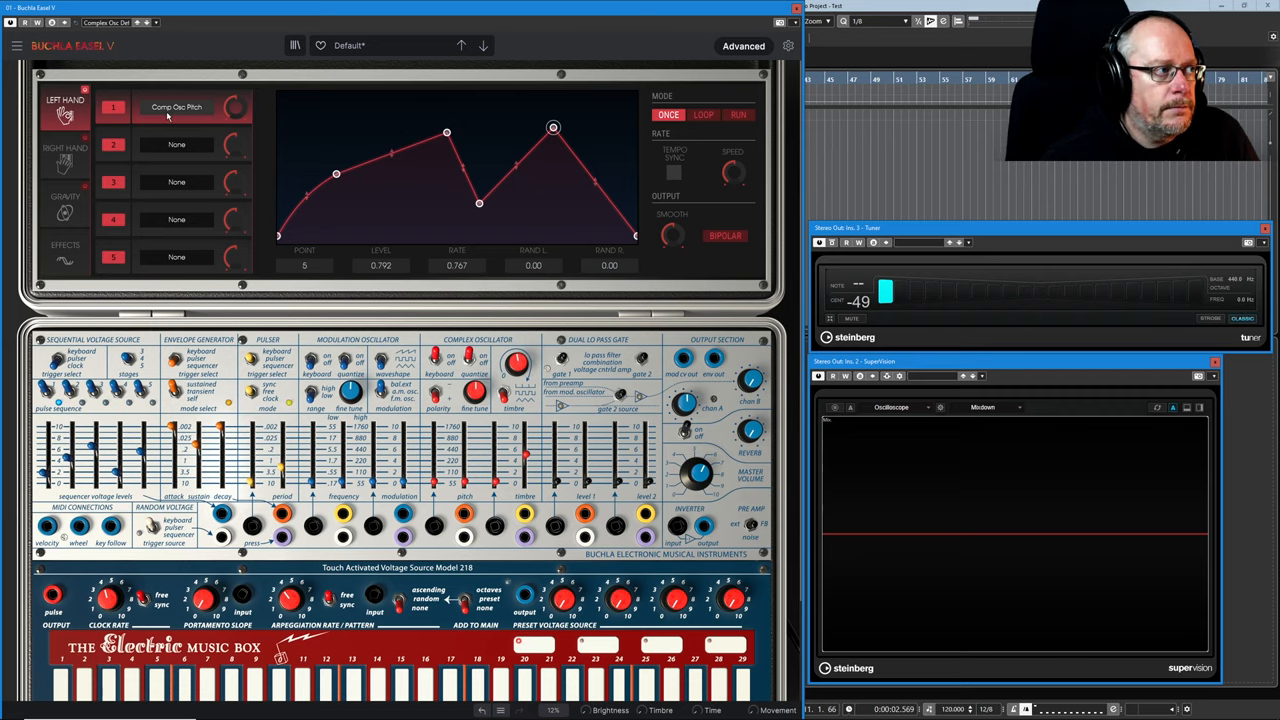
Lower the first hump and push node 2 earlier and higher into a sharp early peak
{"action": "left_click", "coordinate": [177, 107]}
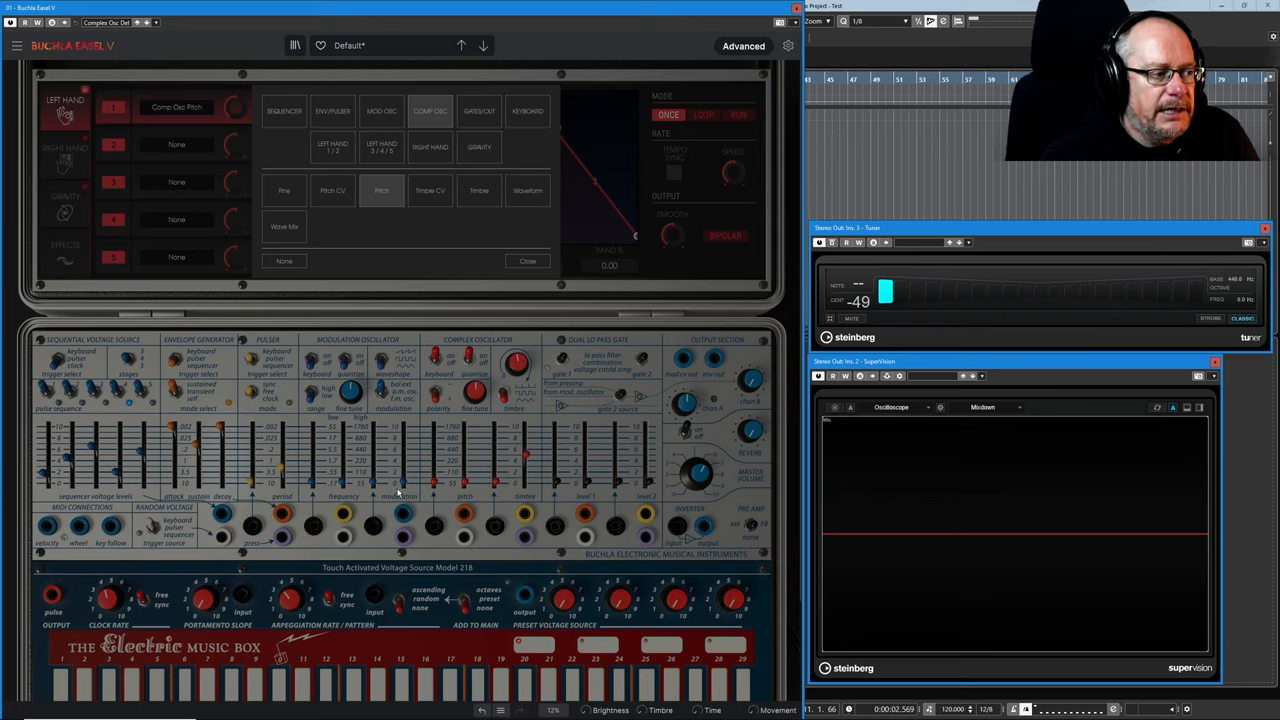
{"action": "mouse_move", "coordinate": [679, 272]}
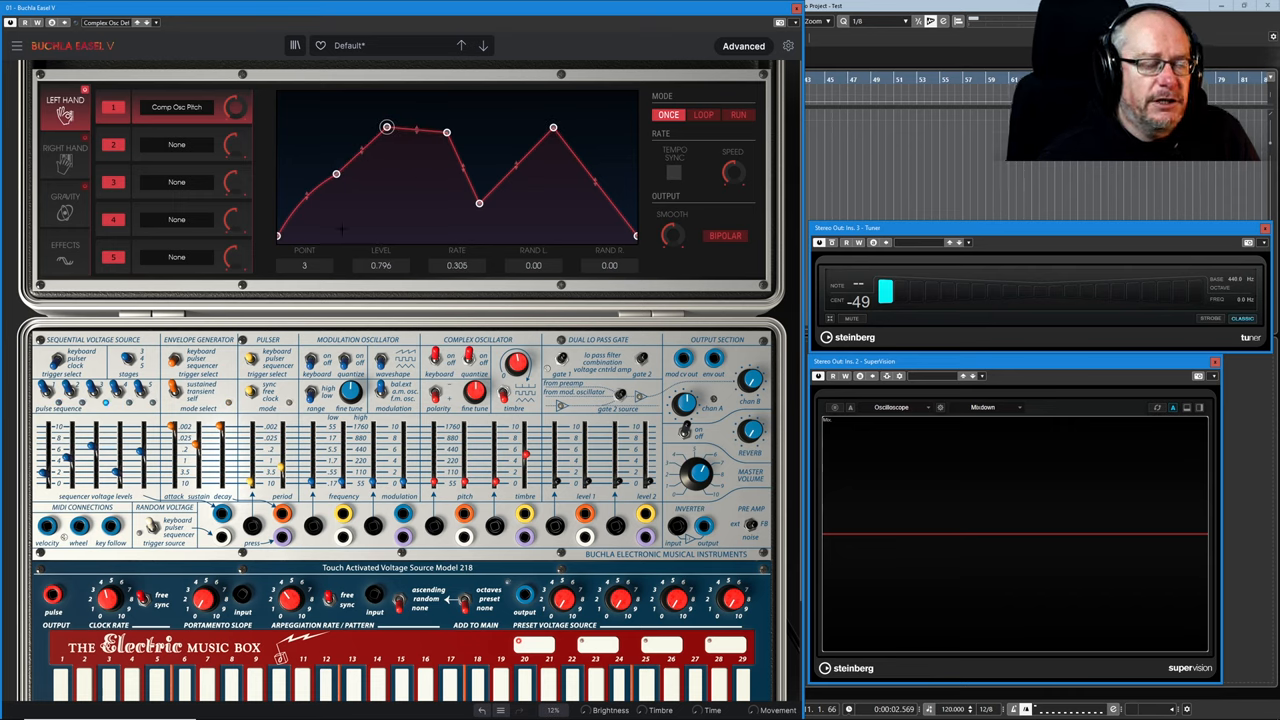
{"action": "left_click_drag", "start_coordinate": [387, 127], "coordinate": [447, 132]}
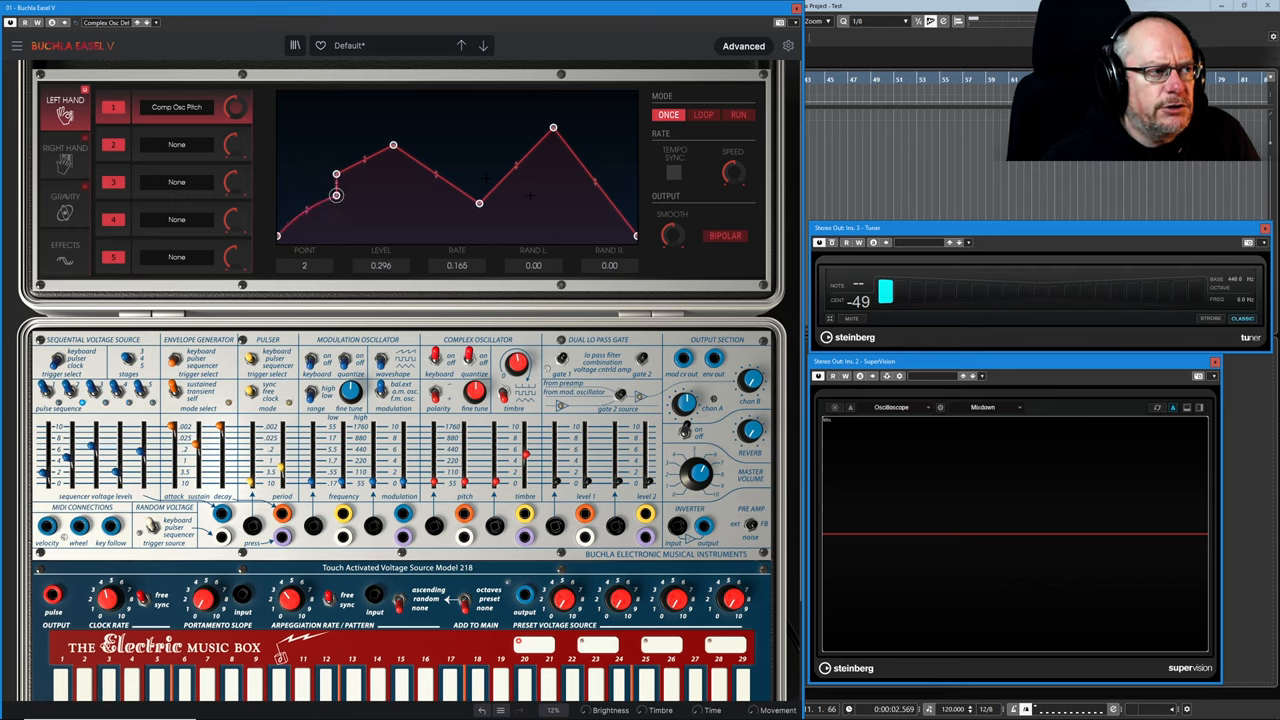
{"action": "left_click_drag", "start_coordinate": [336, 196], "coordinate": [318, 153]}
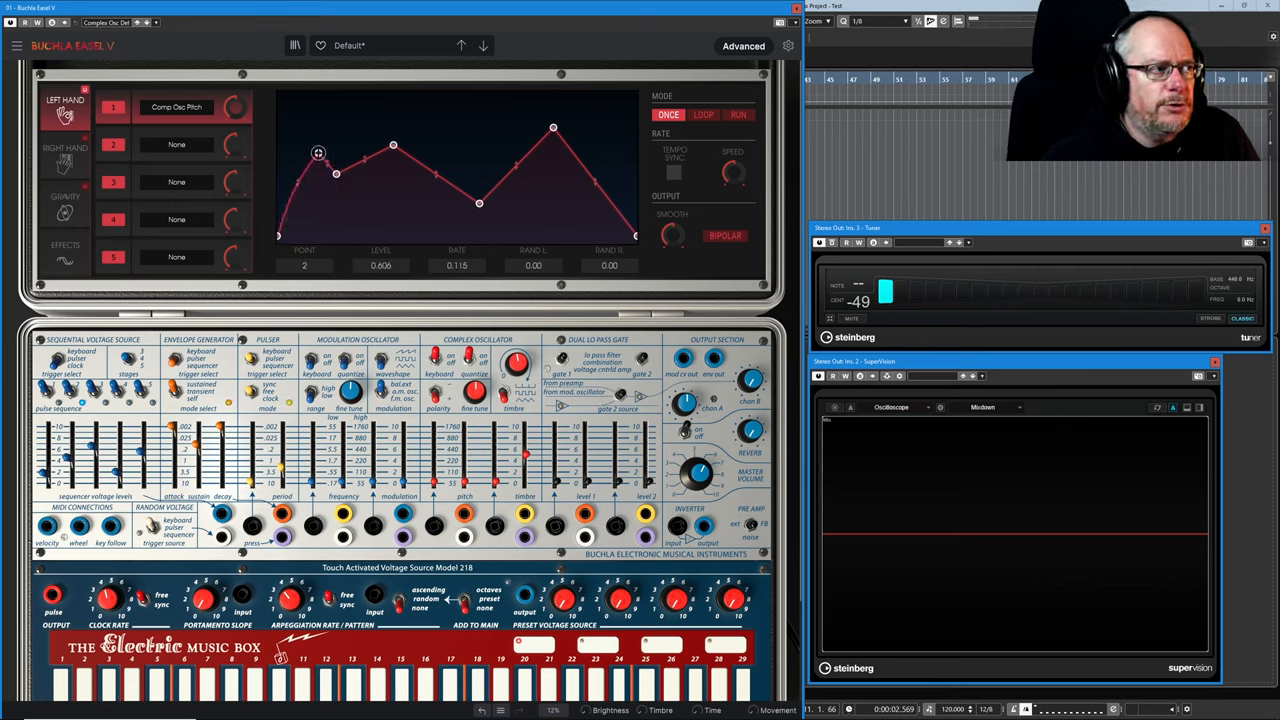
{"action": "left_click_drag", "start_coordinate": [318, 153], "coordinate": [302, 153]}
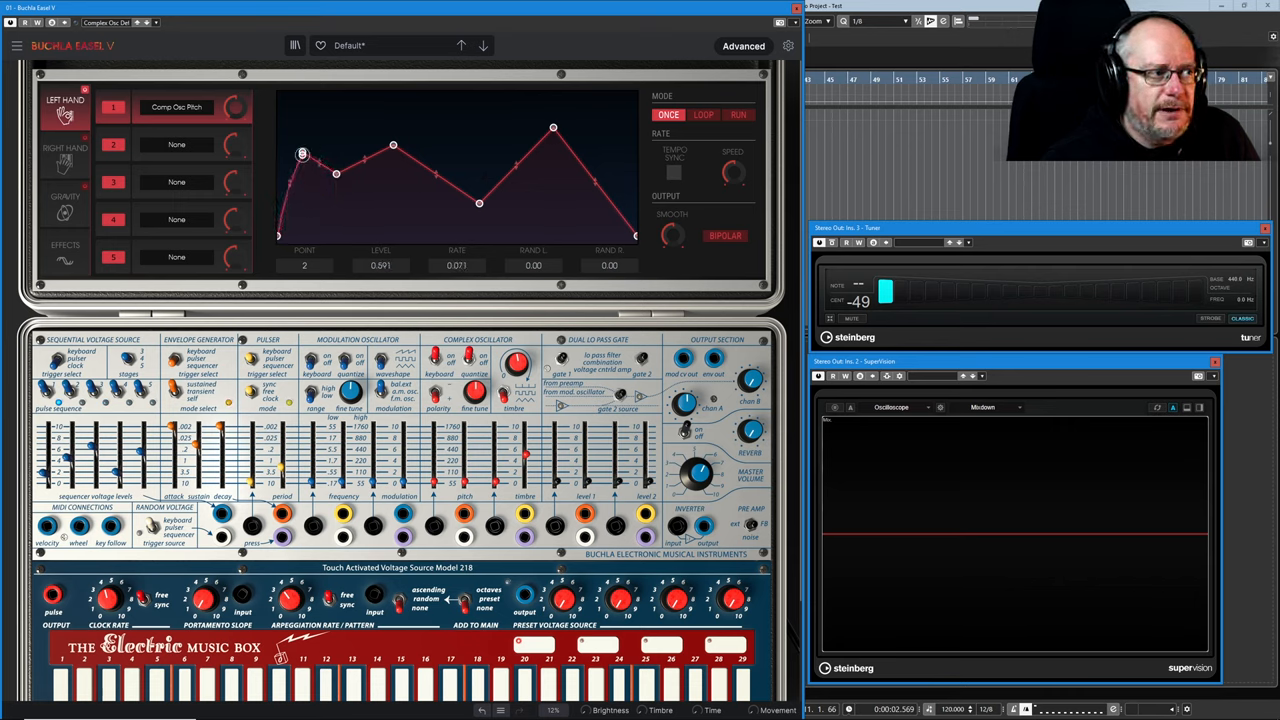
{"action": "left_click_drag", "start_coordinate": [302, 154], "coordinate": [290, 138]}
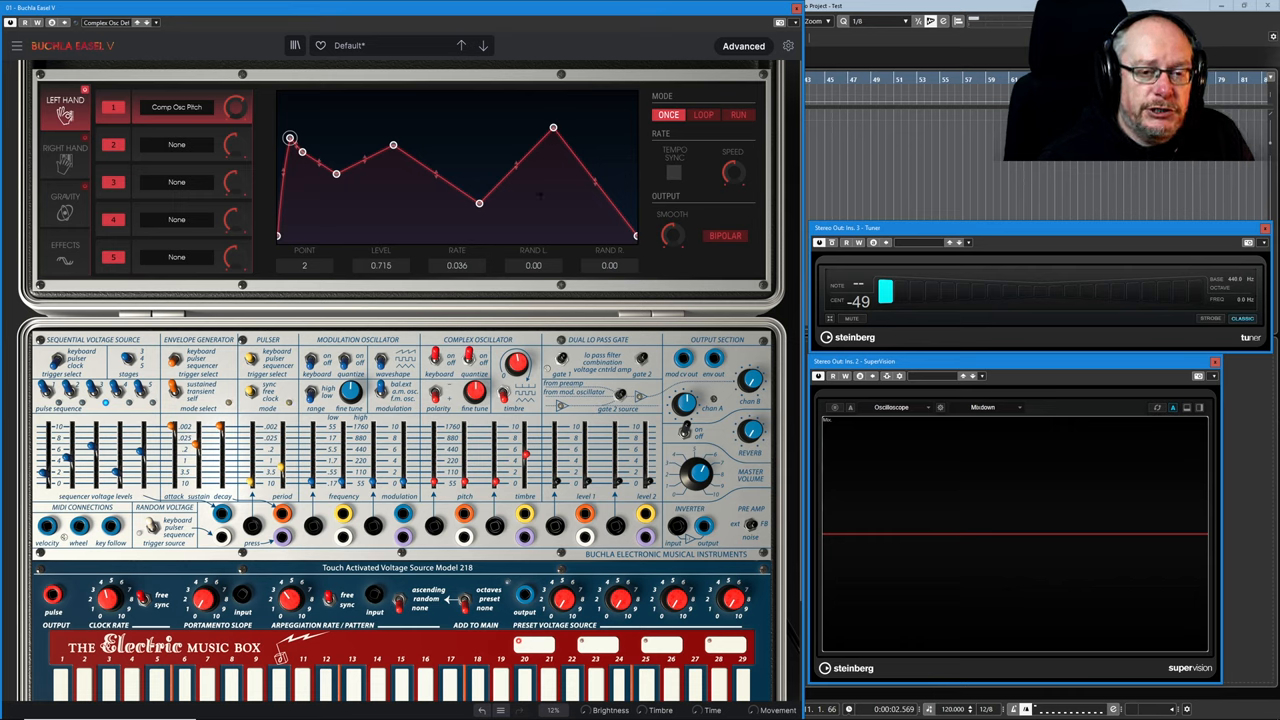
{"action": "mouse_move", "coordinate": [480, 510]}
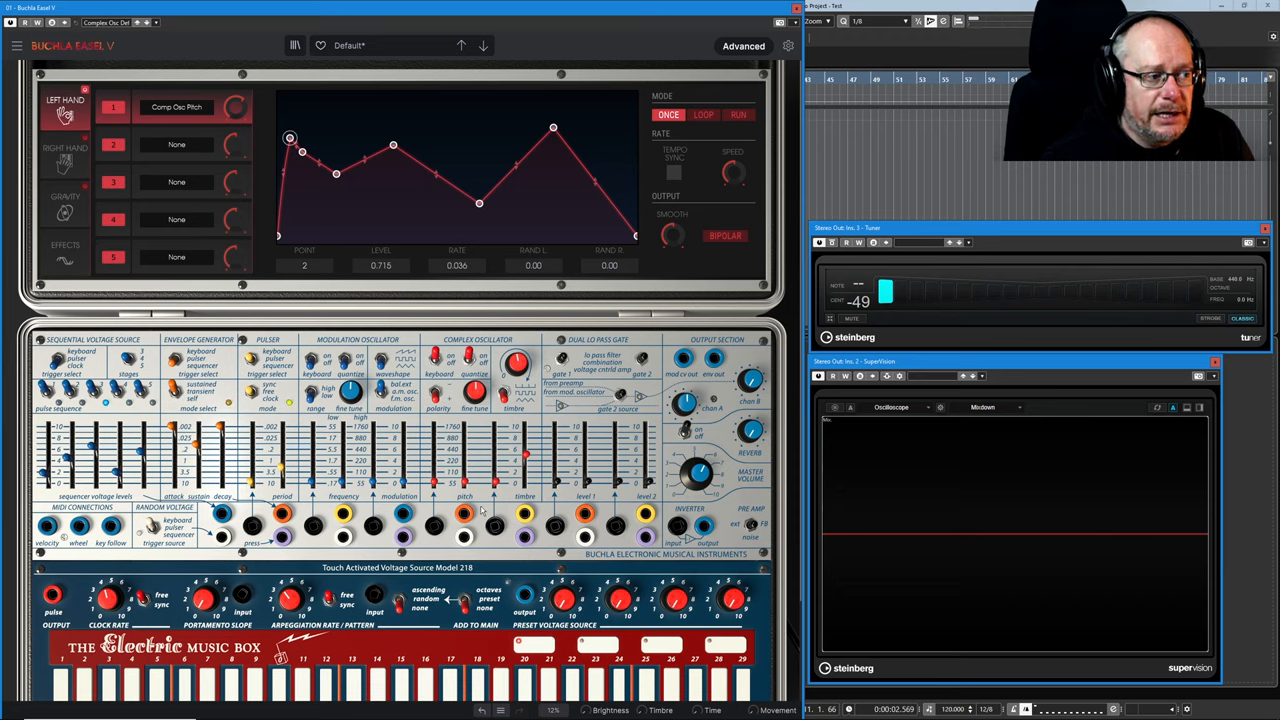
{"action": "mouse_move", "coordinate": [447, 296]}
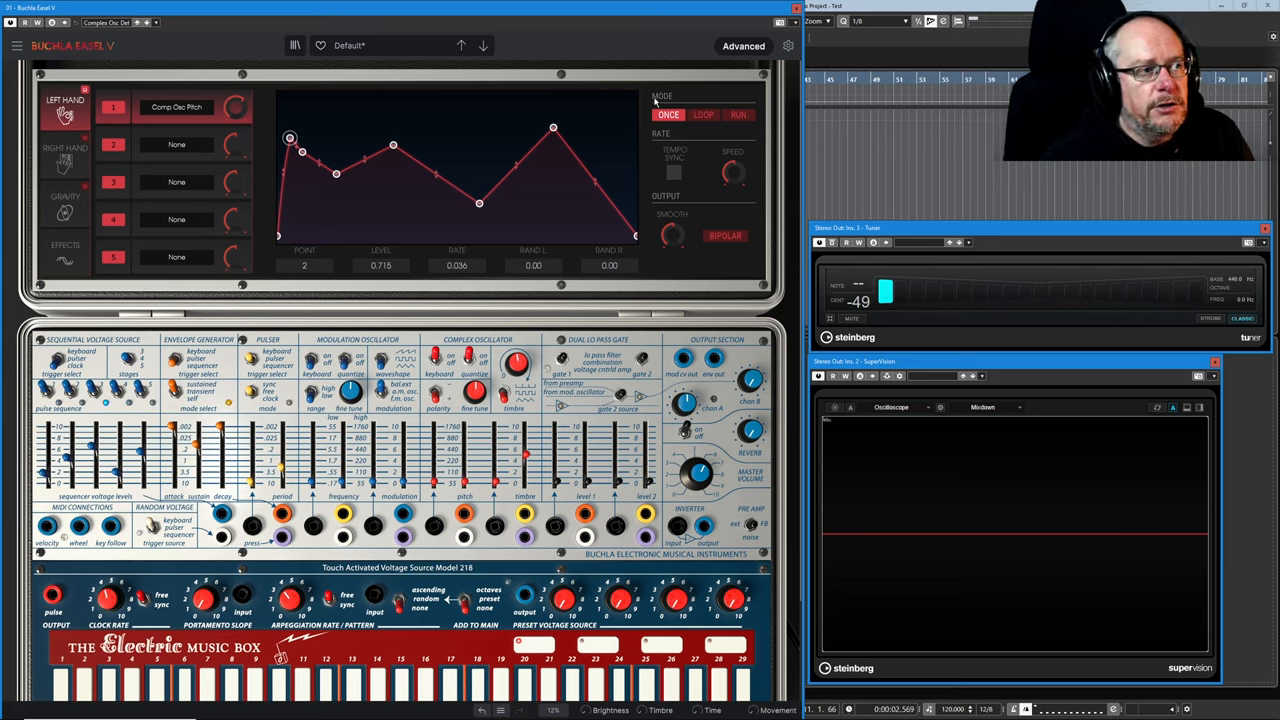
{"action": "mouse_move", "coordinate": [648, 214]}
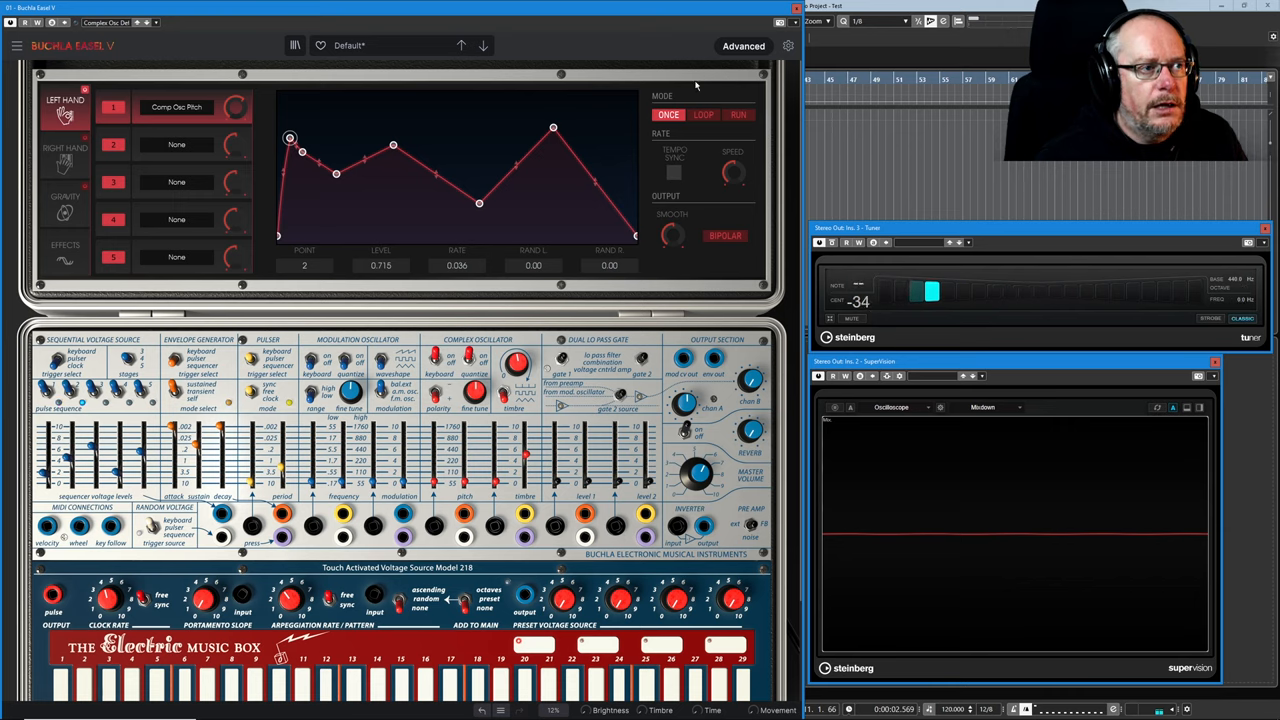
{"action": "left_click", "coordinate": [703, 114]}
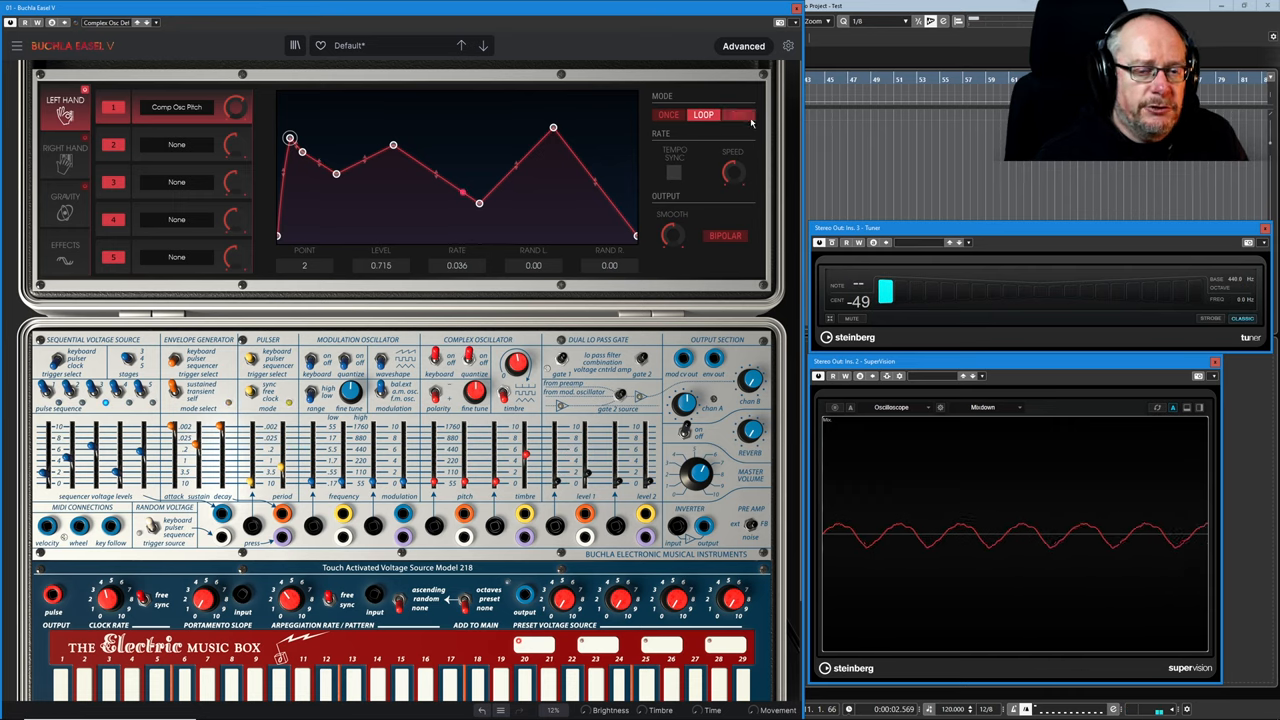
{"action": "left_click", "coordinate": [738, 114]}
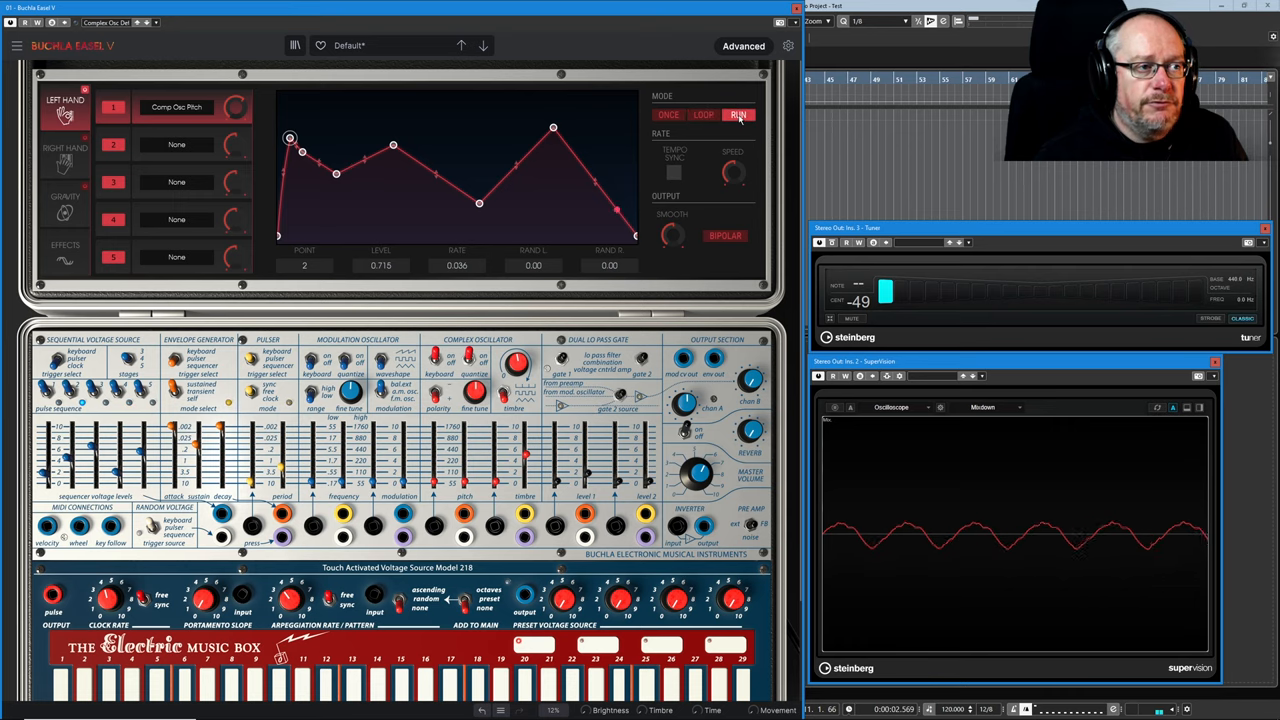
{"action": "left_click", "coordinate": [738, 114]}
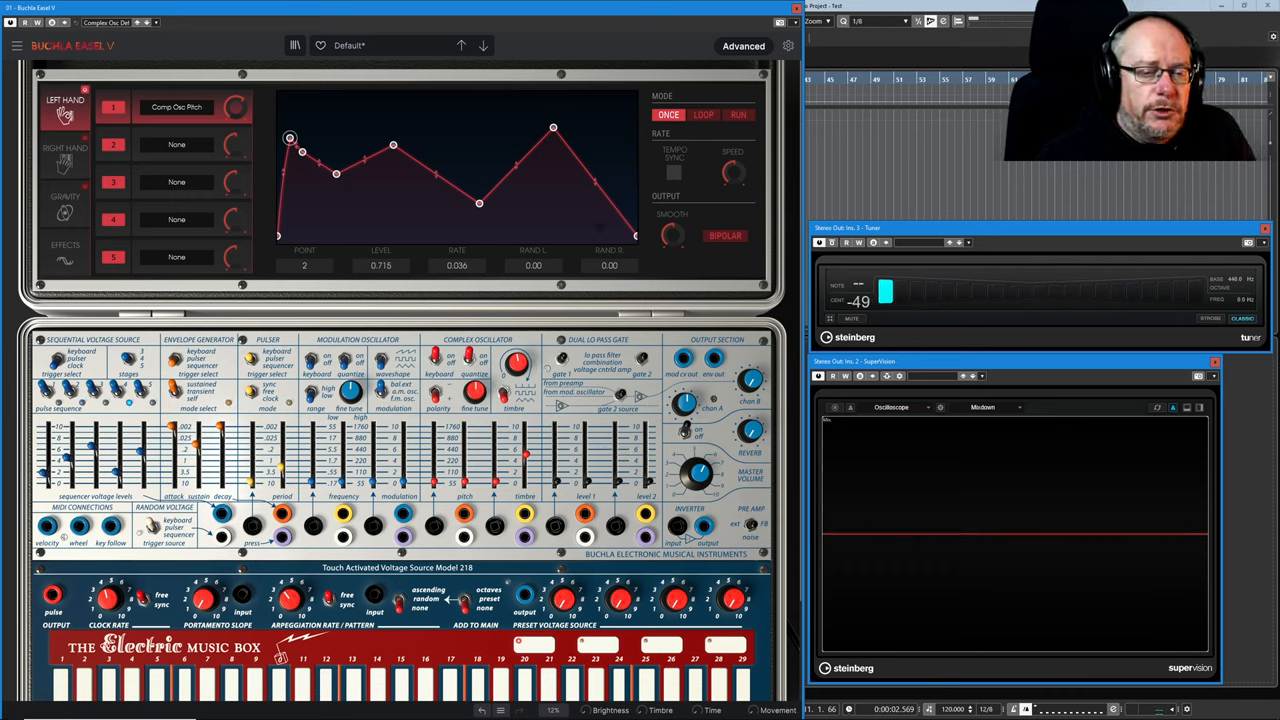
{"action": "mouse_move", "coordinate": [189, 145]}
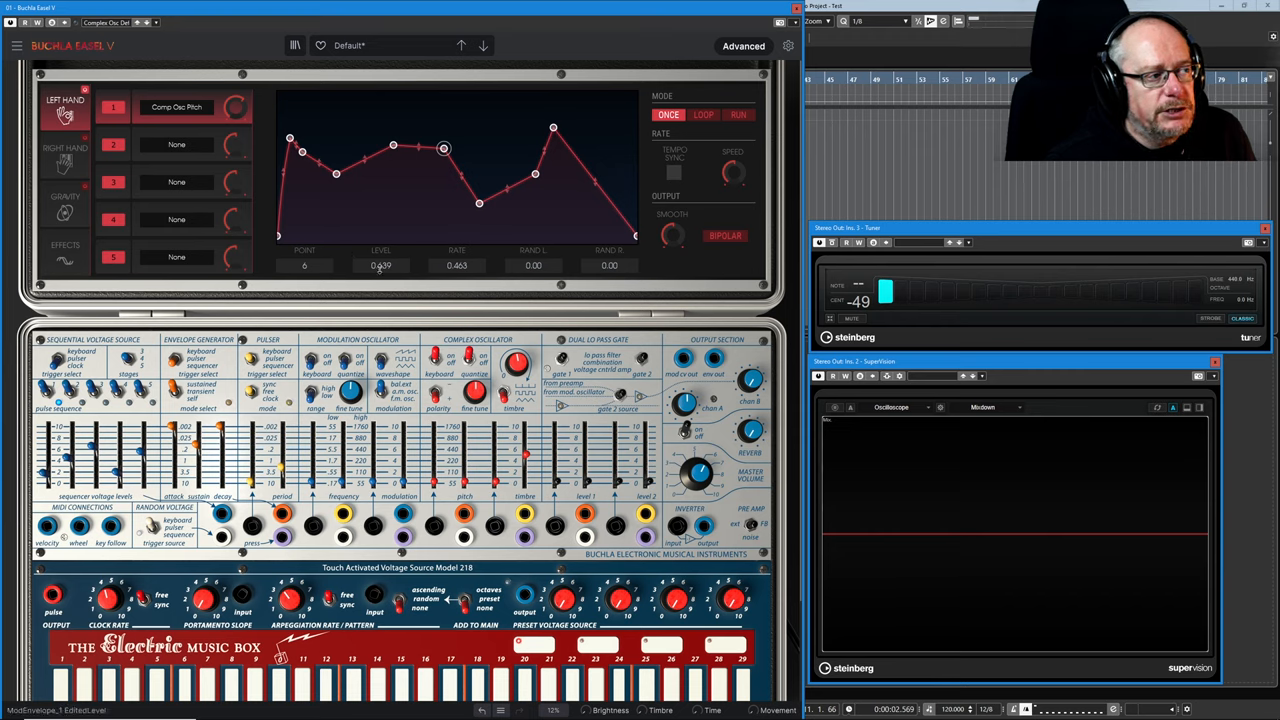
Adjust node 6's level and nudge the low middle node left, right and slightly up
{"action": "left_click_drag", "start_coordinate": [444, 148], "coordinate": [444, 134]}
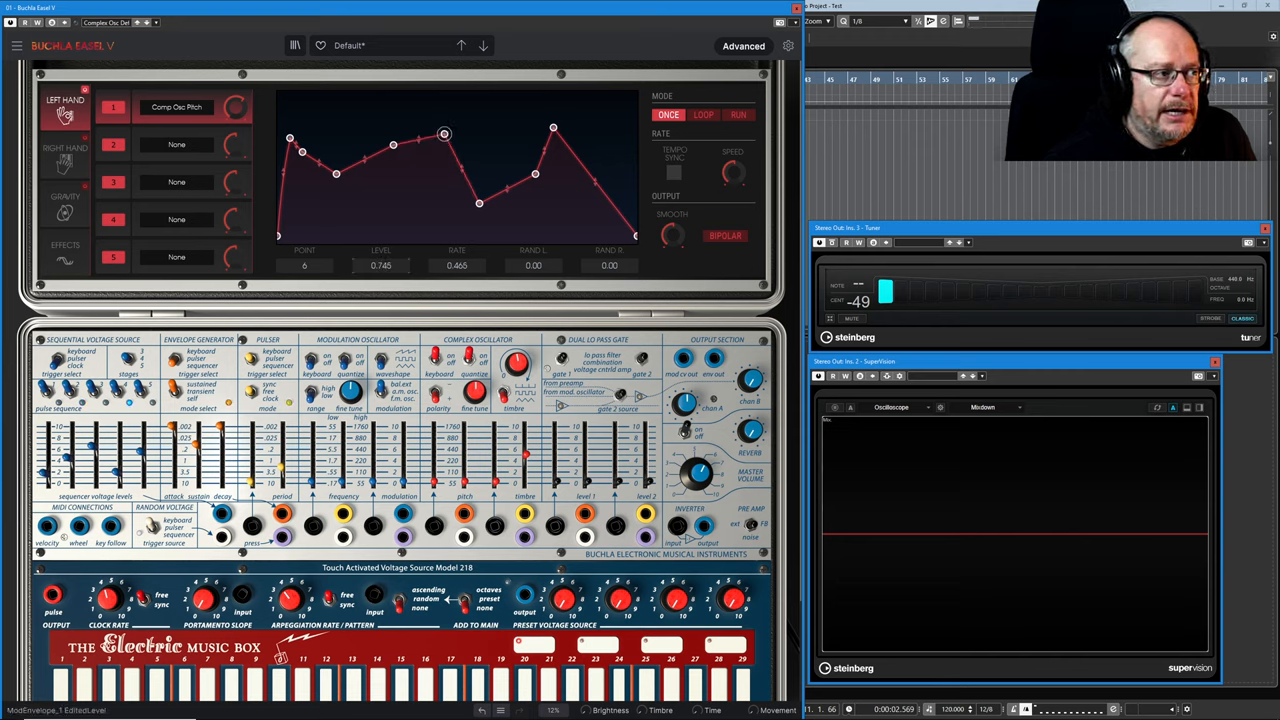
{"action": "left_click_drag", "start_coordinate": [444, 134], "coordinate": [444, 148]}
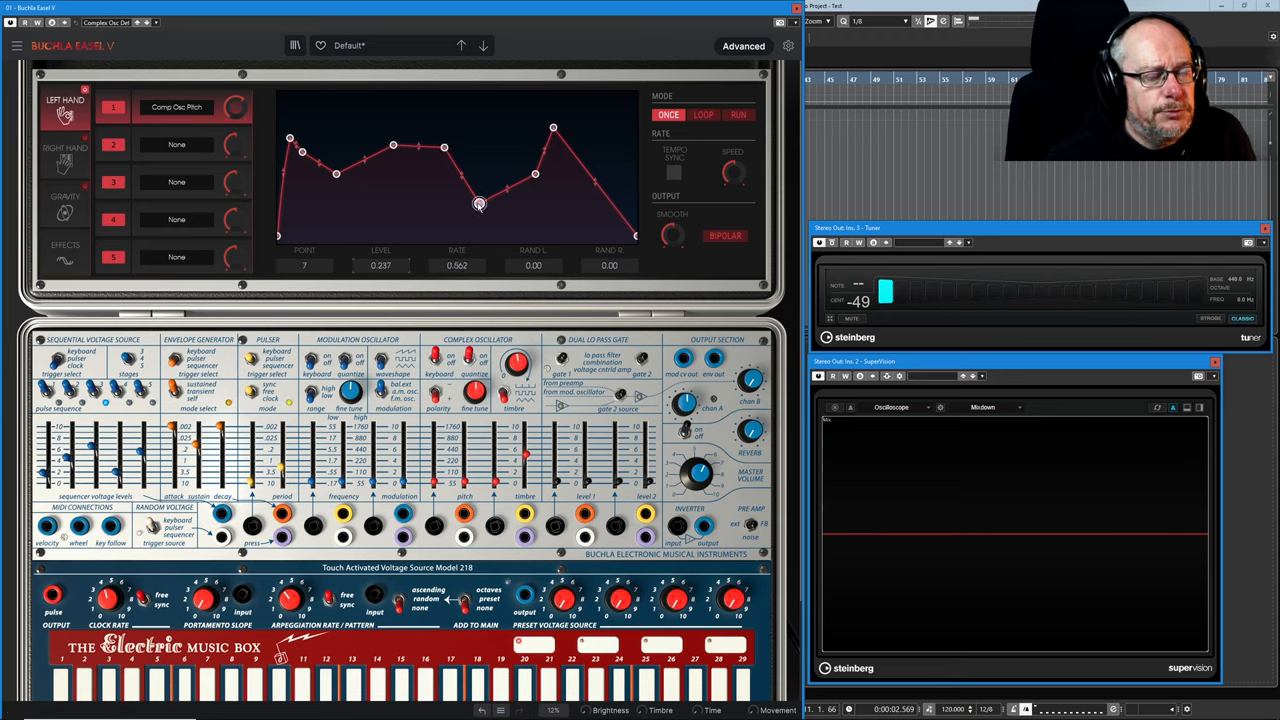
{"action": "left_click_drag", "start_coordinate": [478, 204], "coordinate": [444, 147]}
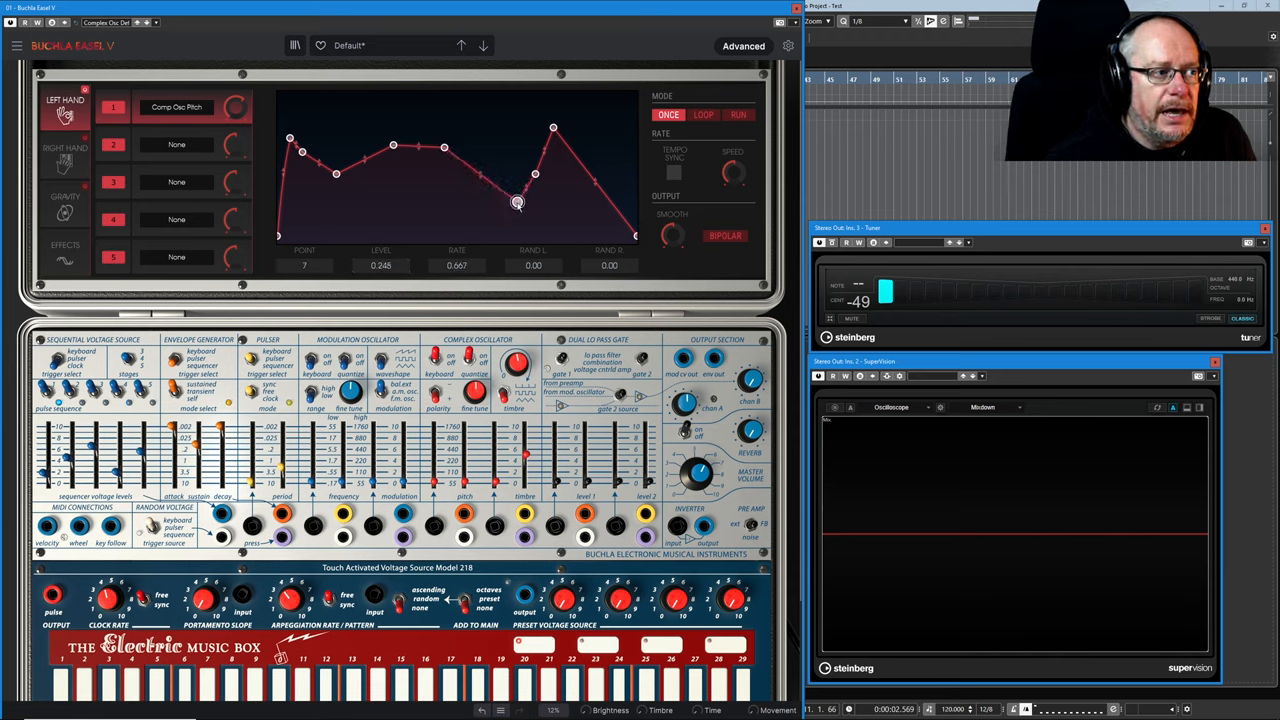
{"action": "left_click_drag", "start_coordinate": [517, 203], "coordinate": [495, 195]}
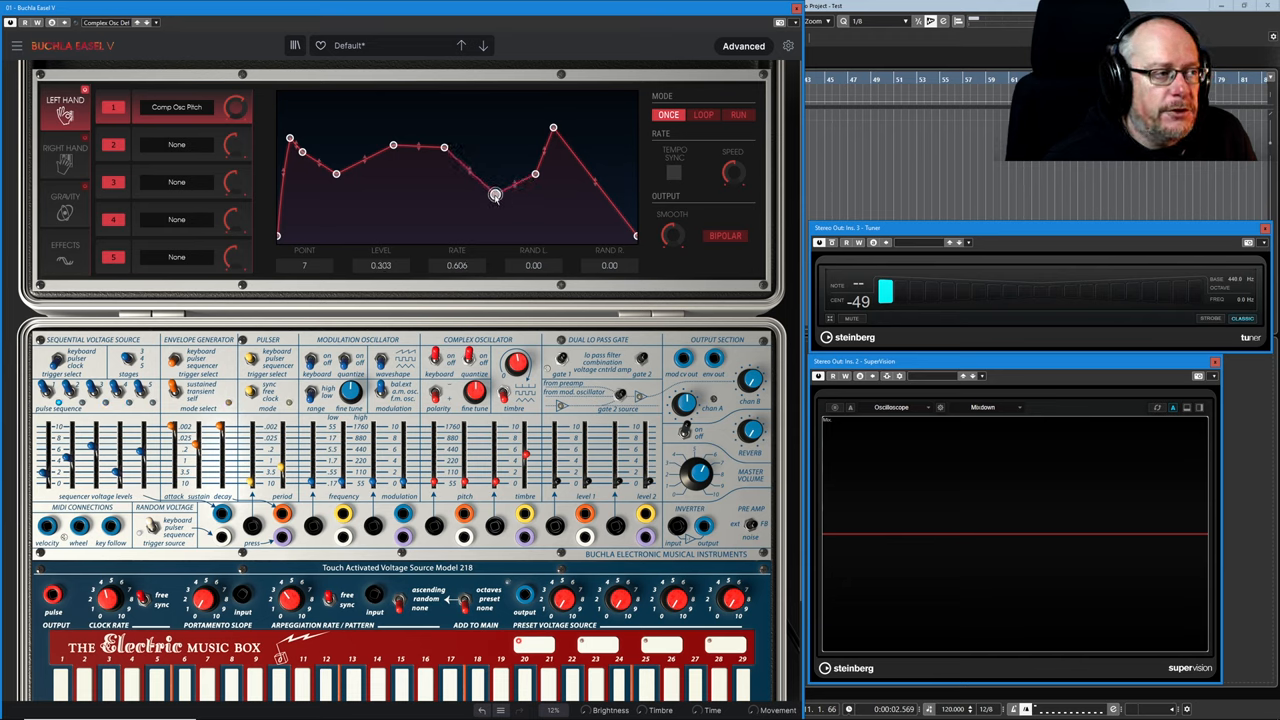
{"action": "left_click_drag", "start_coordinate": [495, 194], "coordinate": [478, 190]}
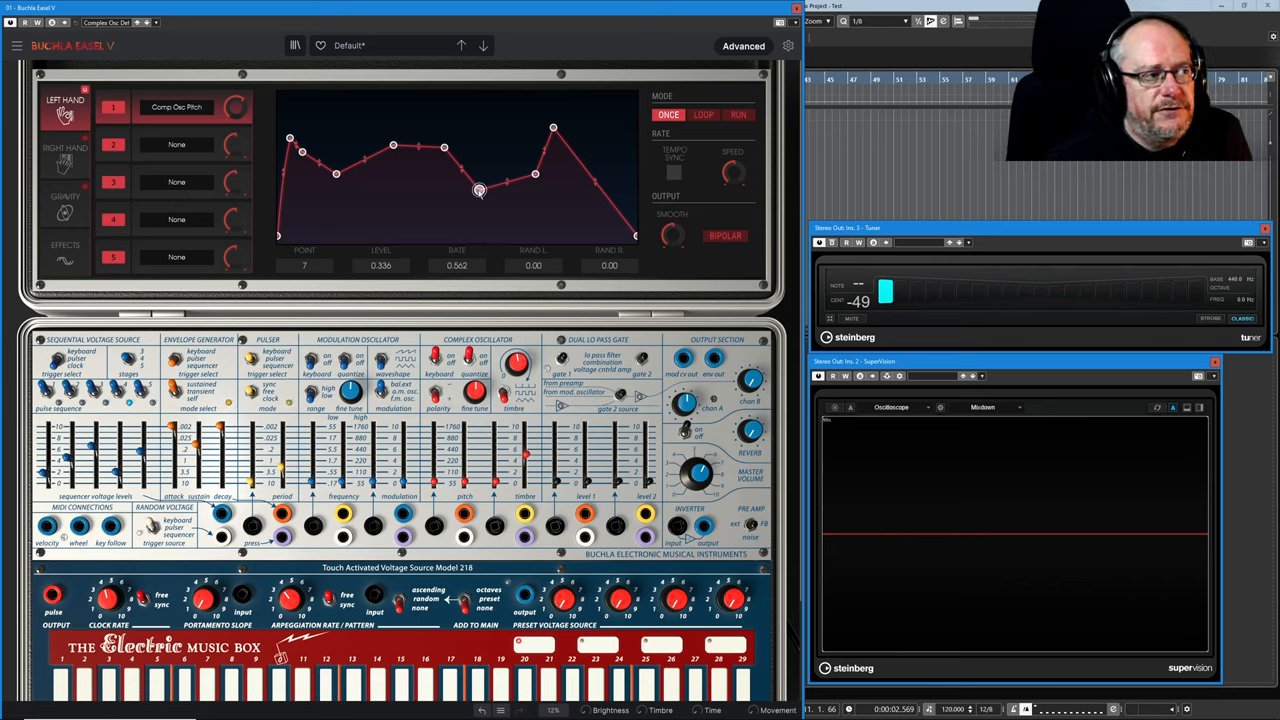
{"action": "left_click_drag", "start_coordinate": [480, 190], "coordinate": [477, 189]}
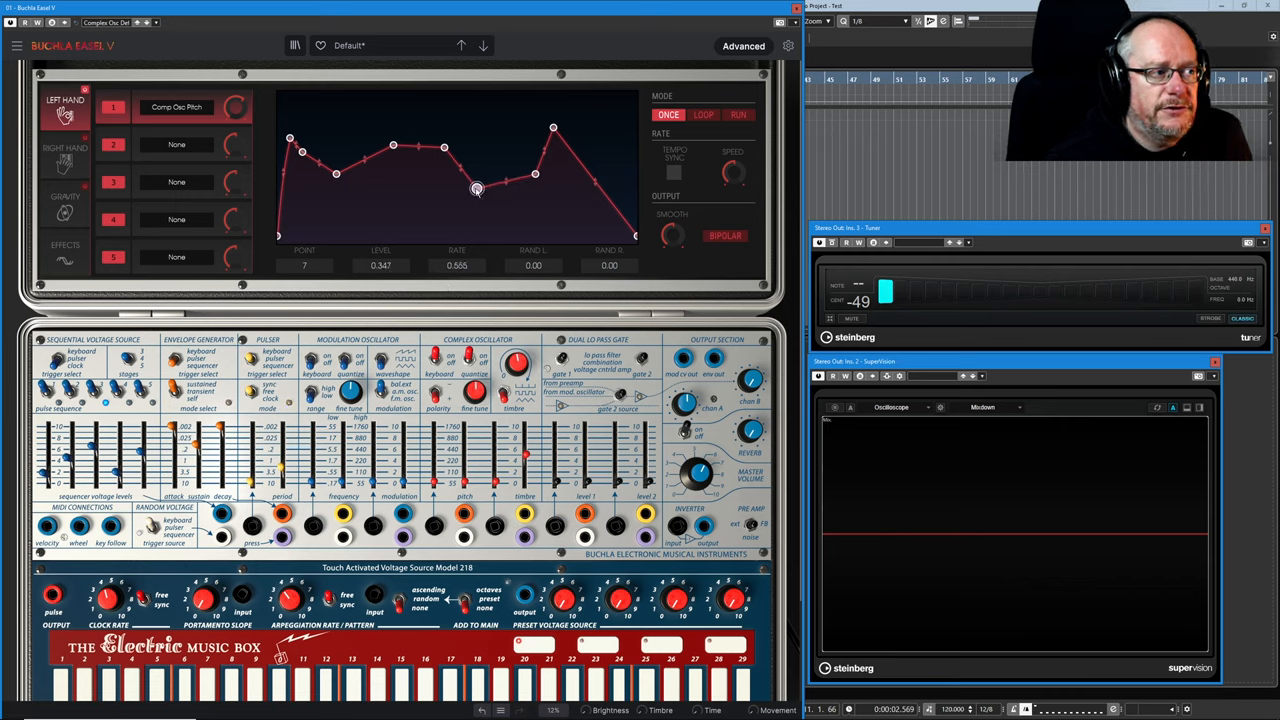
Slide node 7 directly under node 6 so the middle peak drops in a vertical step
{"action": "left_click_drag", "start_coordinate": [477, 189], "coordinate": [444, 190]}
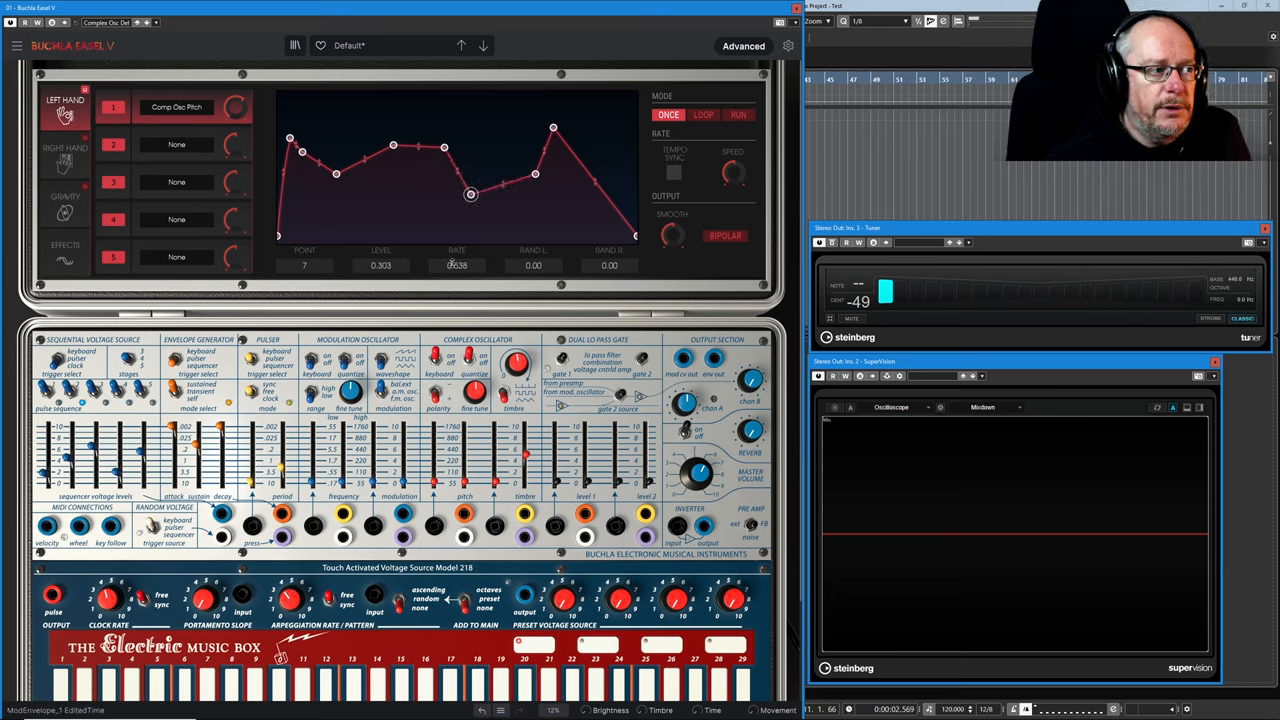
{"action": "left_click_drag", "start_coordinate": [471, 194], "coordinate": [444, 182]}
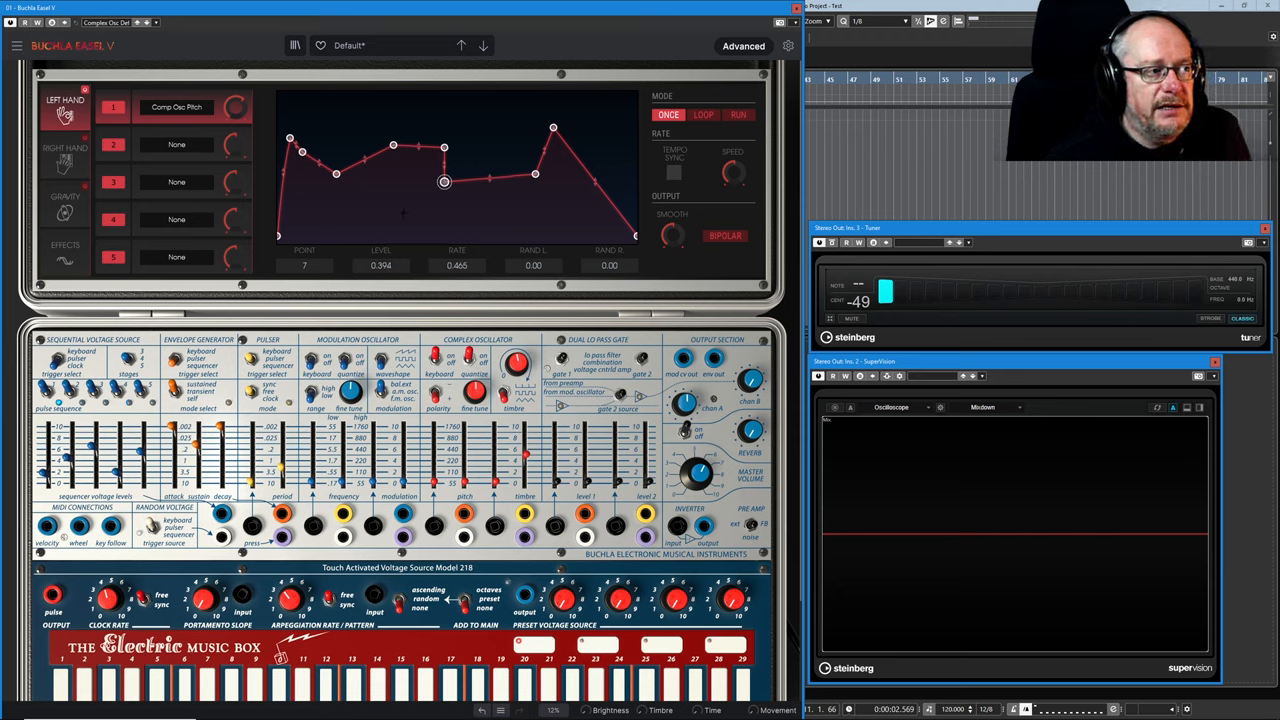
{"action": "left_click_drag", "start_coordinate": [445, 181], "coordinate": [445, 147]}
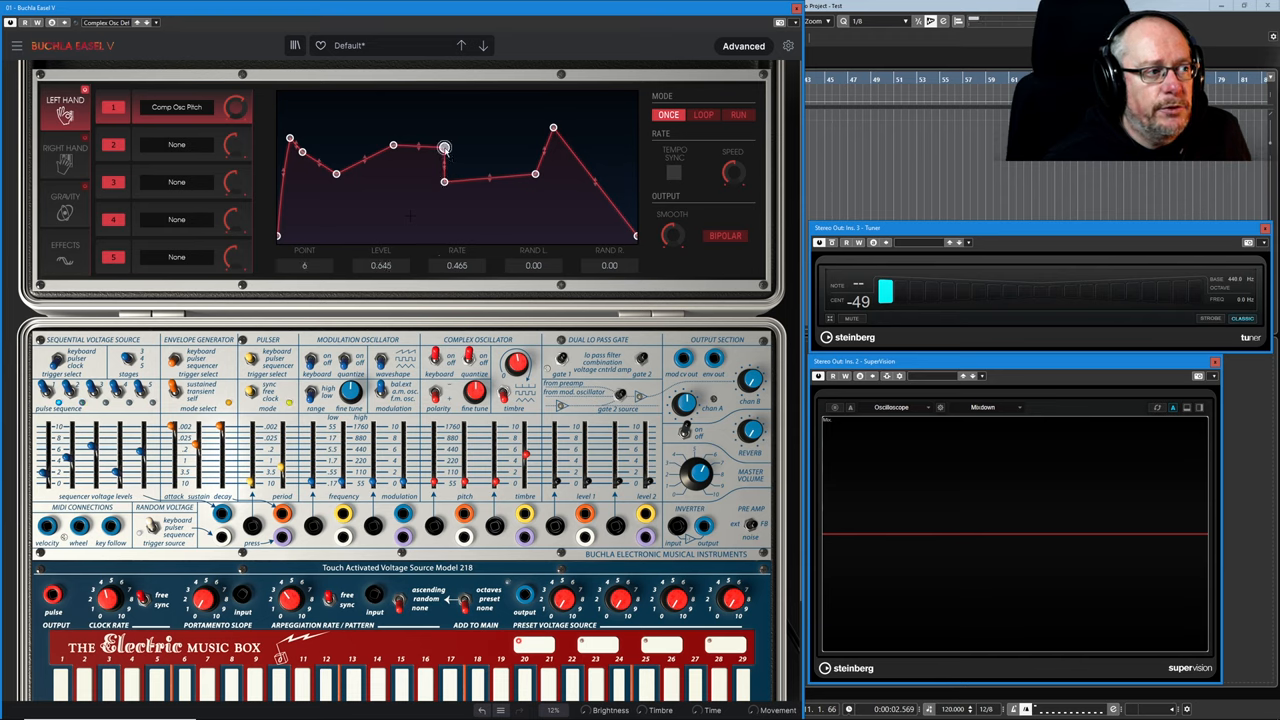
{"action": "left_click_drag", "start_coordinate": [444, 148], "coordinate": [472, 183]}
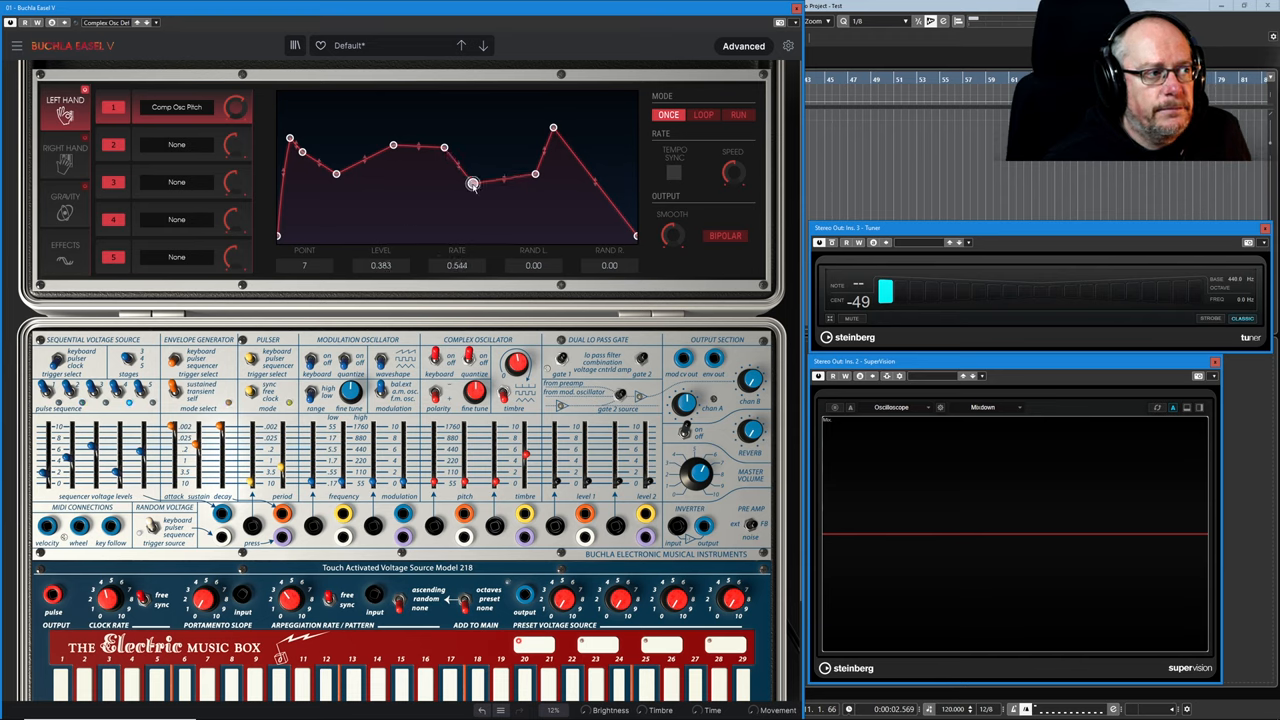
{"action": "left_click_drag", "start_coordinate": [473, 184], "coordinate": [477, 184]}
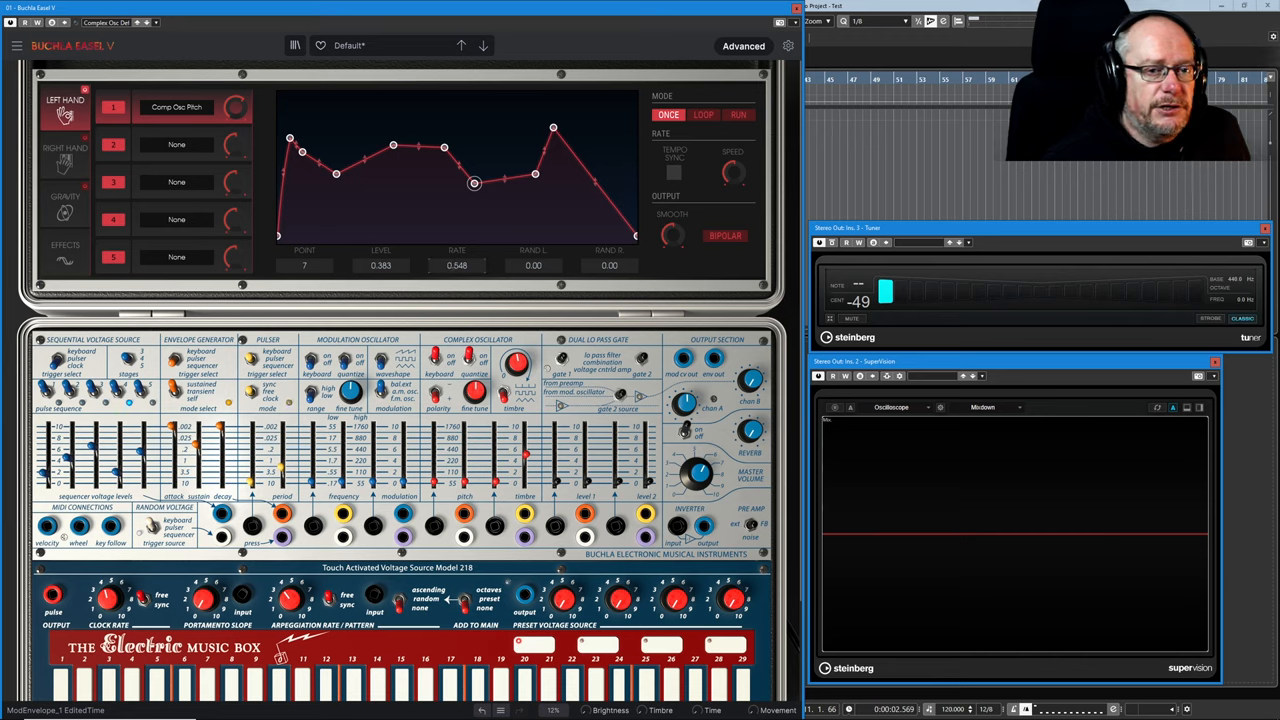
{"action": "left_click_drag", "start_coordinate": [474, 182], "coordinate": [444, 182]}
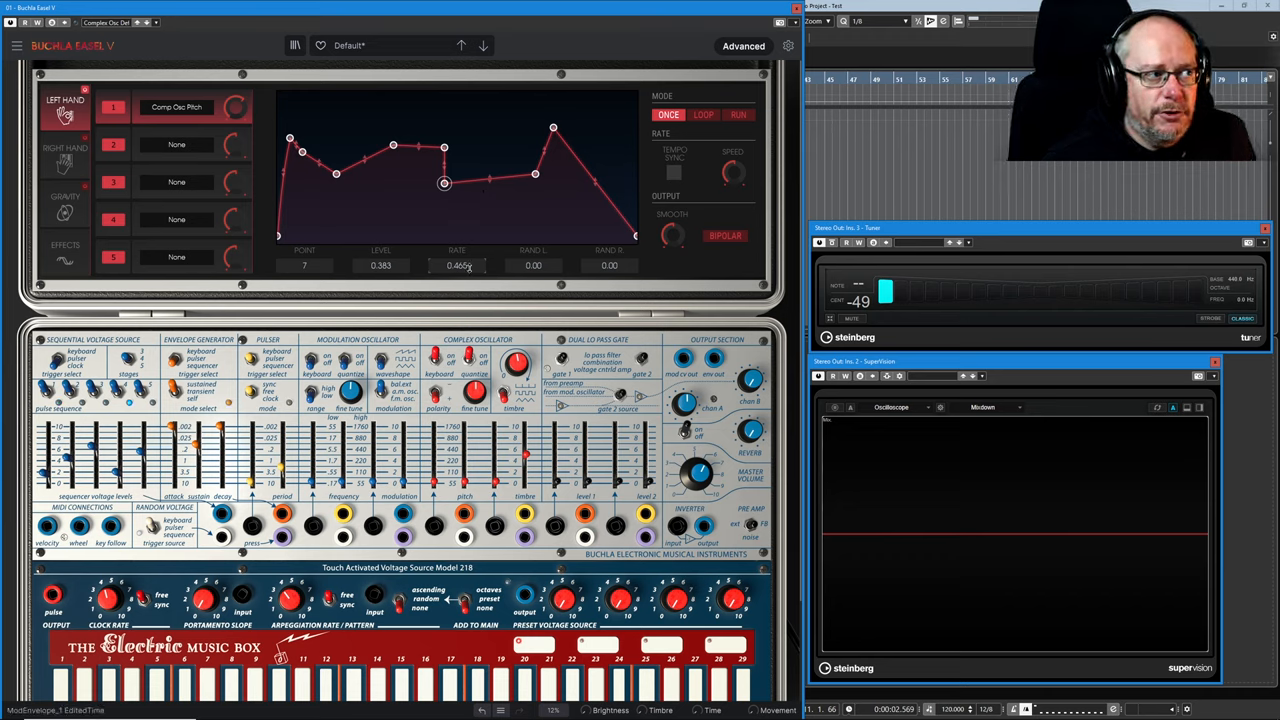
Raise node 5 into a tall mid-envelope peak and pull the next node into a deep valley
{"action": "left_click_drag", "start_coordinate": [444, 183], "coordinate": [498, 195]}
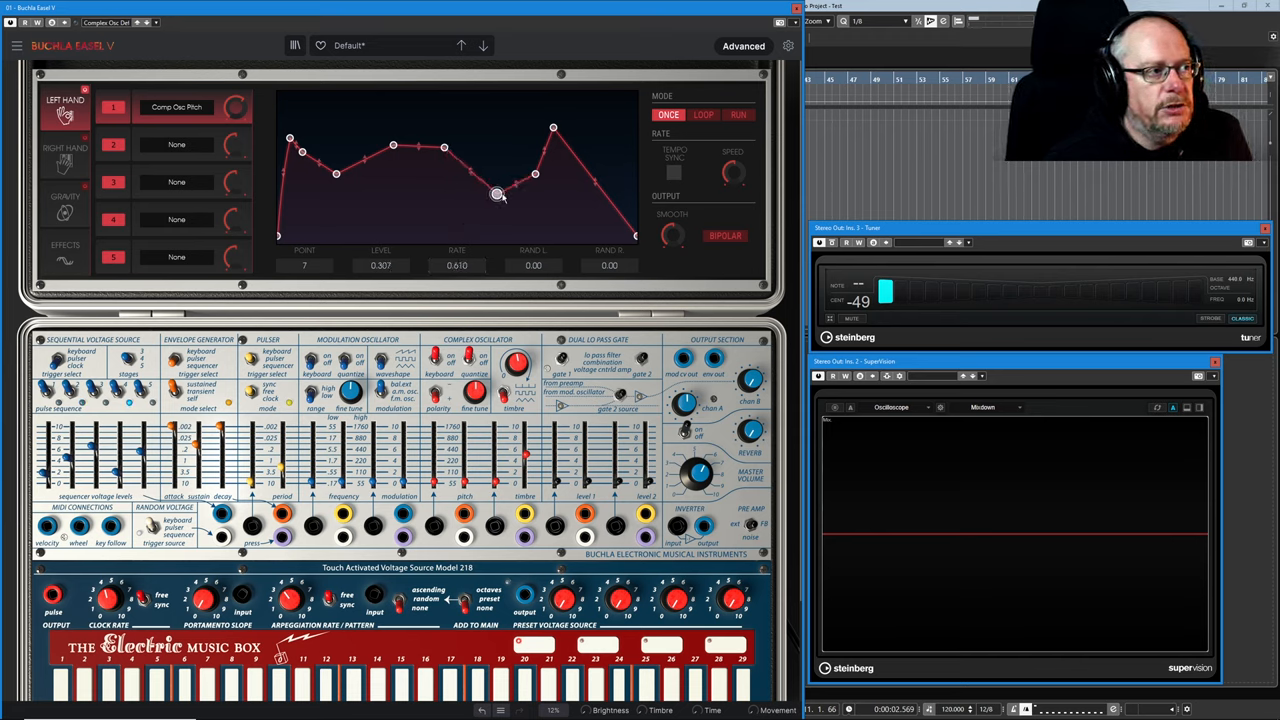
{"action": "left_click_drag", "start_coordinate": [500, 195], "coordinate": [478, 194]}
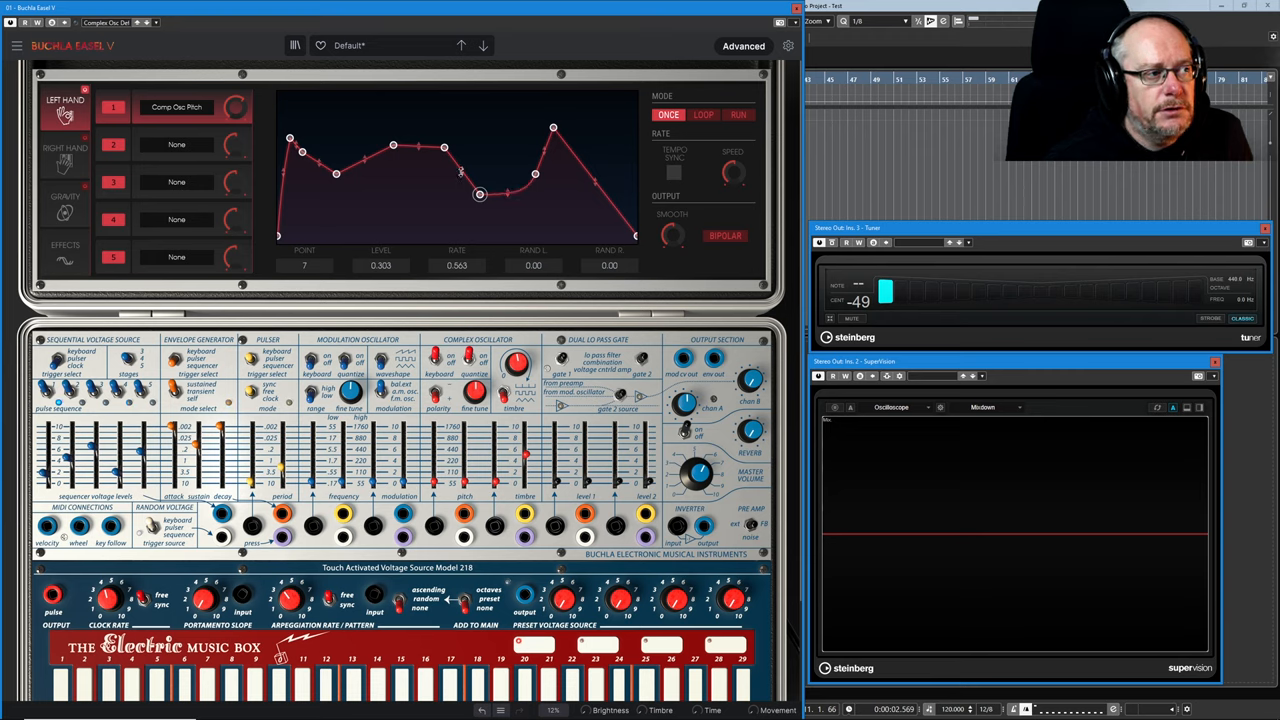
{"action": "left_click_drag", "start_coordinate": [479, 194], "coordinate": [443, 147]}
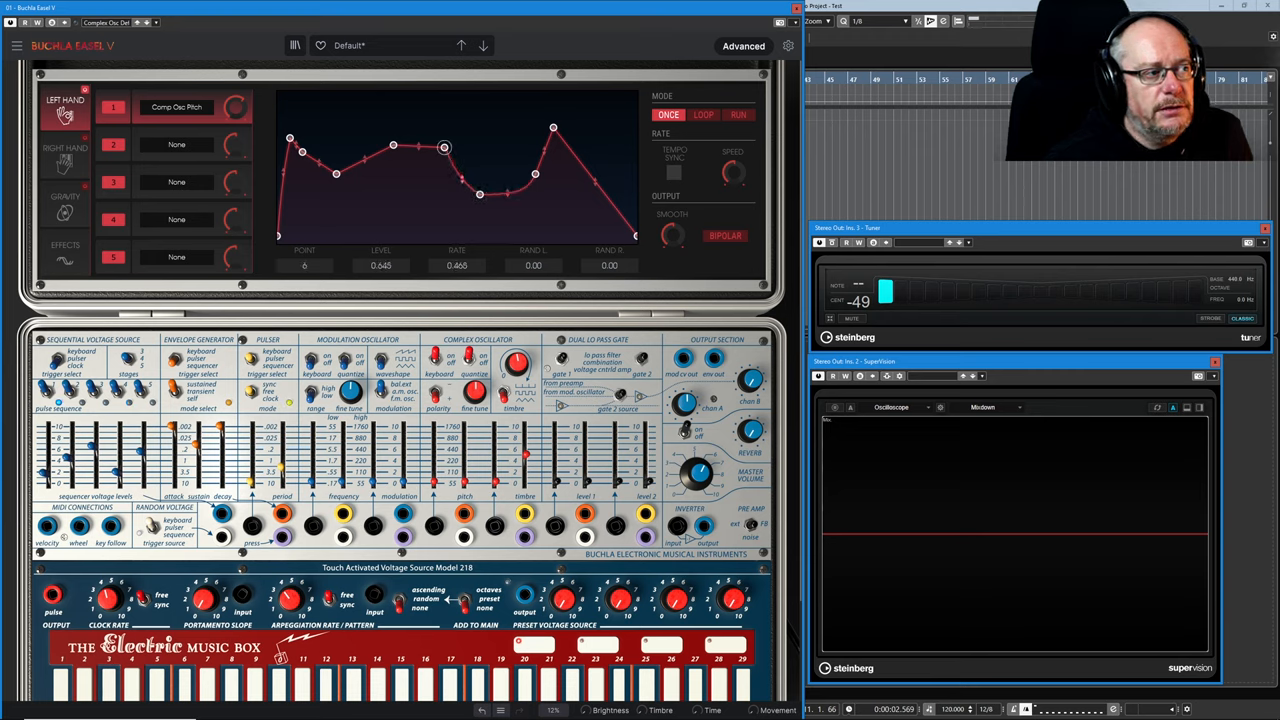
{"action": "left_click_drag", "start_coordinate": [445, 147], "coordinate": [393, 146]}
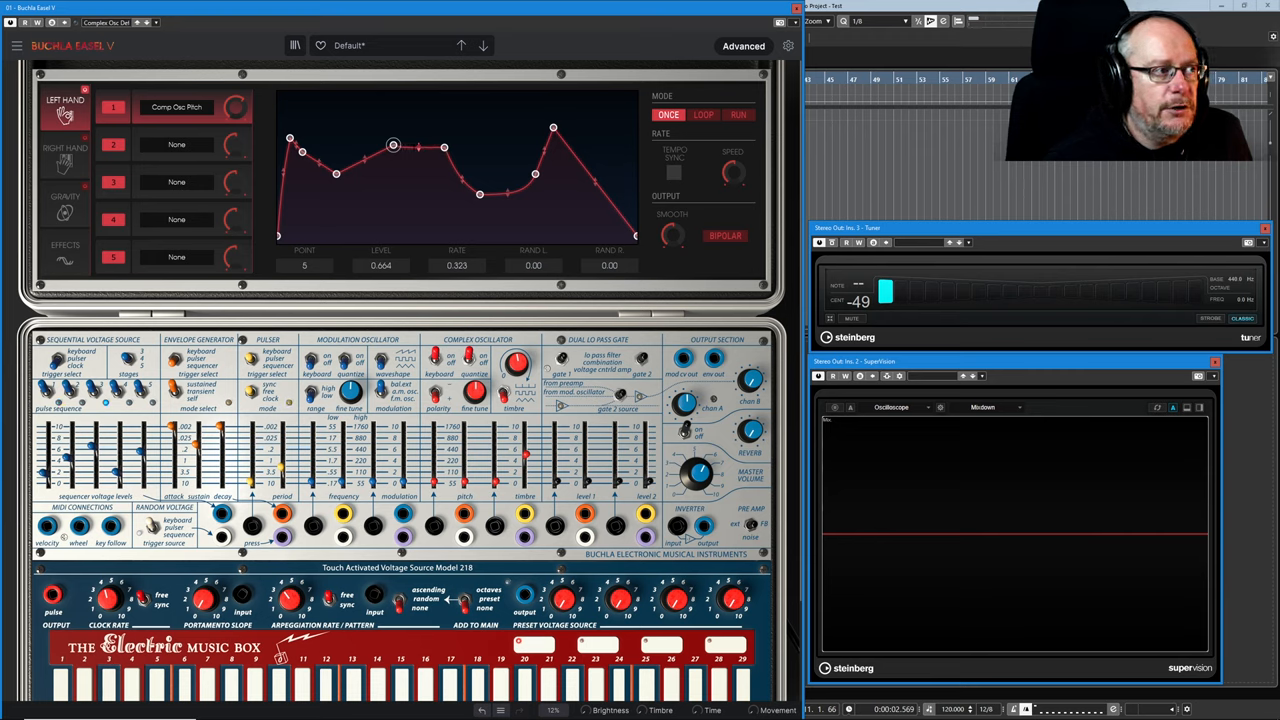
{"action": "left_click_drag", "start_coordinate": [393, 144], "coordinate": [372, 116]}
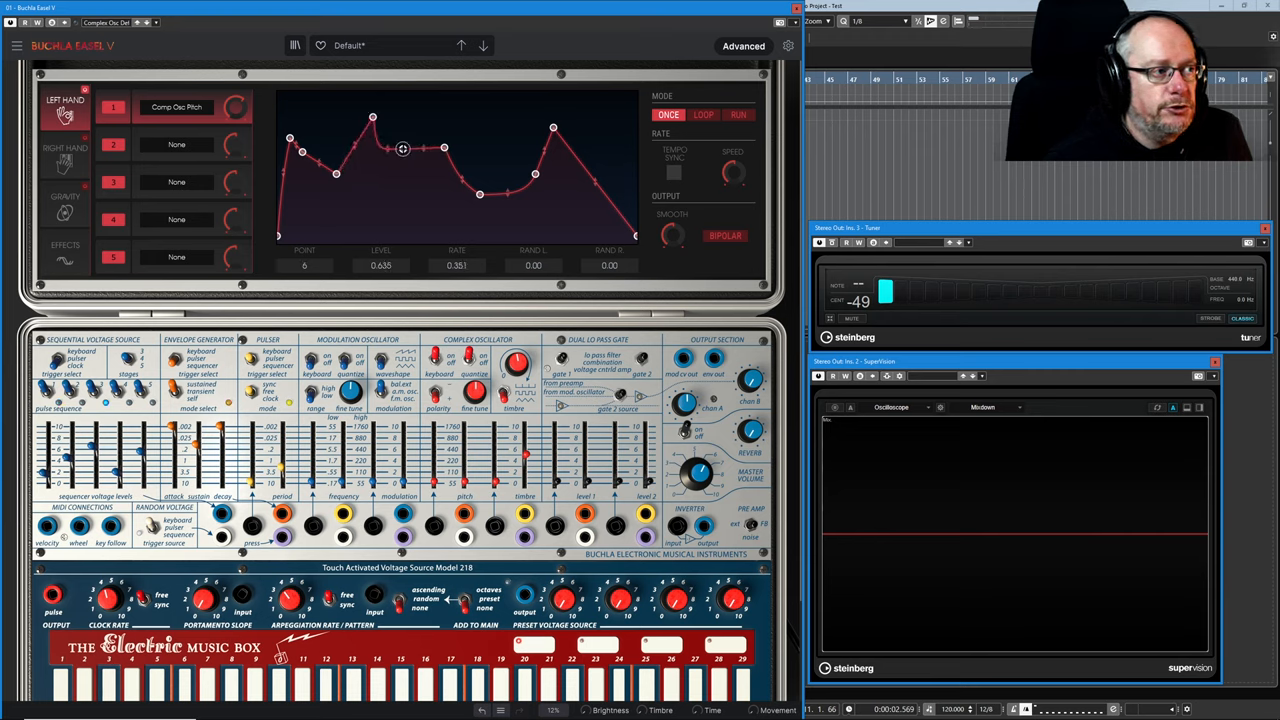
{"action": "left_click_drag", "start_coordinate": [403, 148], "coordinate": [424, 197]}
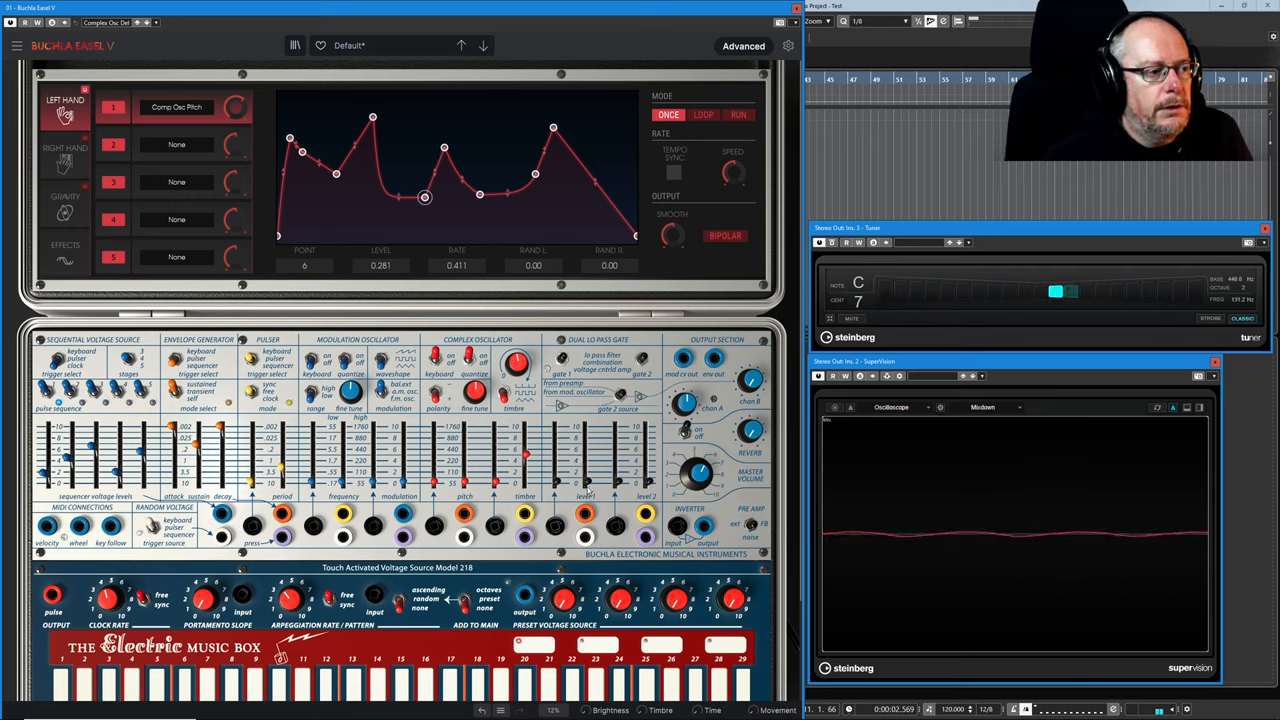
{"action": "left_click_drag", "start_coordinate": [234, 107], "coordinate": [234, 107]}
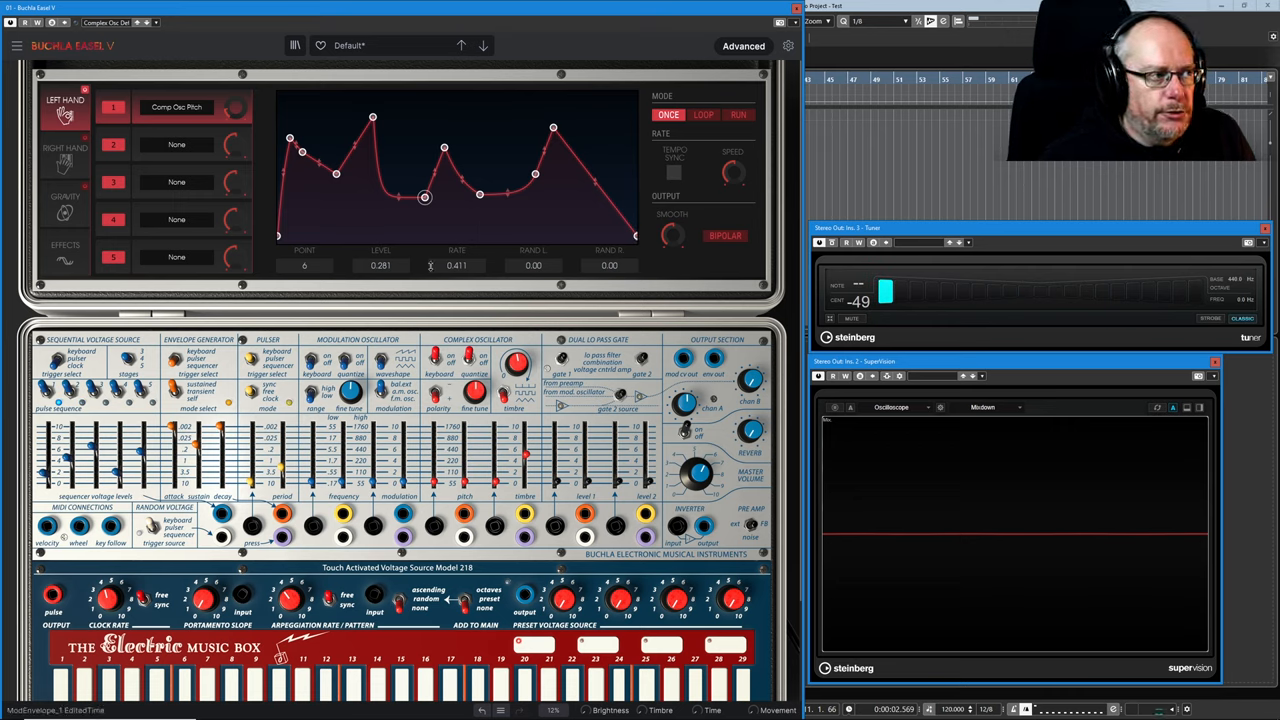
{"action": "left_click", "coordinate": [279, 238]}
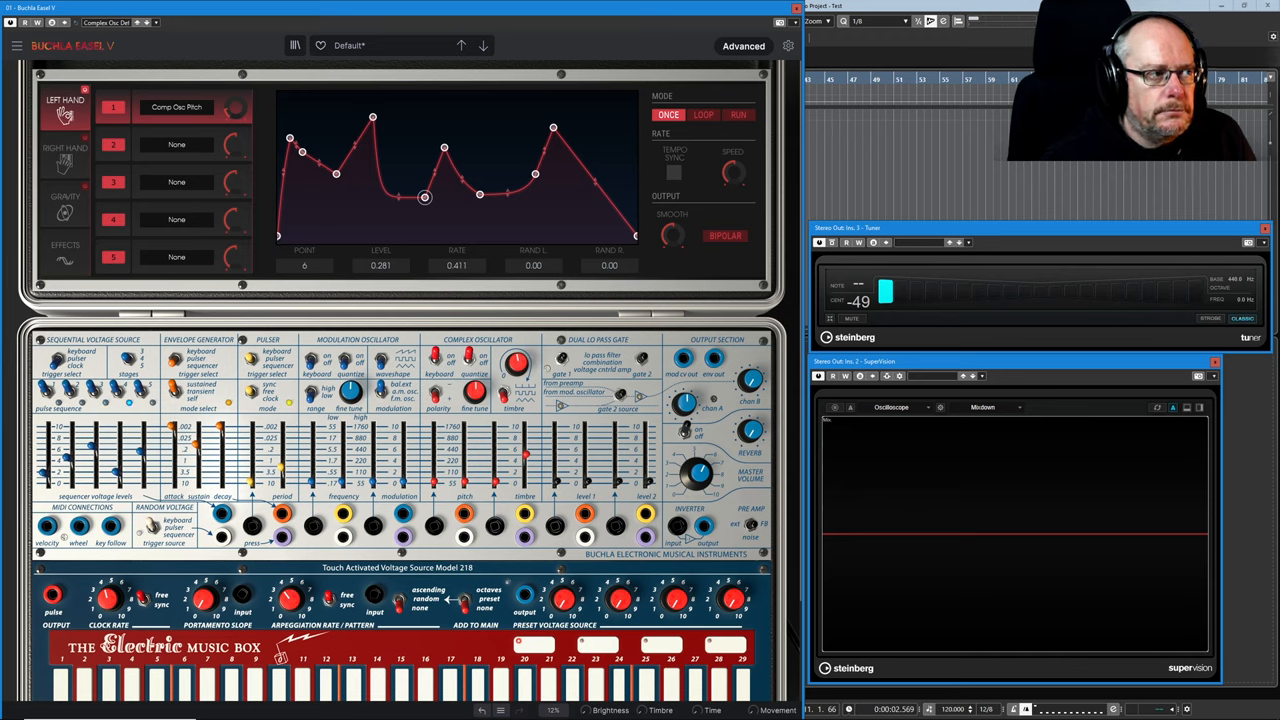
Switch the function generator Output to BIPOLAR so the curve swings around centre
{"action": "left_click", "coordinate": [725, 236]}
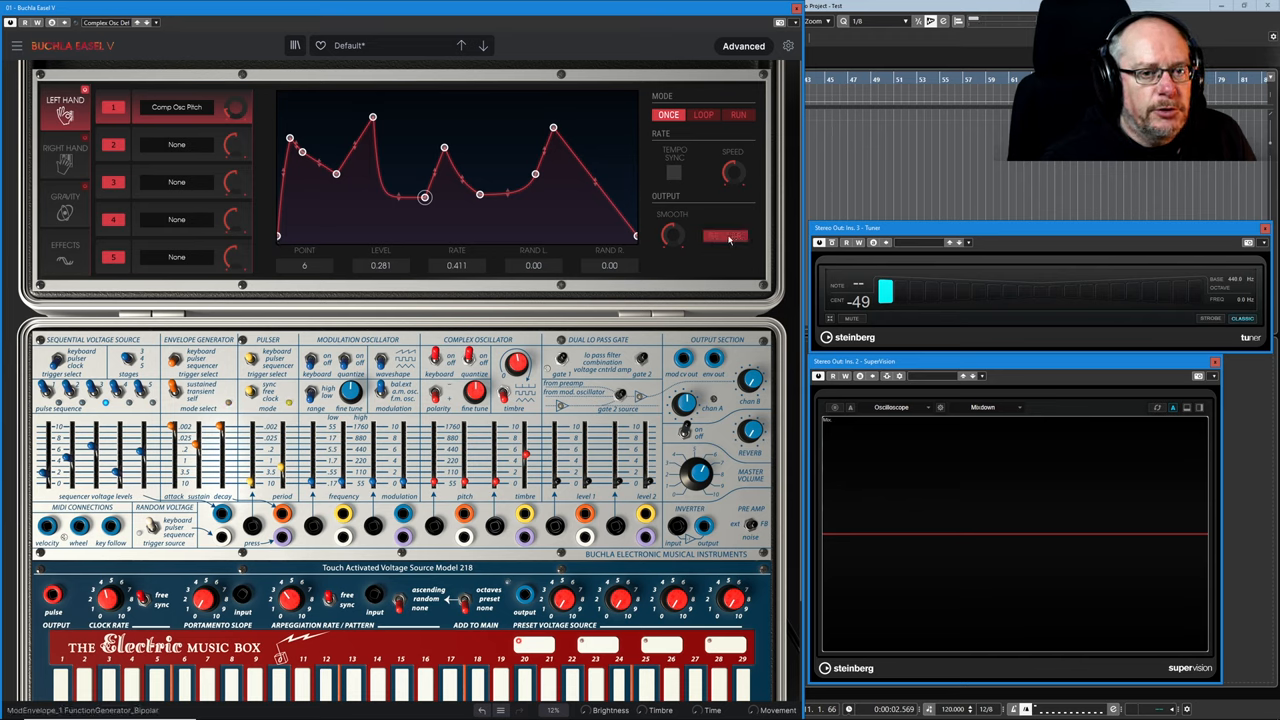
{"action": "left_click", "coordinate": [724, 235]}
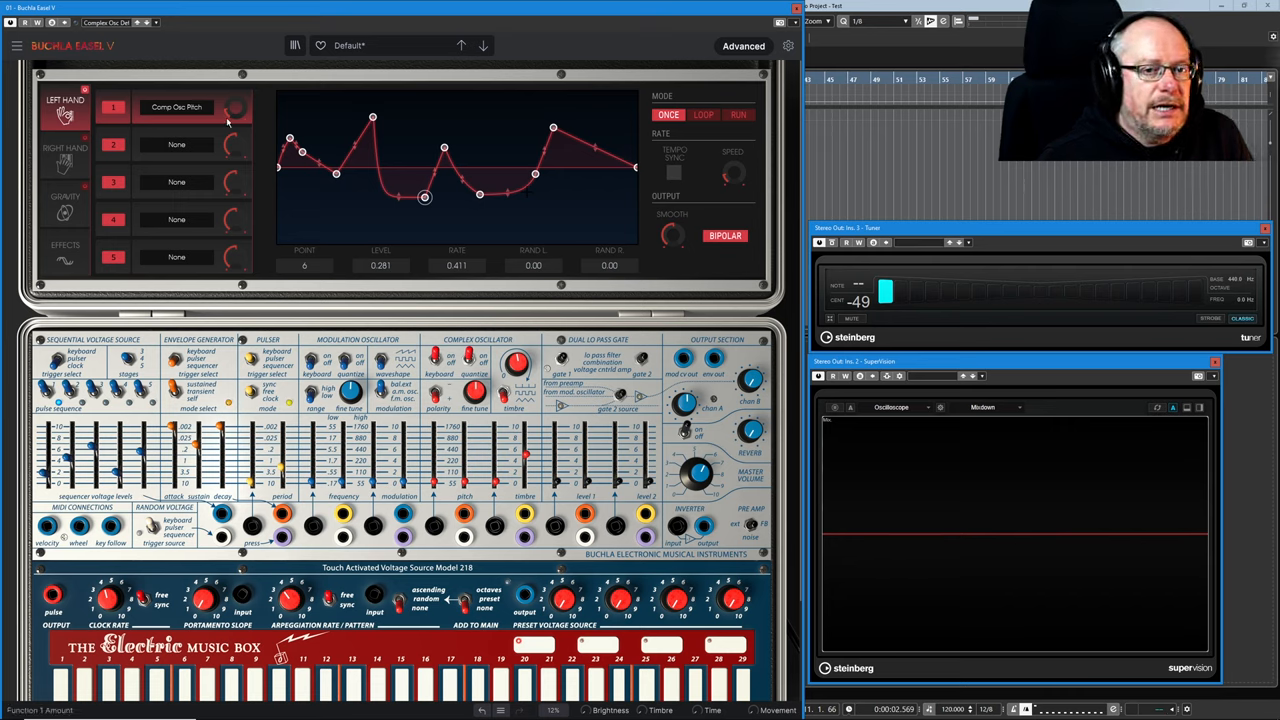
{"action": "mouse_move", "coordinate": [270, 133]}
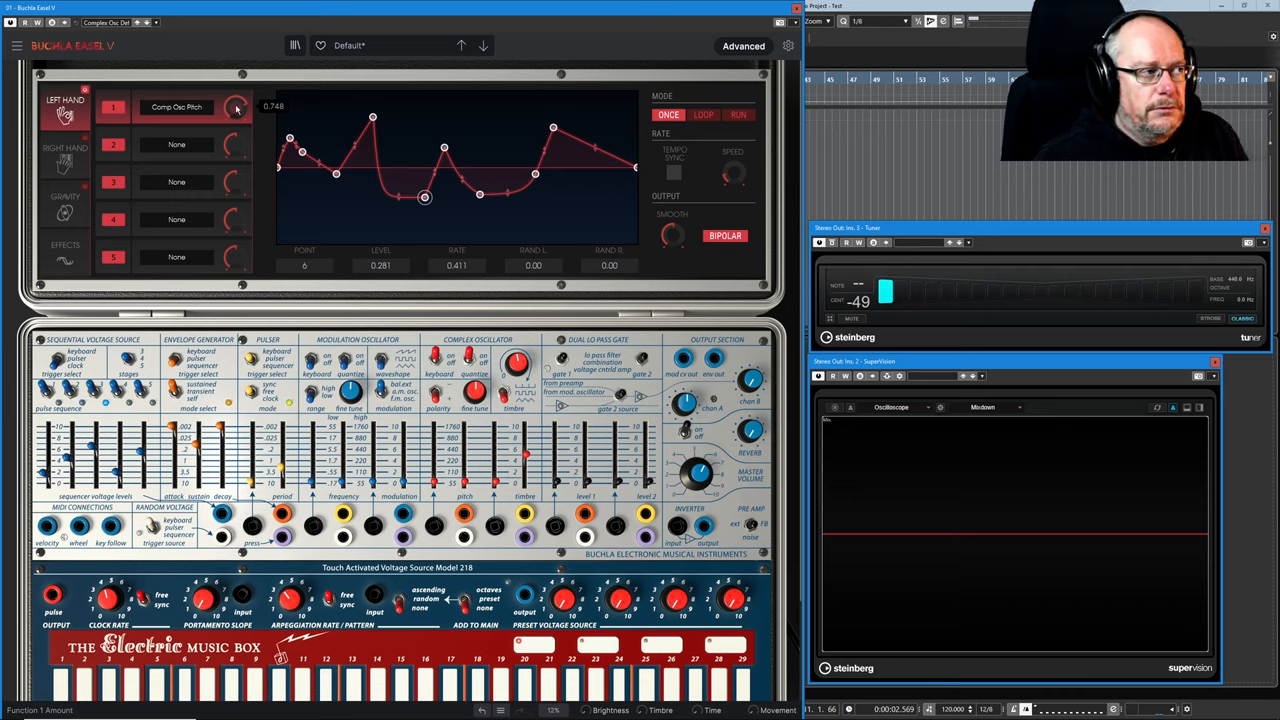
Lift a node between the valley nodes to form a small bump before the lowest dip
{"action": "left_click_drag", "start_coordinate": [423, 197], "coordinate": [479, 194]}
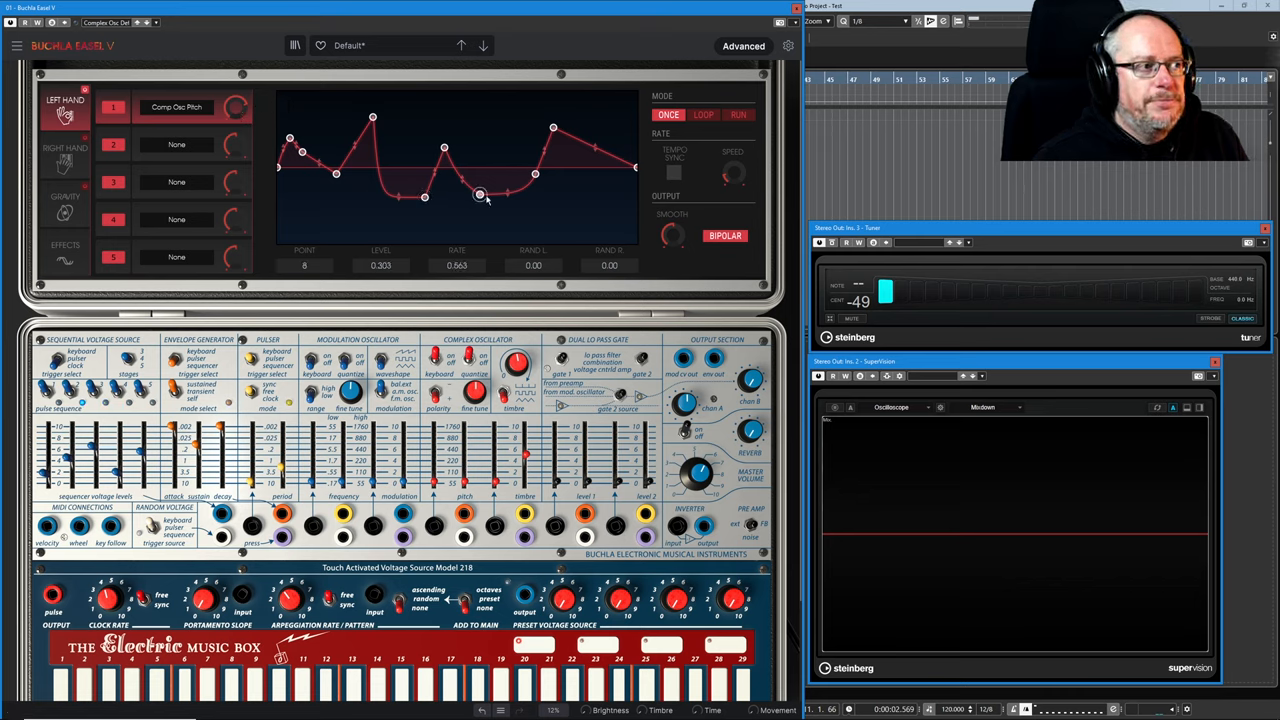
{"action": "left_click_drag", "start_coordinate": [479, 195], "coordinate": [424, 197]}
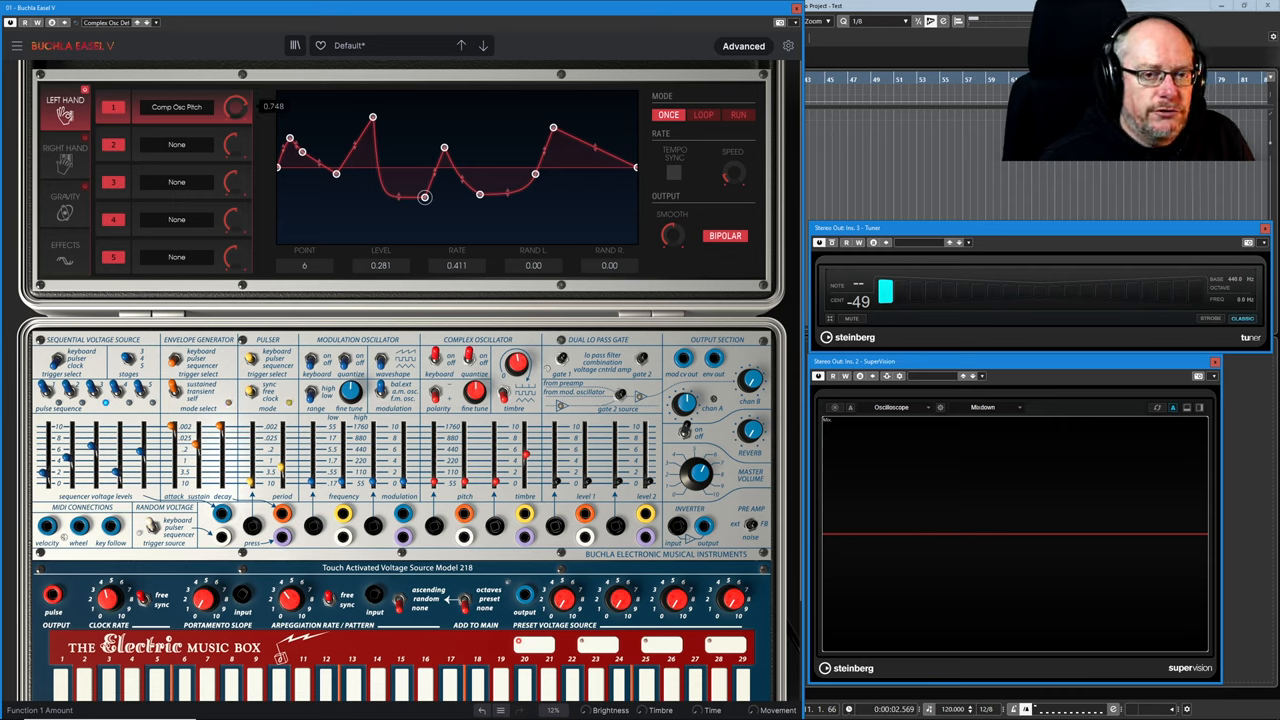
Lower the slot 1 amount knob for Comp Osc Pitch to about 0.32
{"action": "left_click_drag", "start_coordinate": [234, 107], "coordinate": [234, 130]}
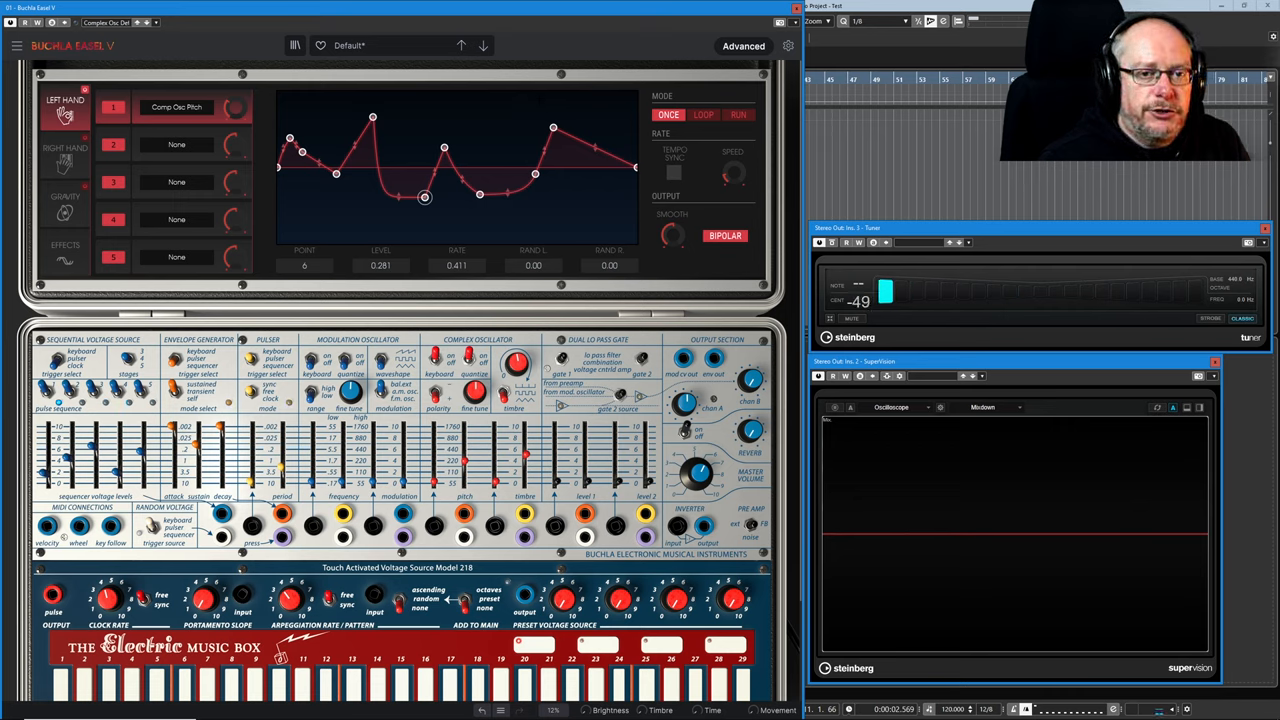
{"action": "left_click_drag", "start_coordinate": [424, 197], "coordinate": [480, 194]}
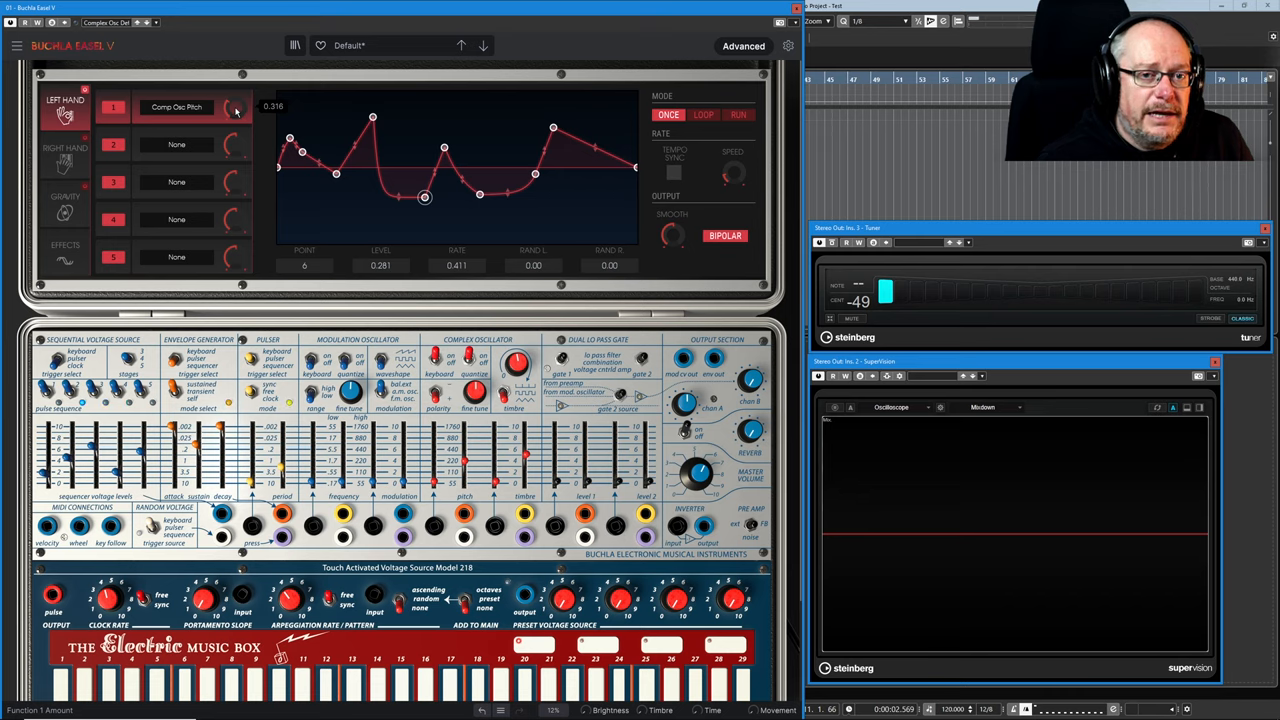
{"action": "left_click_drag", "start_coordinate": [235, 107], "coordinate": [235, 95]}
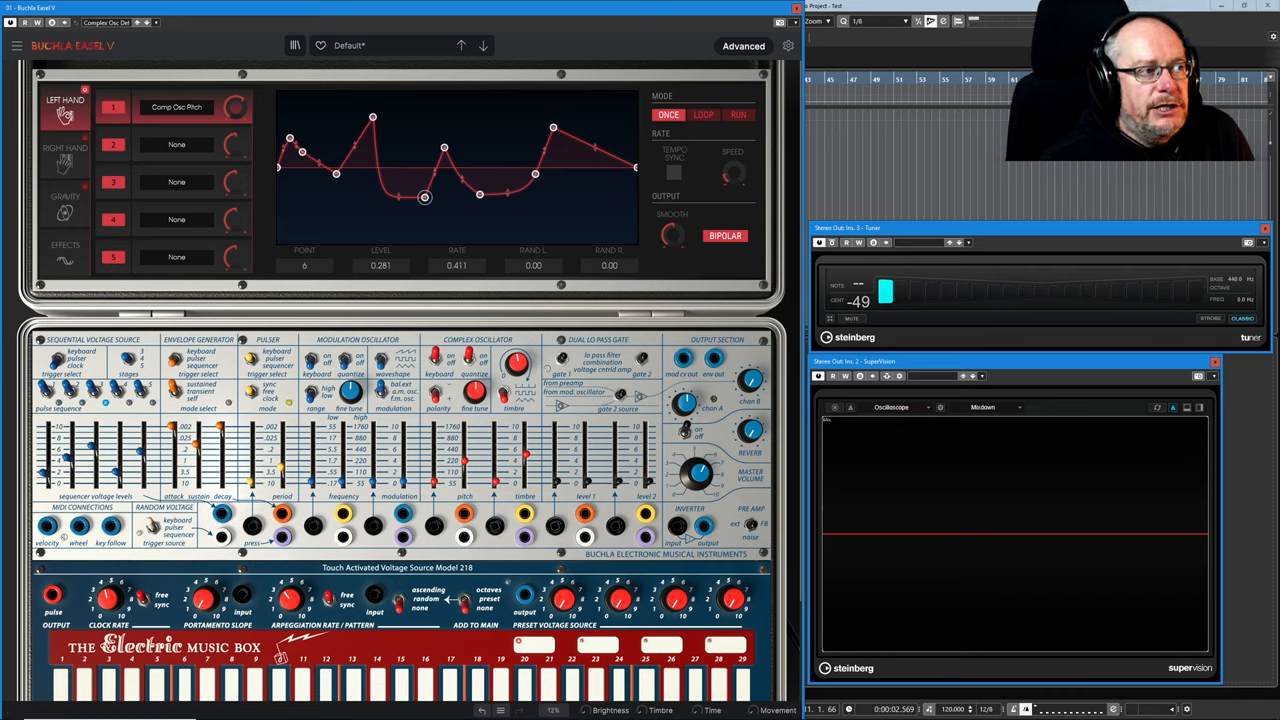
Raise the peak node's Rand L and Rand R to about 1.0 for a full random level range
{"action": "left_click_drag", "start_coordinate": [424, 197], "coordinate": [444, 147]}
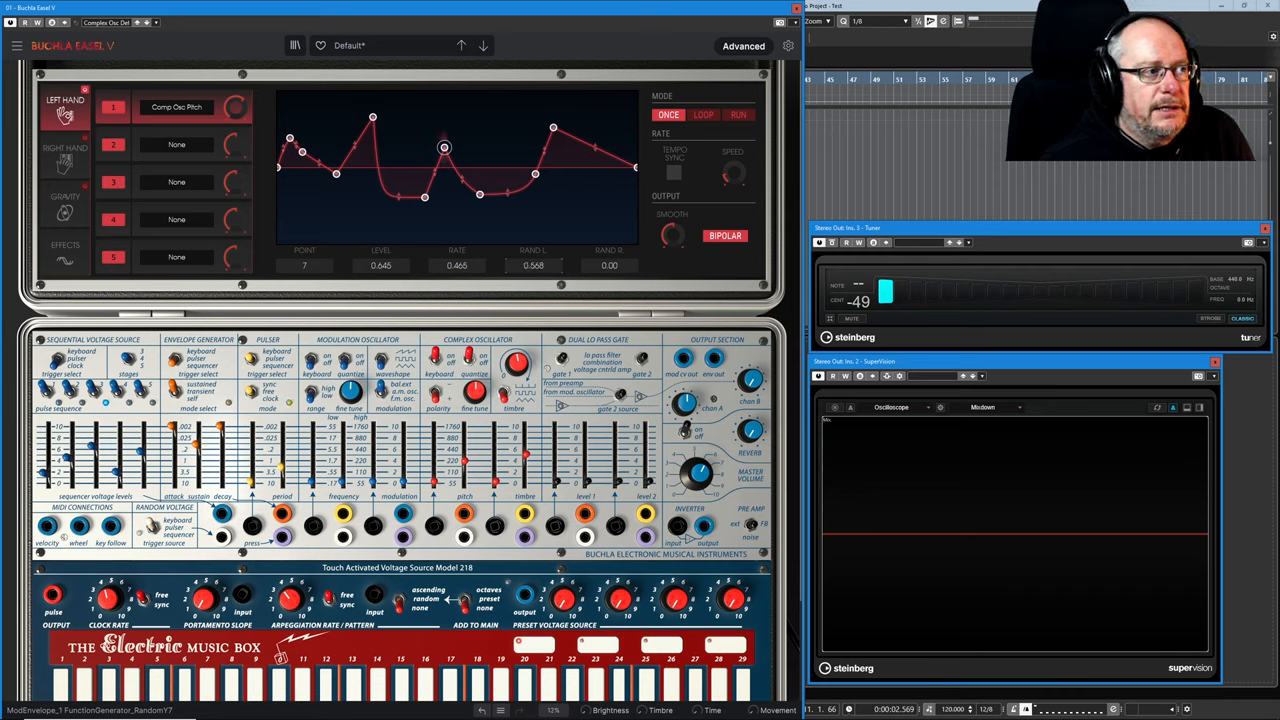
{"action": "left_click_drag", "start_coordinate": [444, 147], "coordinate": [444, 115]}
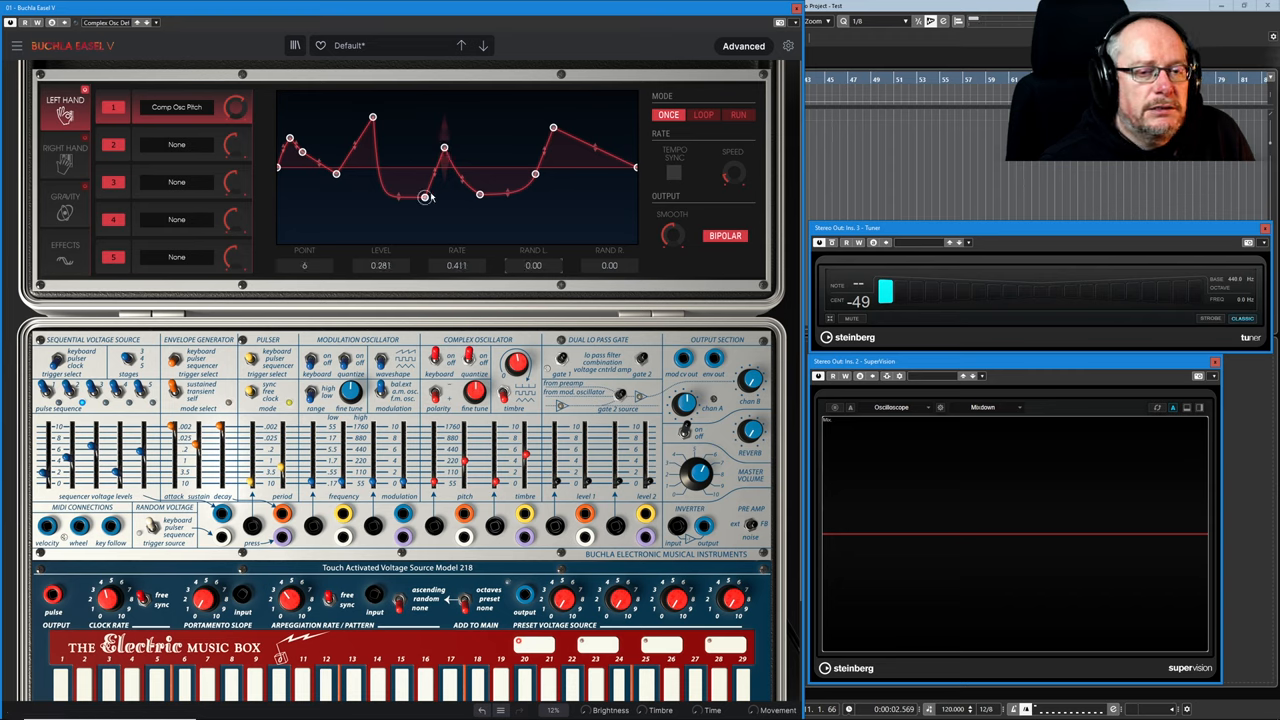
{"action": "left_click_drag", "start_coordinate": [424, 197], "coordinate": [444, 147]}
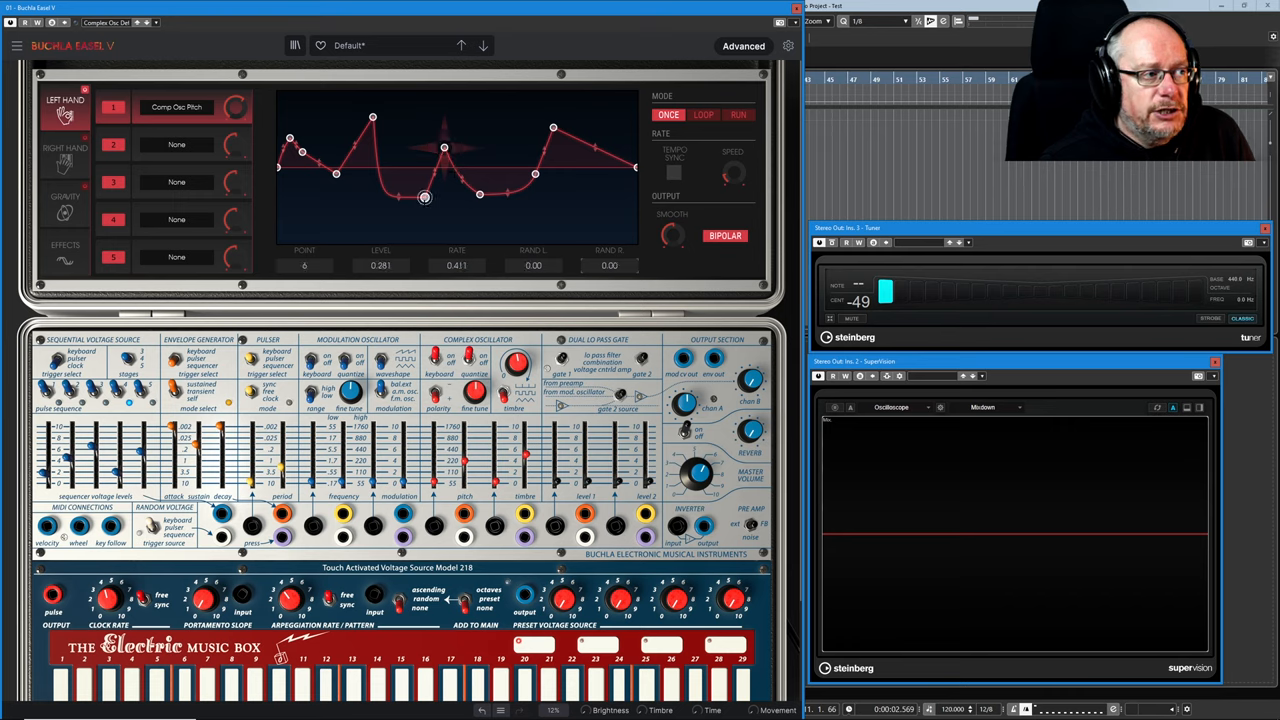
{"action": "left_click_drag", "start_coordinate": [424, 197], "coordinate": [444, 147]}
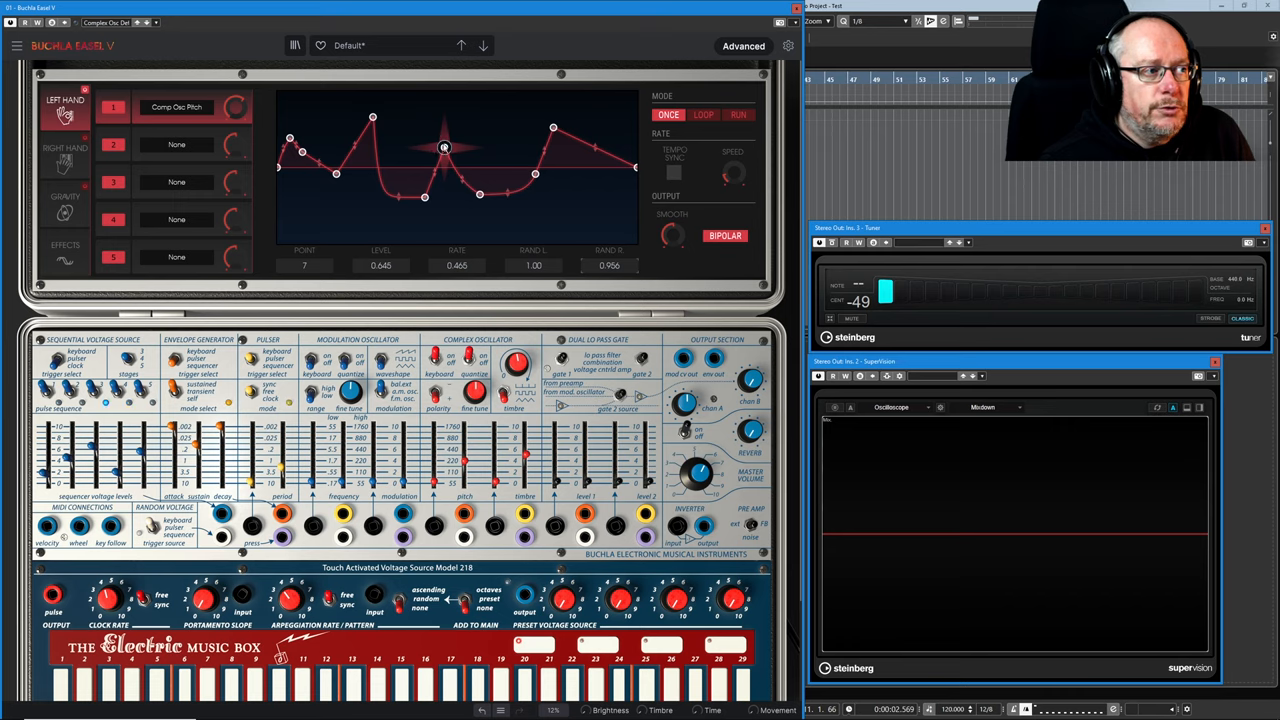
Delete the surplus breakpoints, leaving a simple curve around the randomized peak
{"action": "left_click_drag", "start_coordinate": [445, 147], "coordinate": [425, 197]}
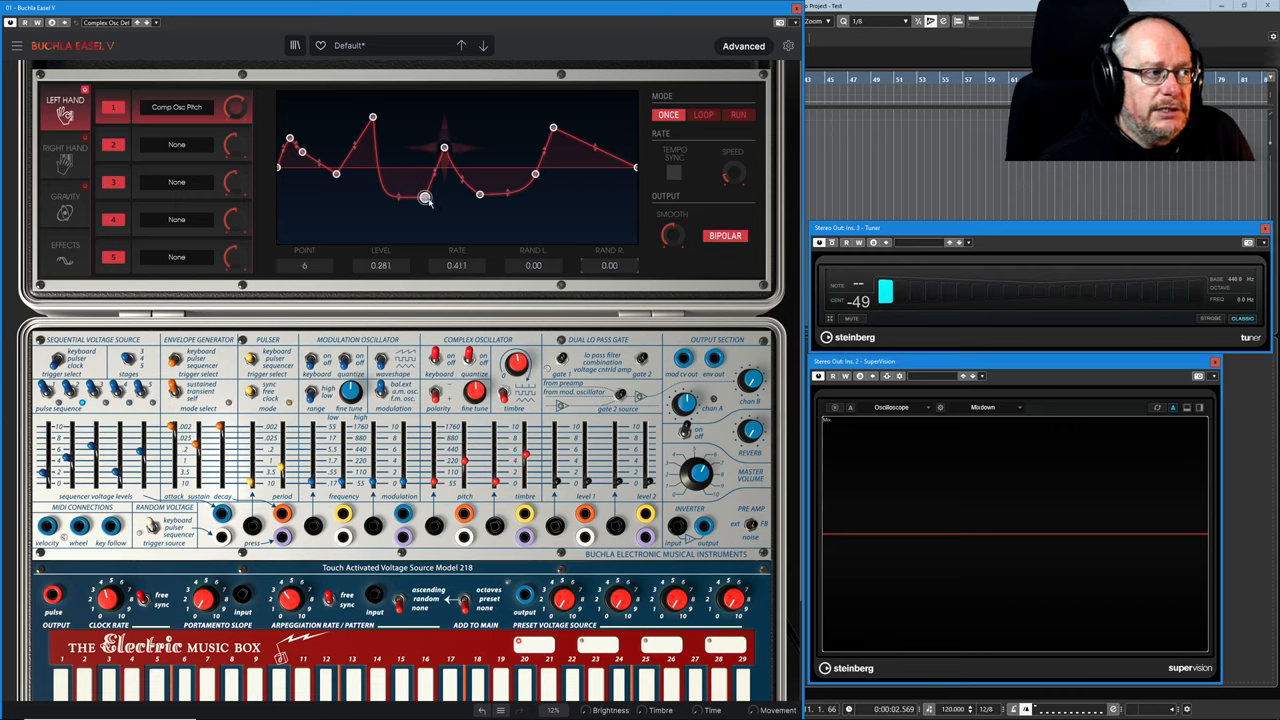
{"action": "left_click_drag", "start_coordinate": [425, 197], "coordinate": [480, 193]}
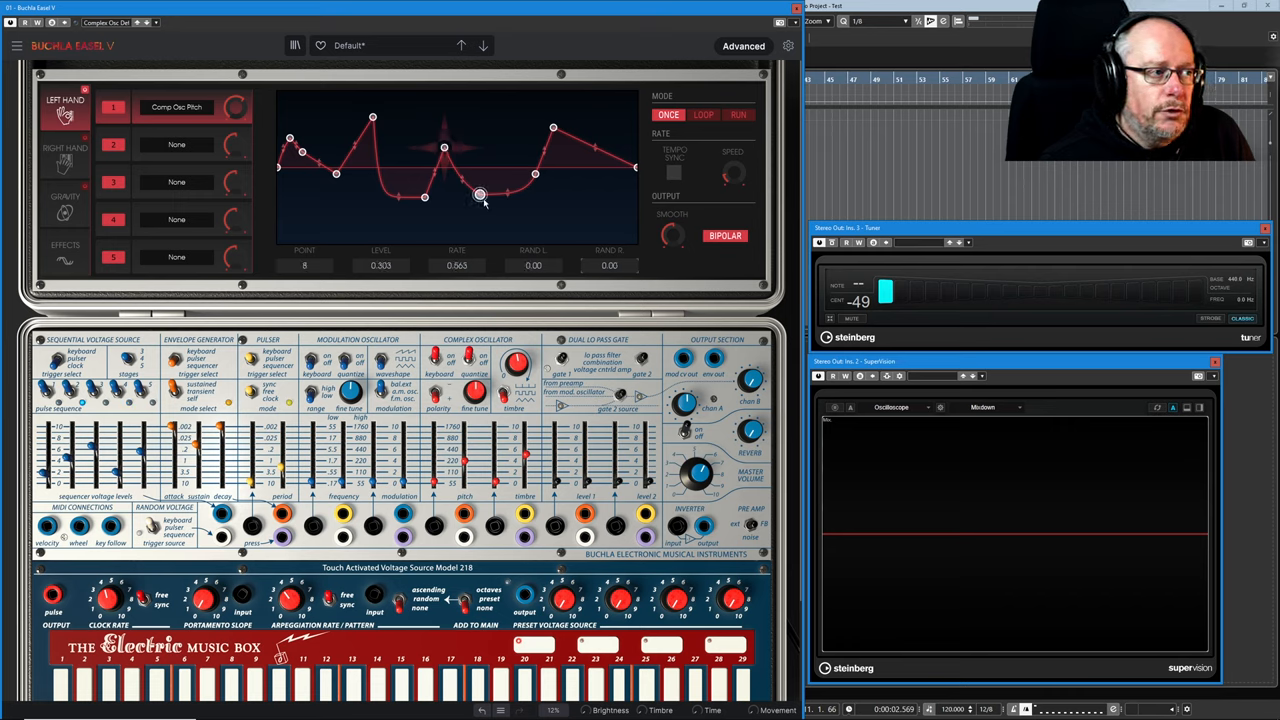
{"action": "left_click_drag", "start_coordinate": [480, 193], "coordinate": [445, 148]}
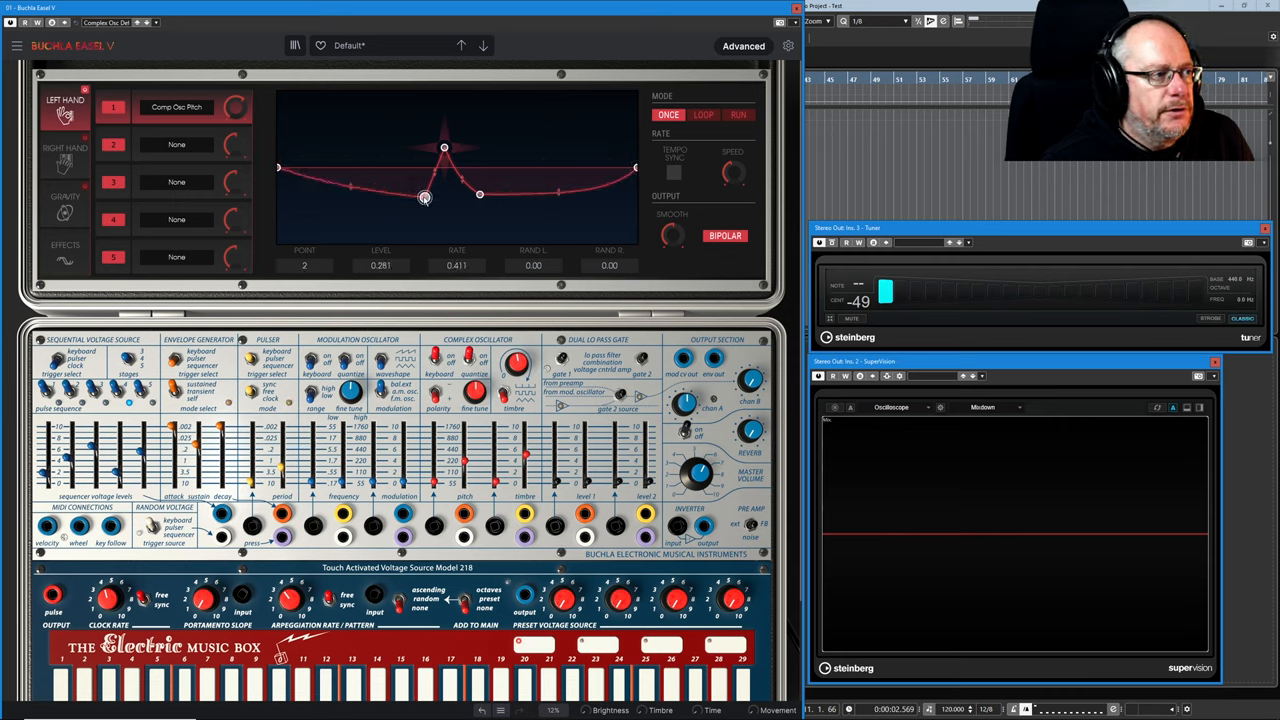
Spread the two dips apart toward the end and move the randomized peak slightly later
{"action": "left_click_drag", "start_coordinate": [424, 196], "coordinate": [598, 199]}
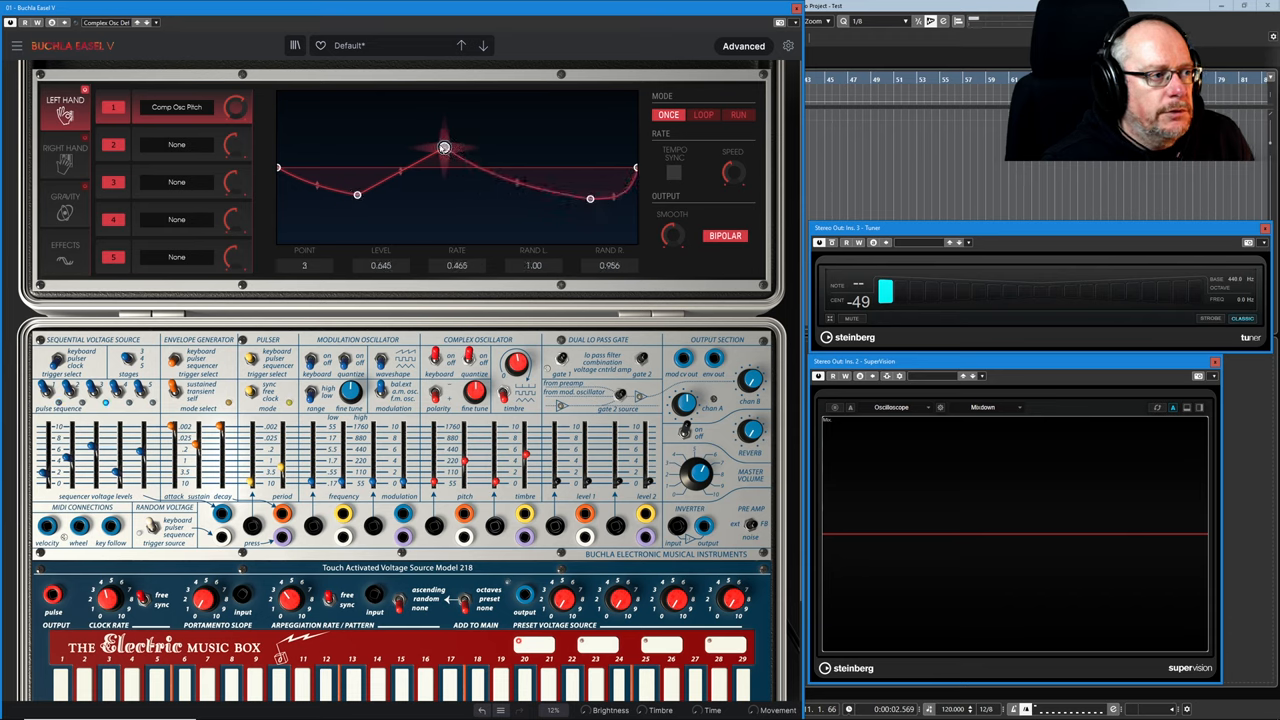
{"action": "left_click_drag", "start_coordinate": [445, 148], "coordinate": [461, 142]}
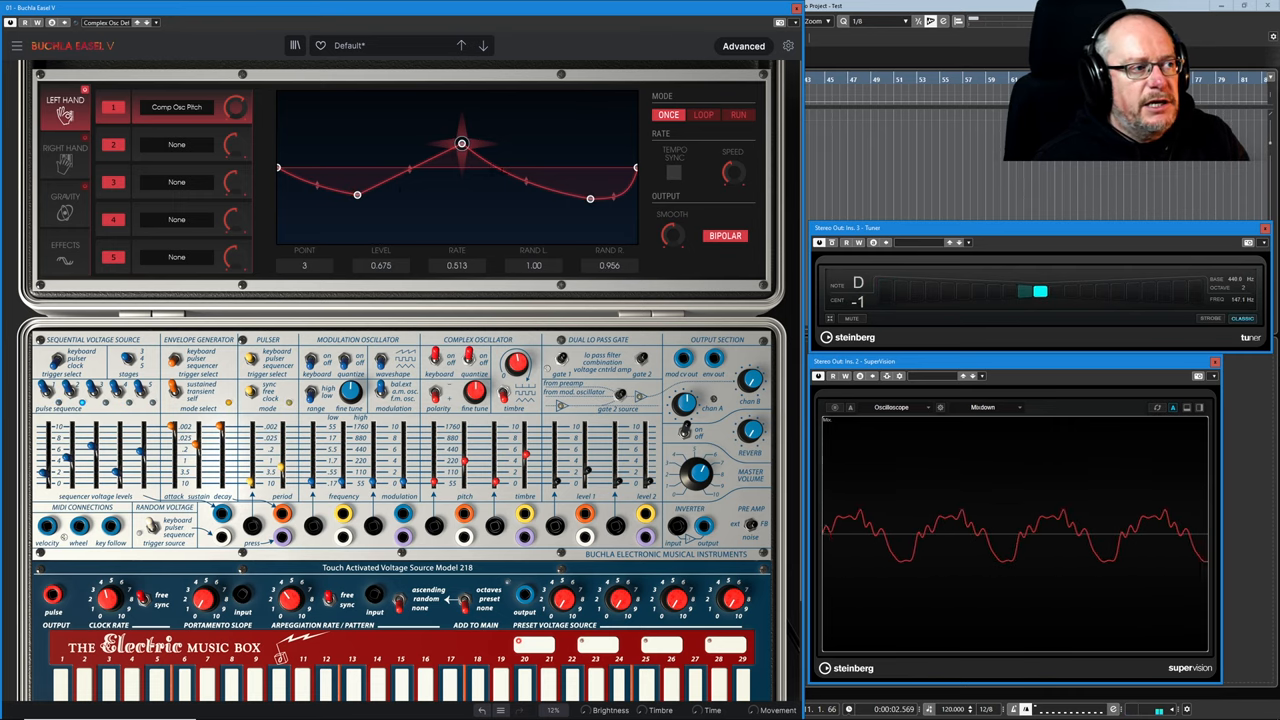
{"action": "left_click_drag", "start_coordinate": [590, 198], "coordinate": [576, 201]}
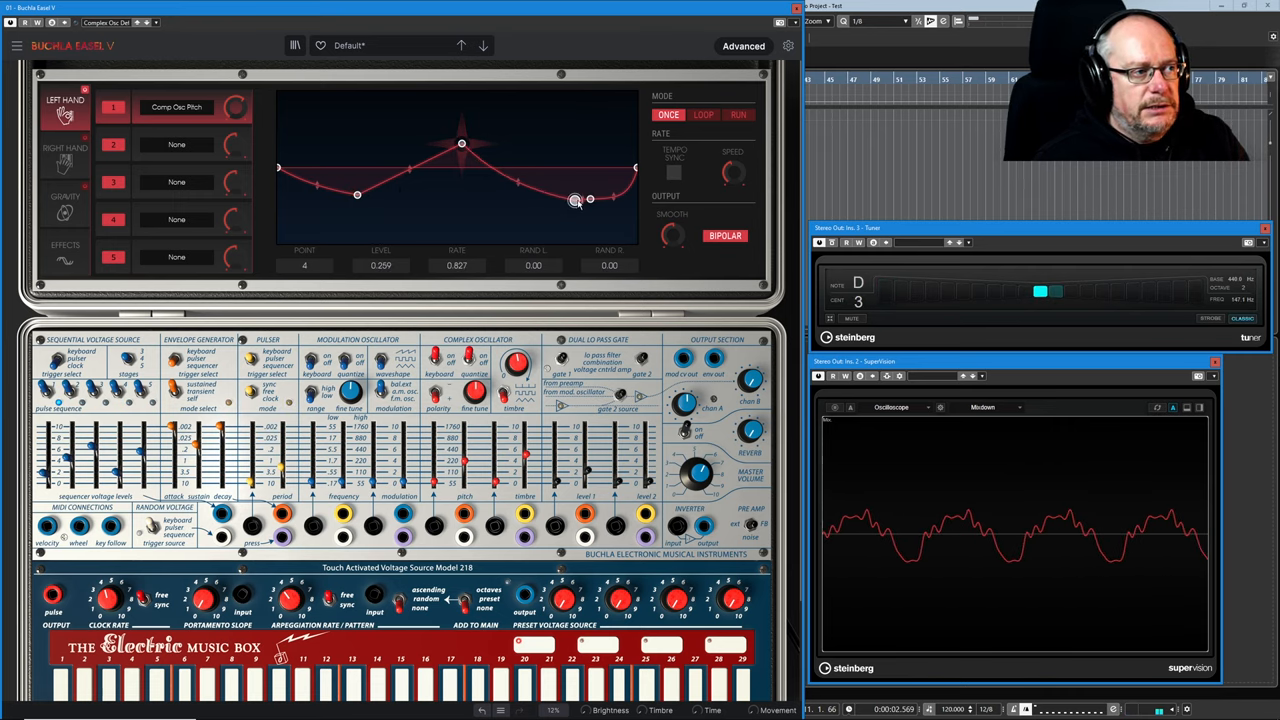
Settle the last dip low and shift the peak right above it for an abrupt final drop
{"action": "left_click_drag", "start_coordinate": [575, 200], "coordinate": [527, 180]}
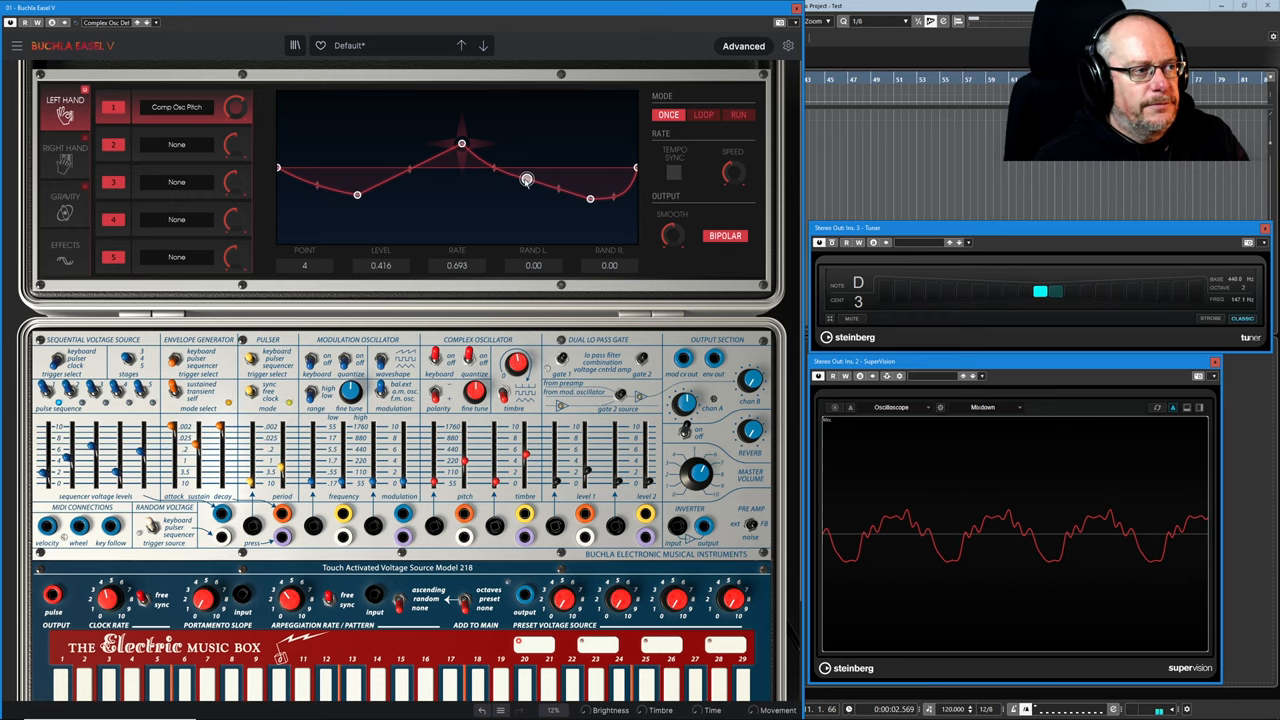
{"action": "left_click_drag", "start_coordinate": [527, 181], "coordinate": [590, 199]}
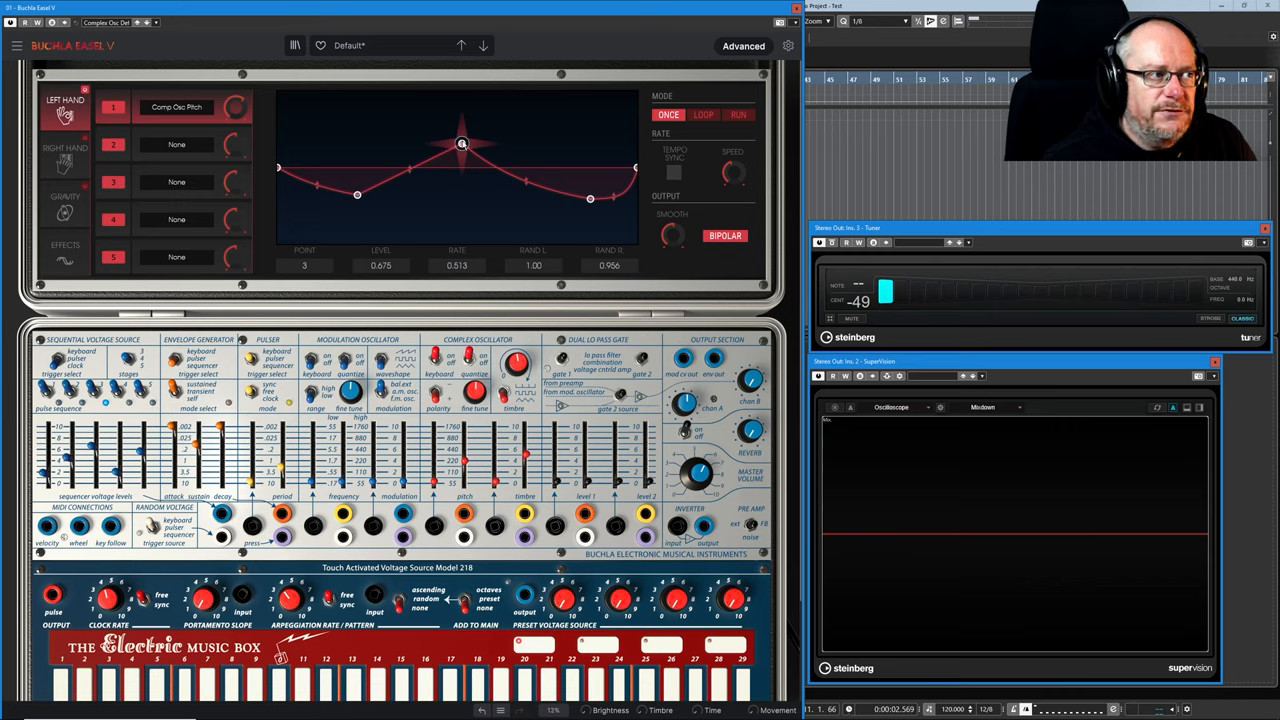
{"action": "left_click_drag", "start_coordinate": [462, 143], "coordinate": [590, 132]}
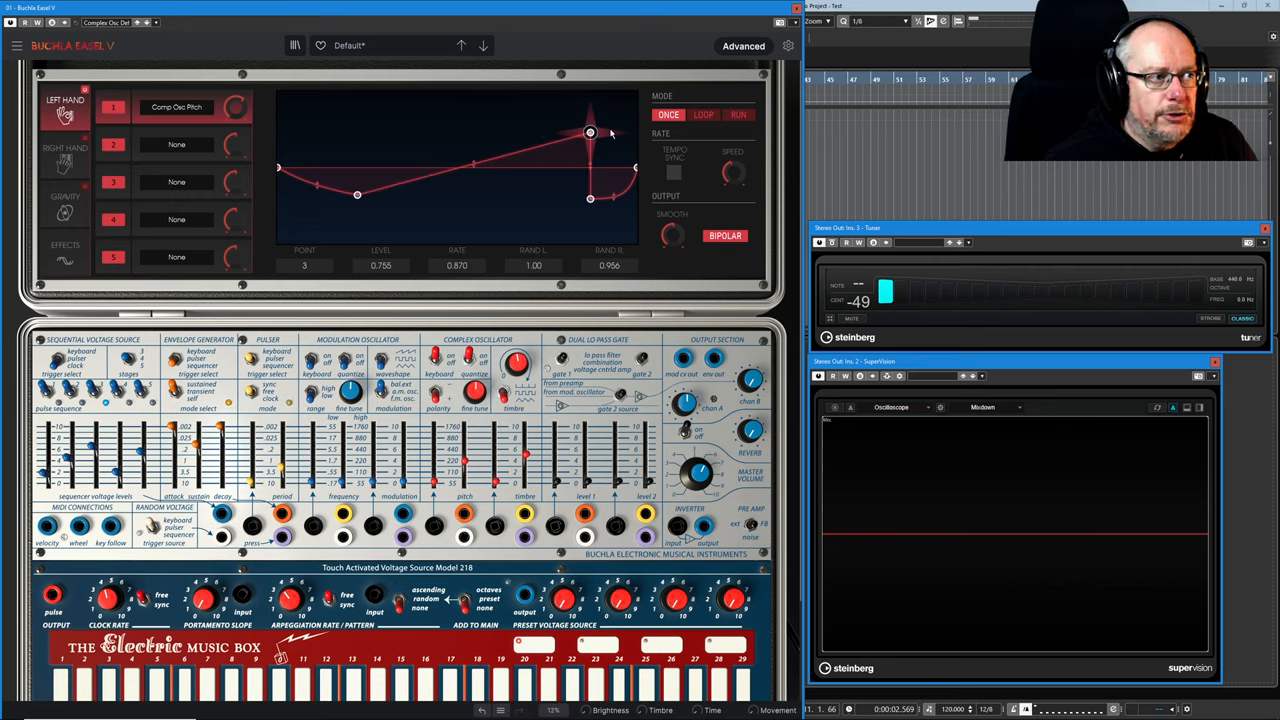
Redraw the envelope as alternating high and low square plateaus ending on a high node that falls
{"action": "left_click_drag", "start_coordinate": [590, 132], "coordinate": [357, 154]}
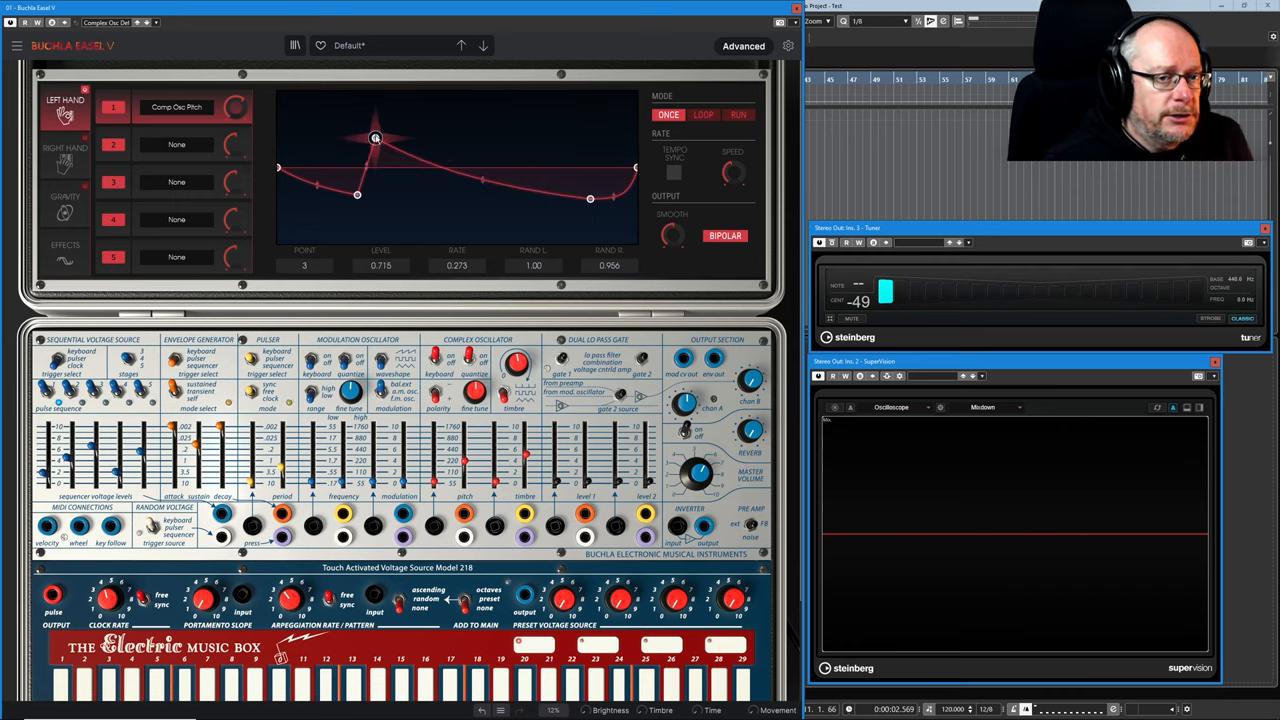
{"action": "left_click_drag", "start_coordinate": [375, 137], "coordinate": [470, 140]}
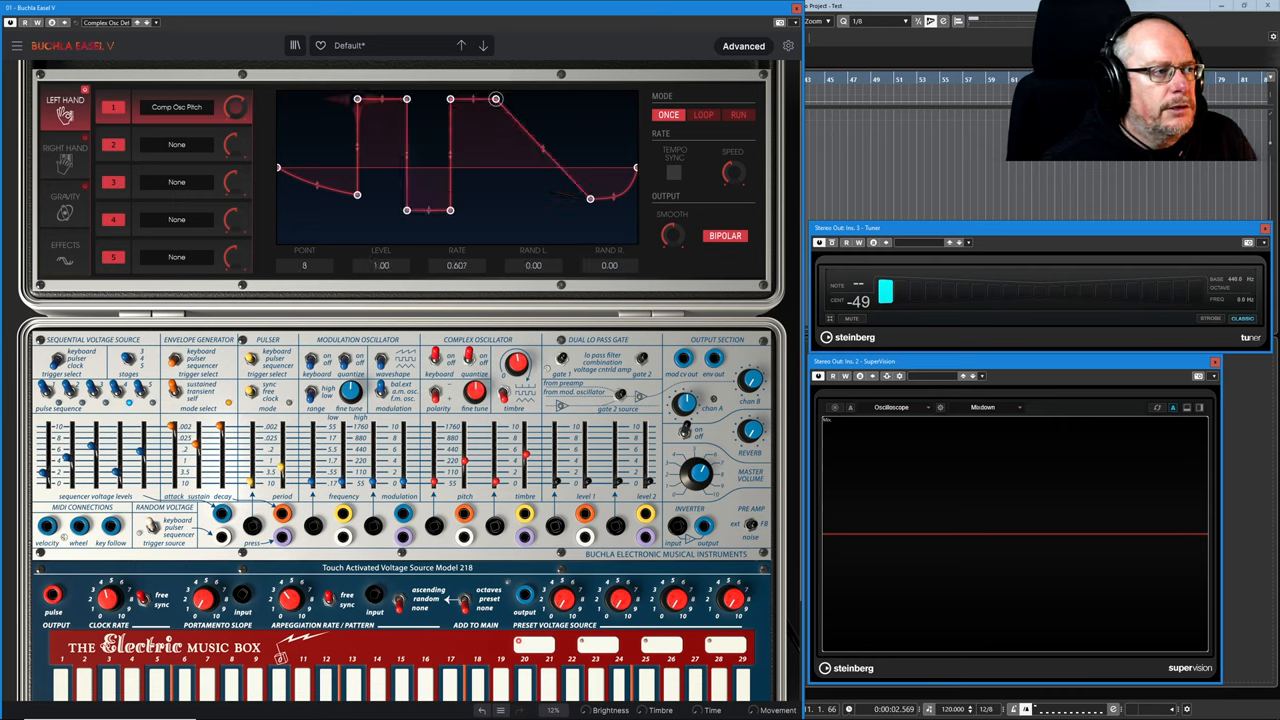
{"action": "left_click_drag", "start_coordinate": [495, 98], "coordinate": [495, 211]}
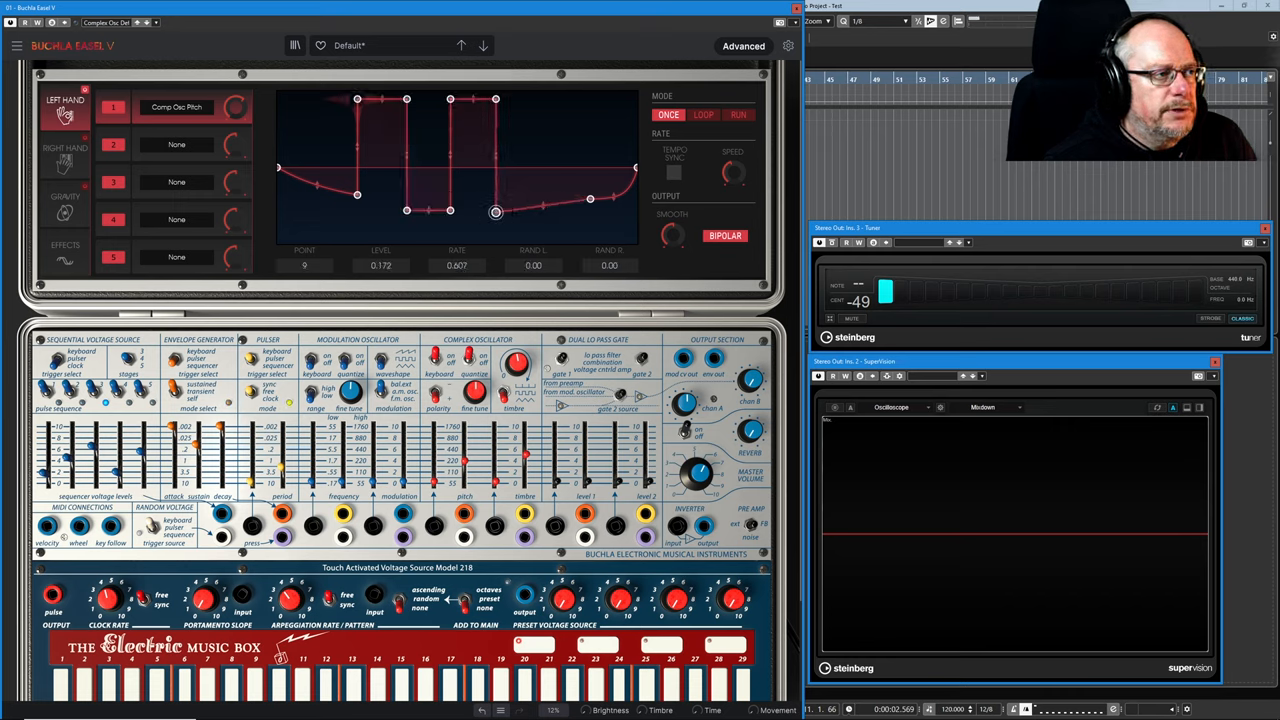
{"action": "left_click_drag", "start_coordinate": [495, 211], "coordinate": [544, 213]}
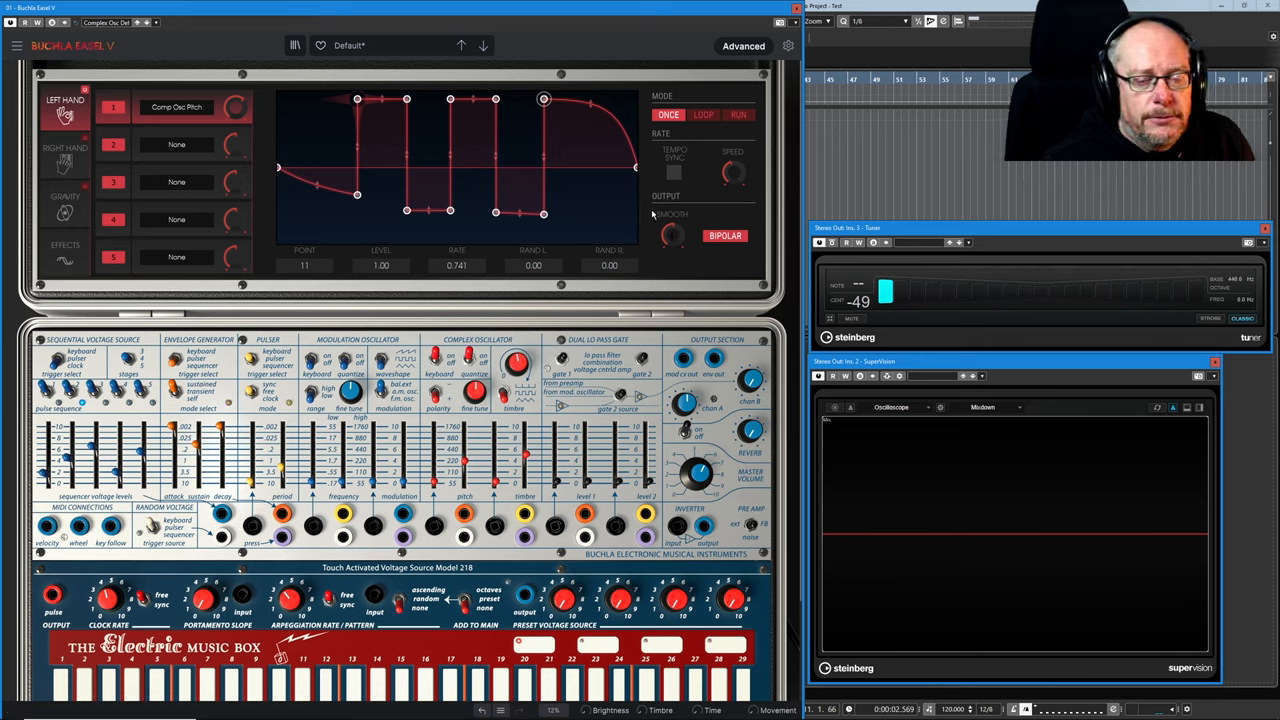
{"action": "mouse_move", "coordinate": [680, 265]}
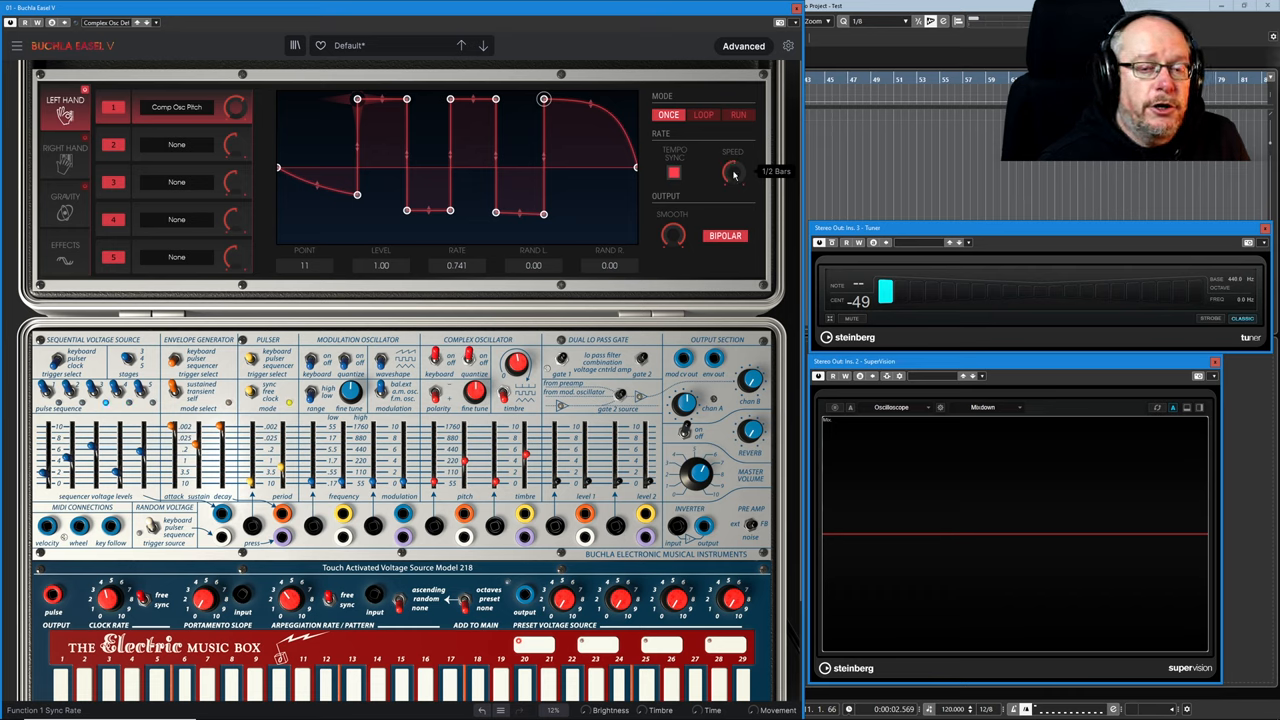
Disable Tempo Sync, set a free-running Speed, and reopen slot 1's Comp Osc Pitch destination list
{"action": "left_click", "coordinate": [675, 172]}
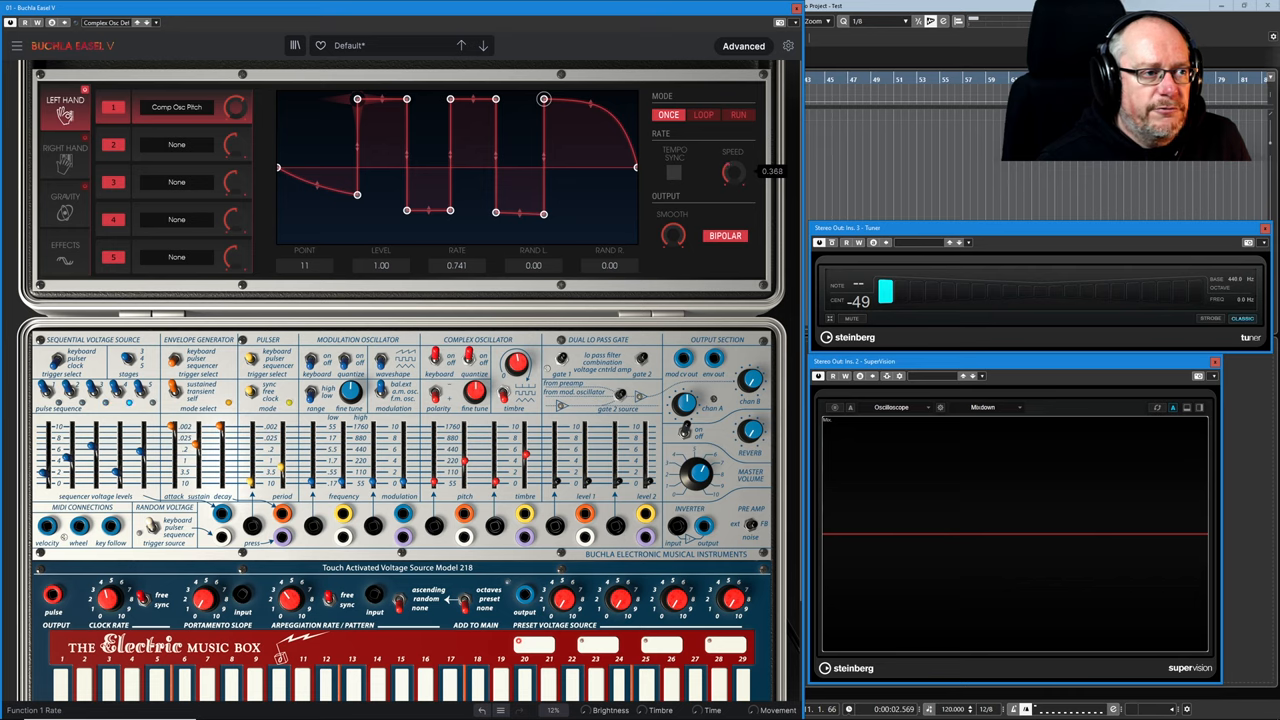
{"action": "left_click_drag", "start_coordinate": [735, 172], "coordinate": [735, 165]}
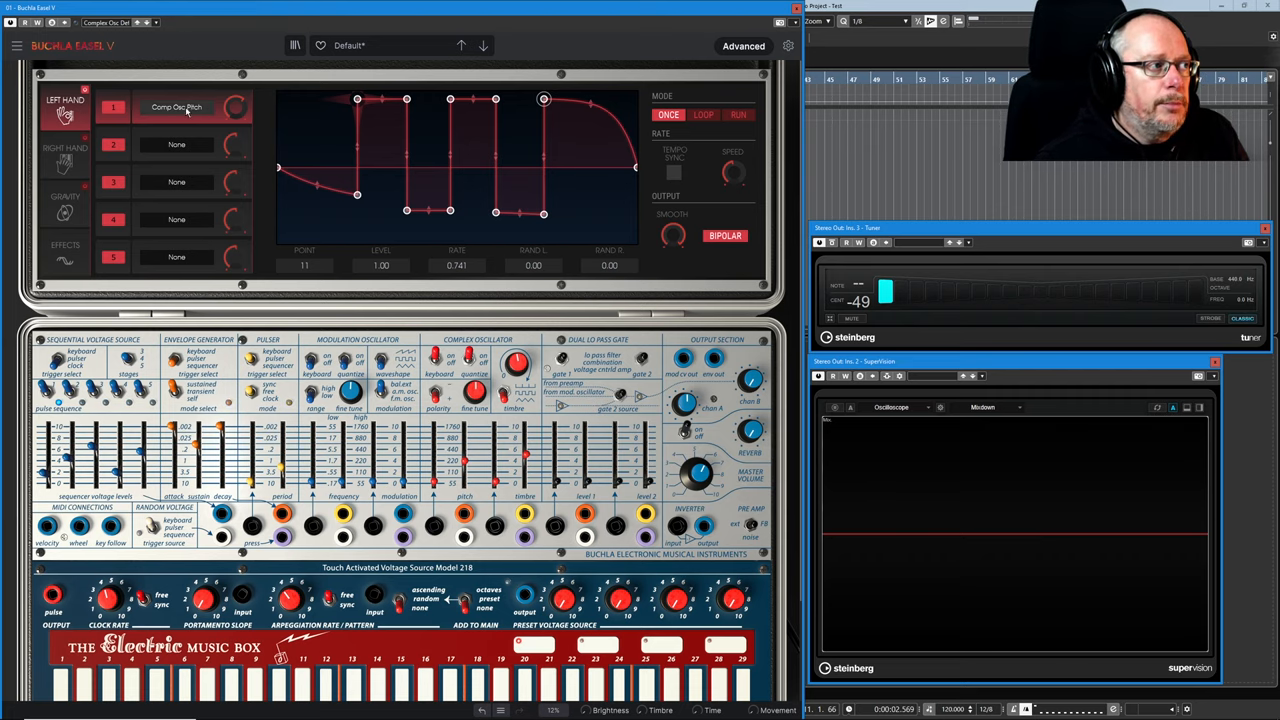
{"action": "left_click", "coordinate": [177, 107]}
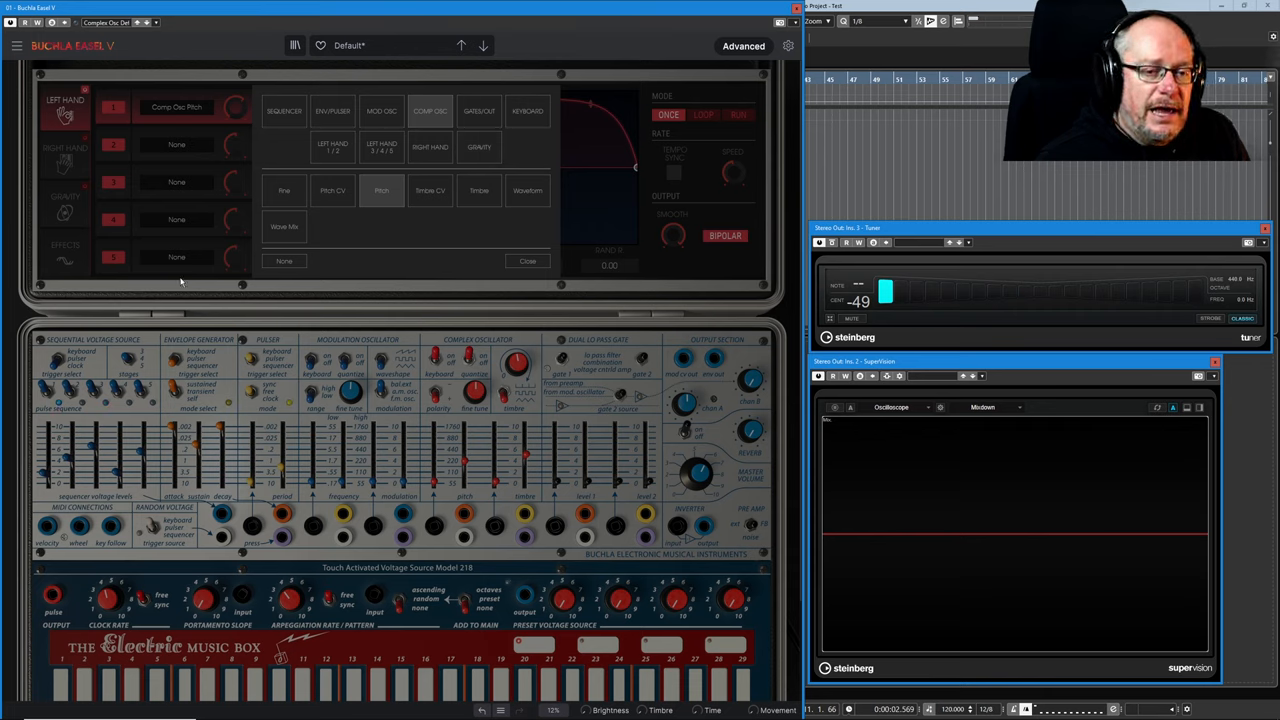
{"action": "mouse_move", "coordinate": [387, 243]}
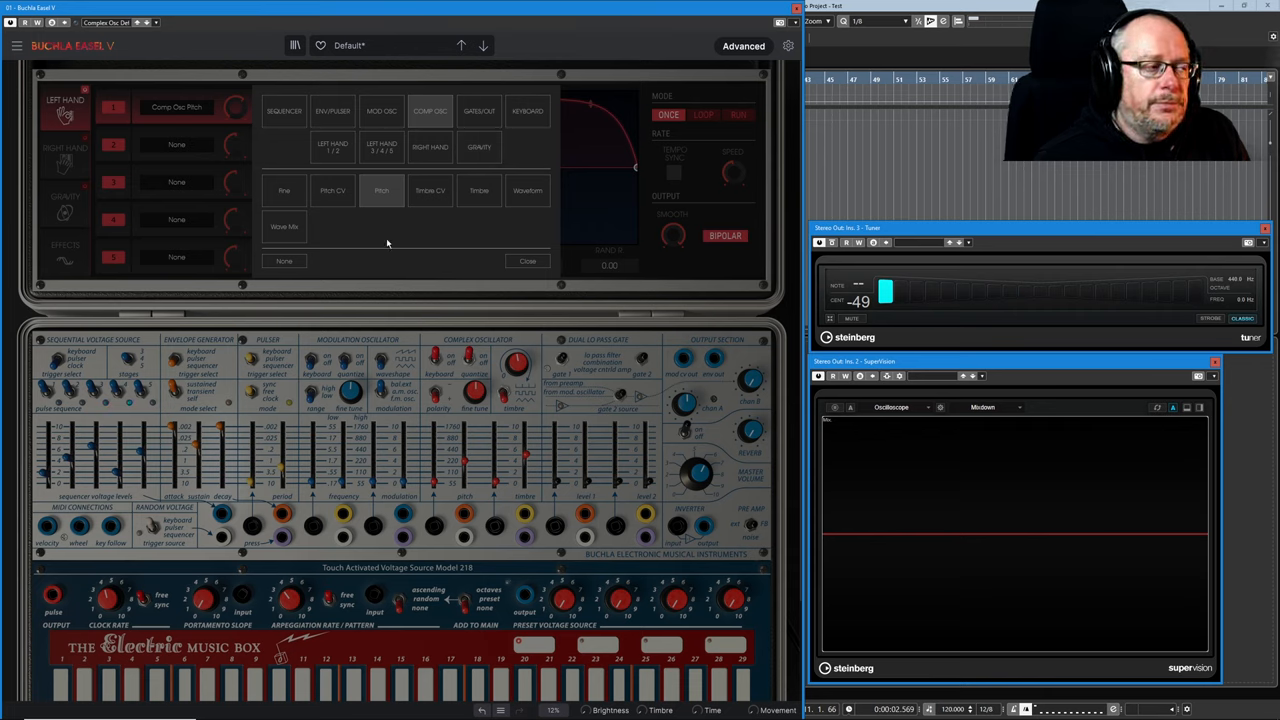